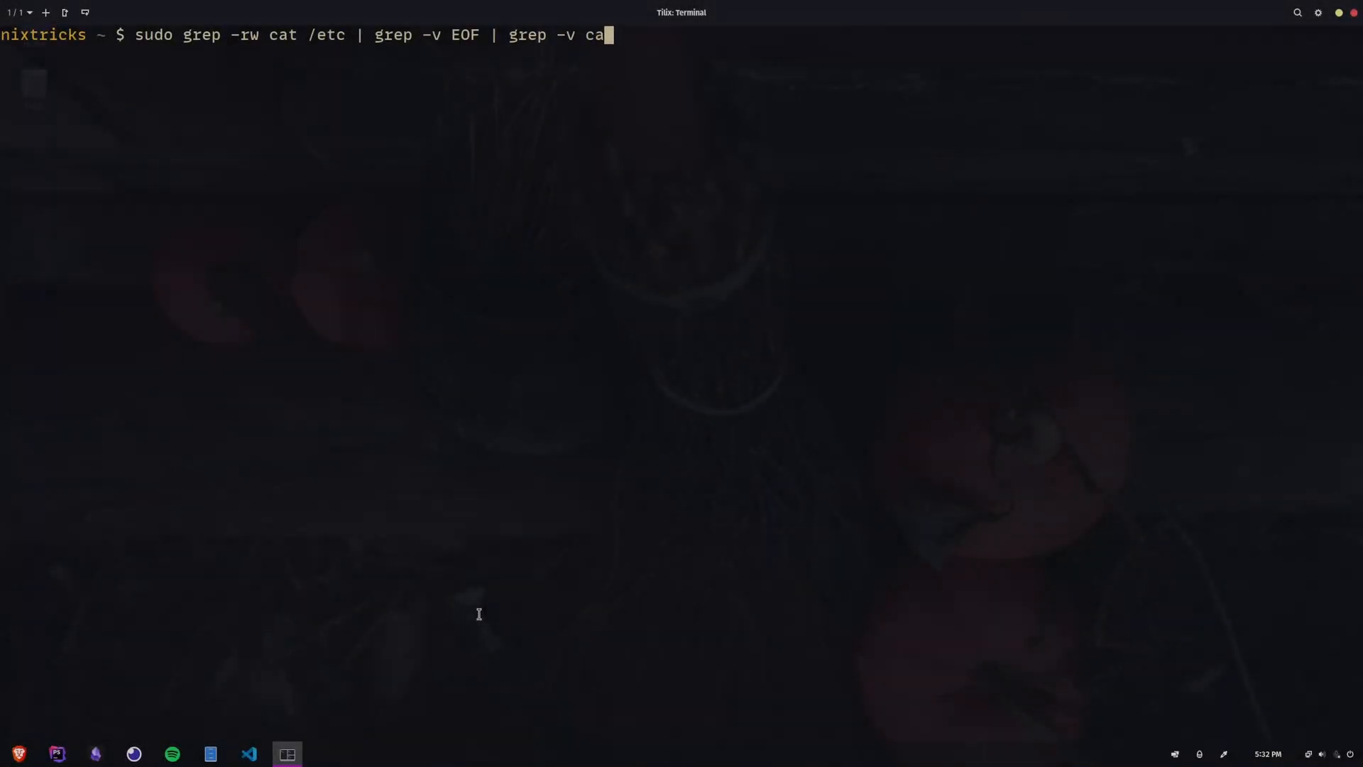
Filter the /etc grep results for 'cat' and print /etc/resolv.conf.
text(-conf | grep cat)
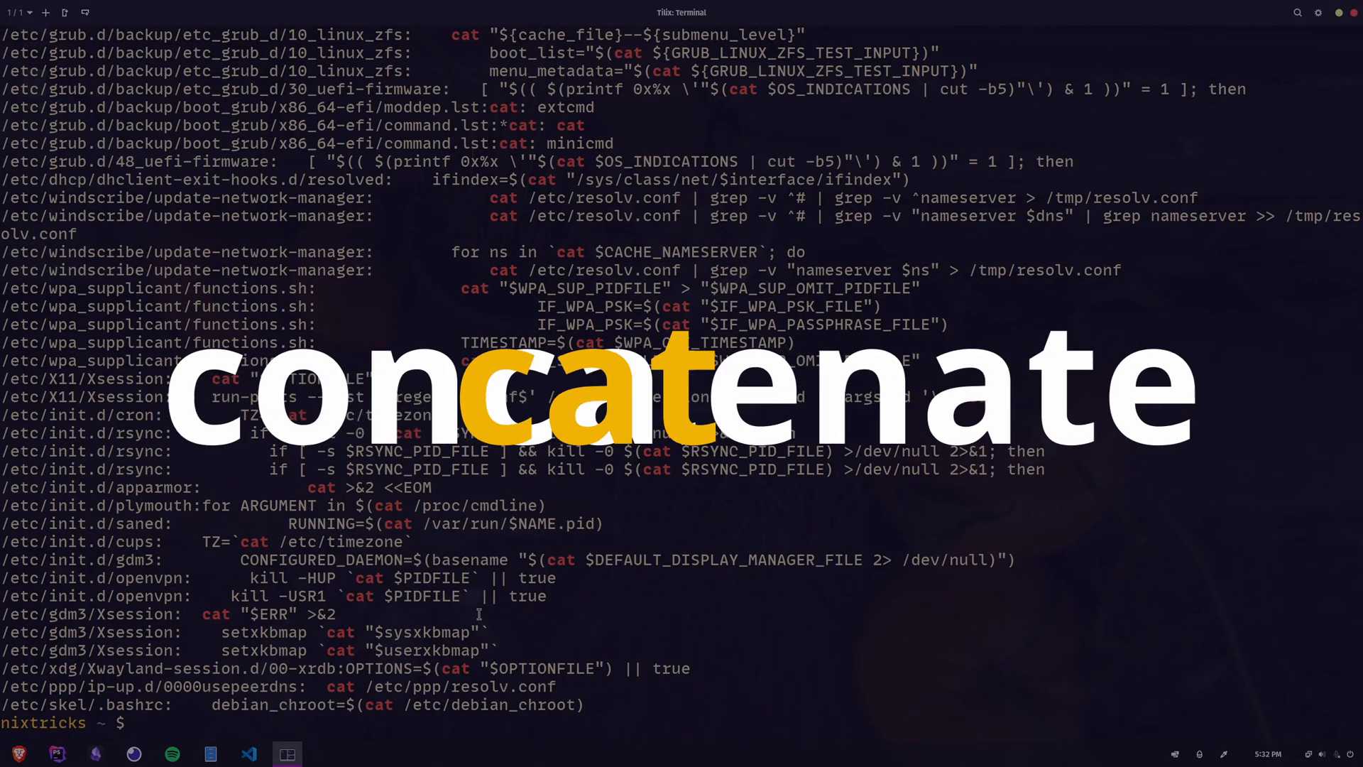
text(cat /etc/resolv.conf)
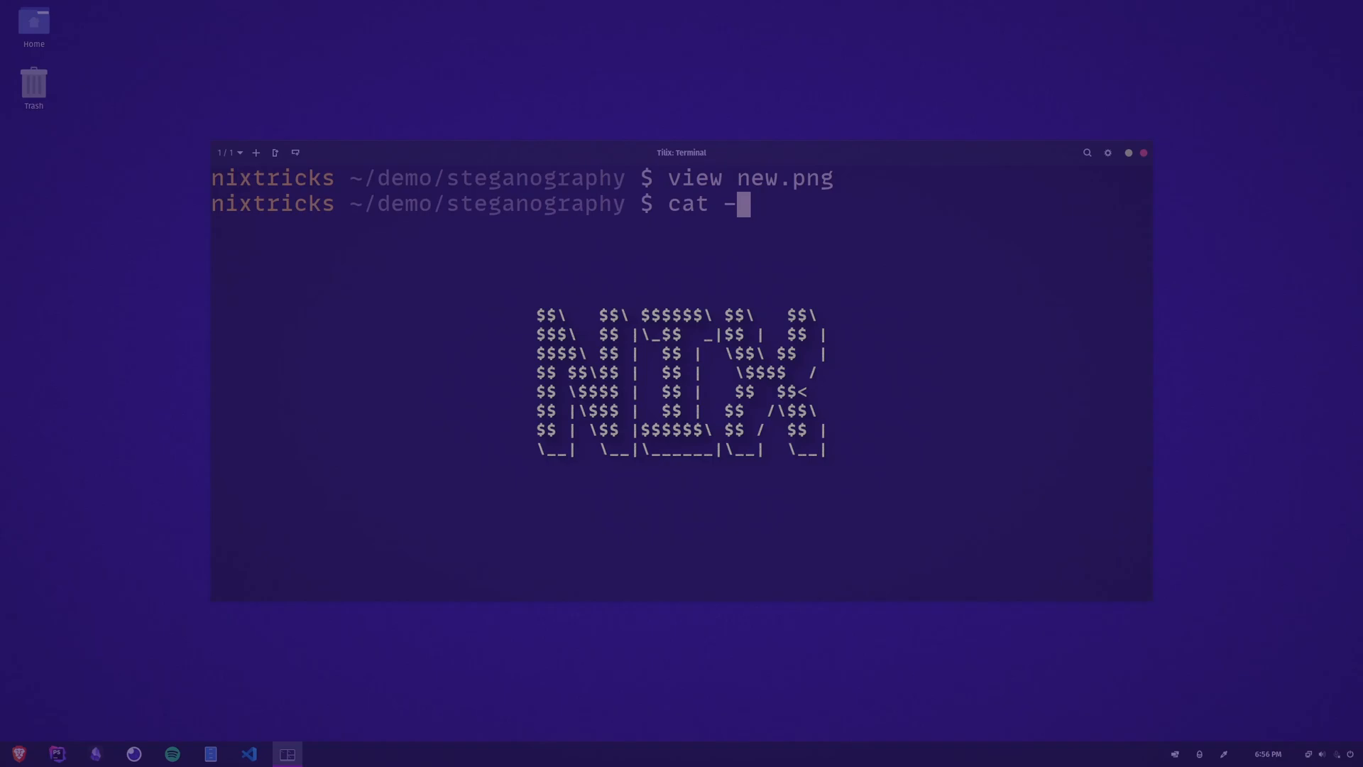
View new.png with the v command before resetting to the home prompt.
text(v new.png)
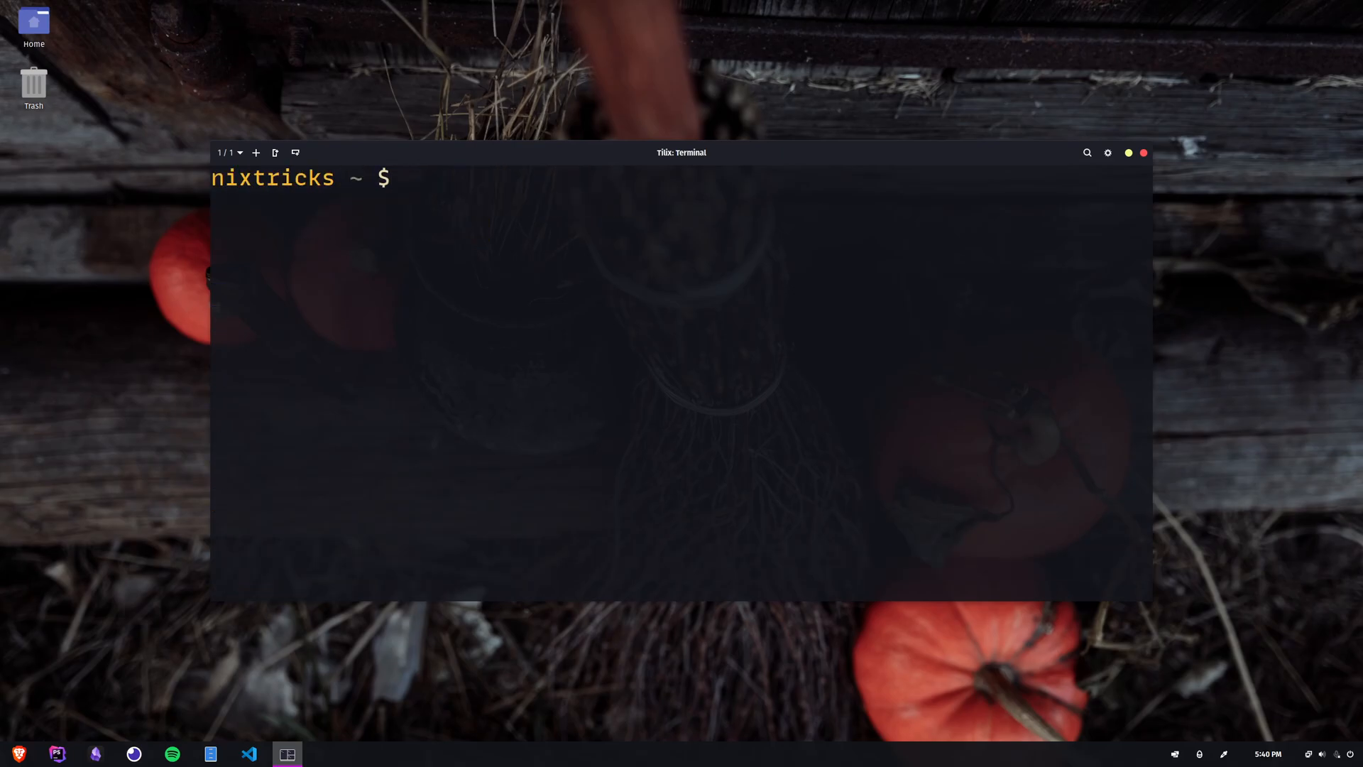
Read cat's man page, highlight its one-line NAME description, and quit.
text(man cat)
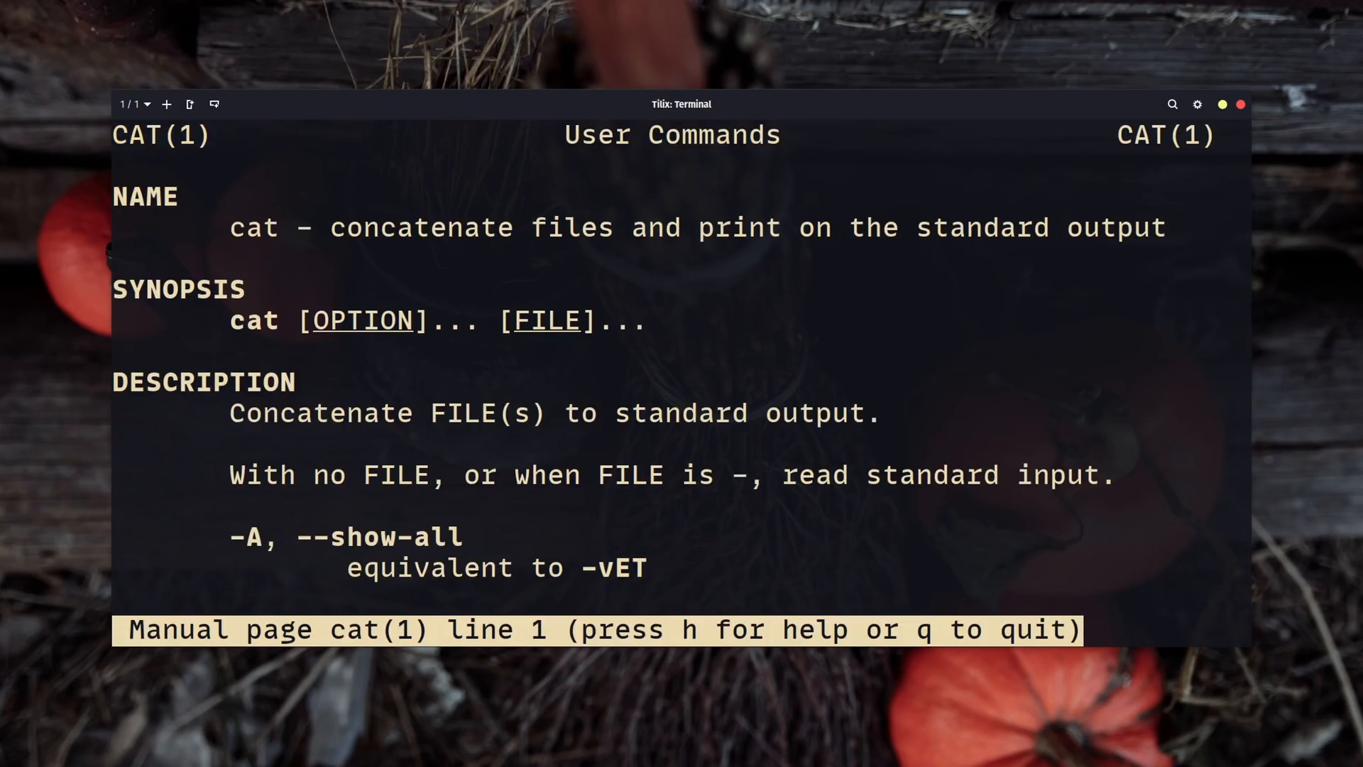
drag(333, 228, 1155, 228)
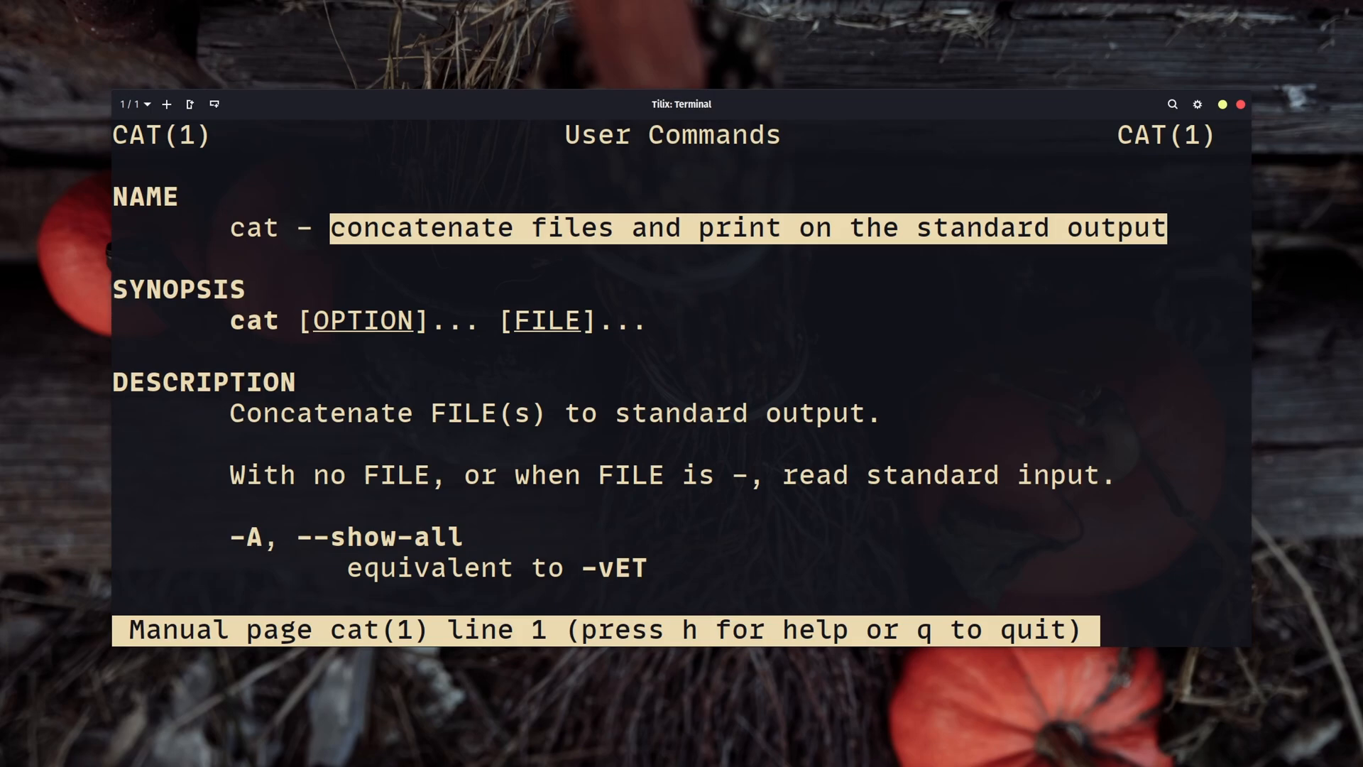
key(q)
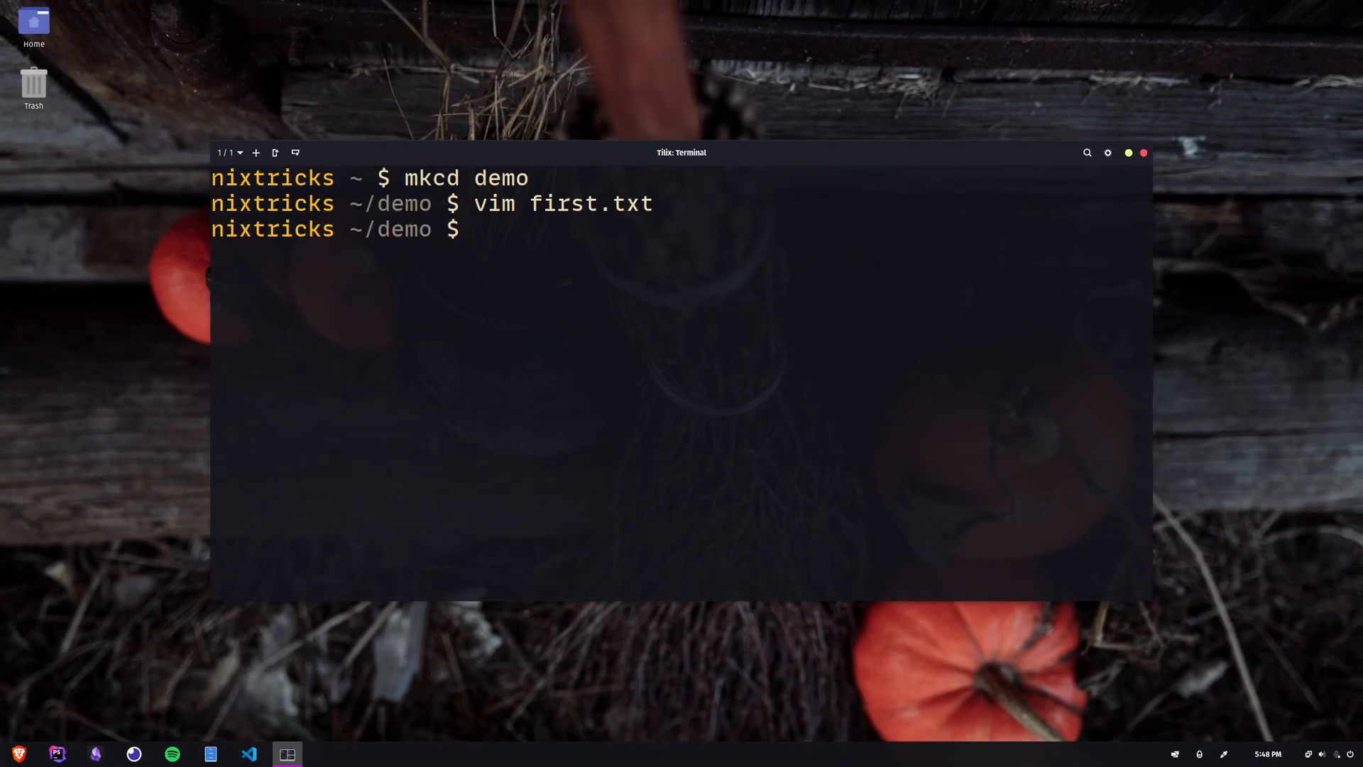
Print first.txt and create second.txt containing 'This is the second file'.
text(cat)
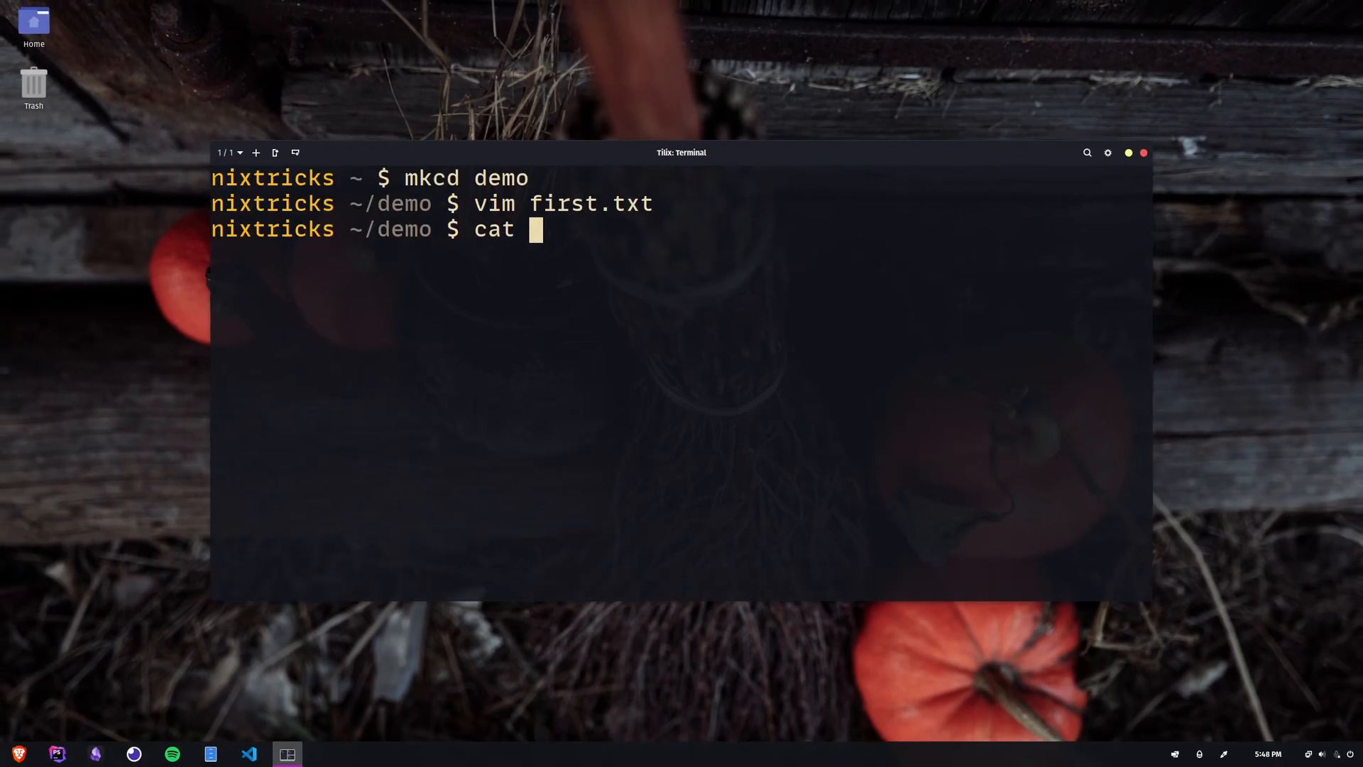
text(first.txt)
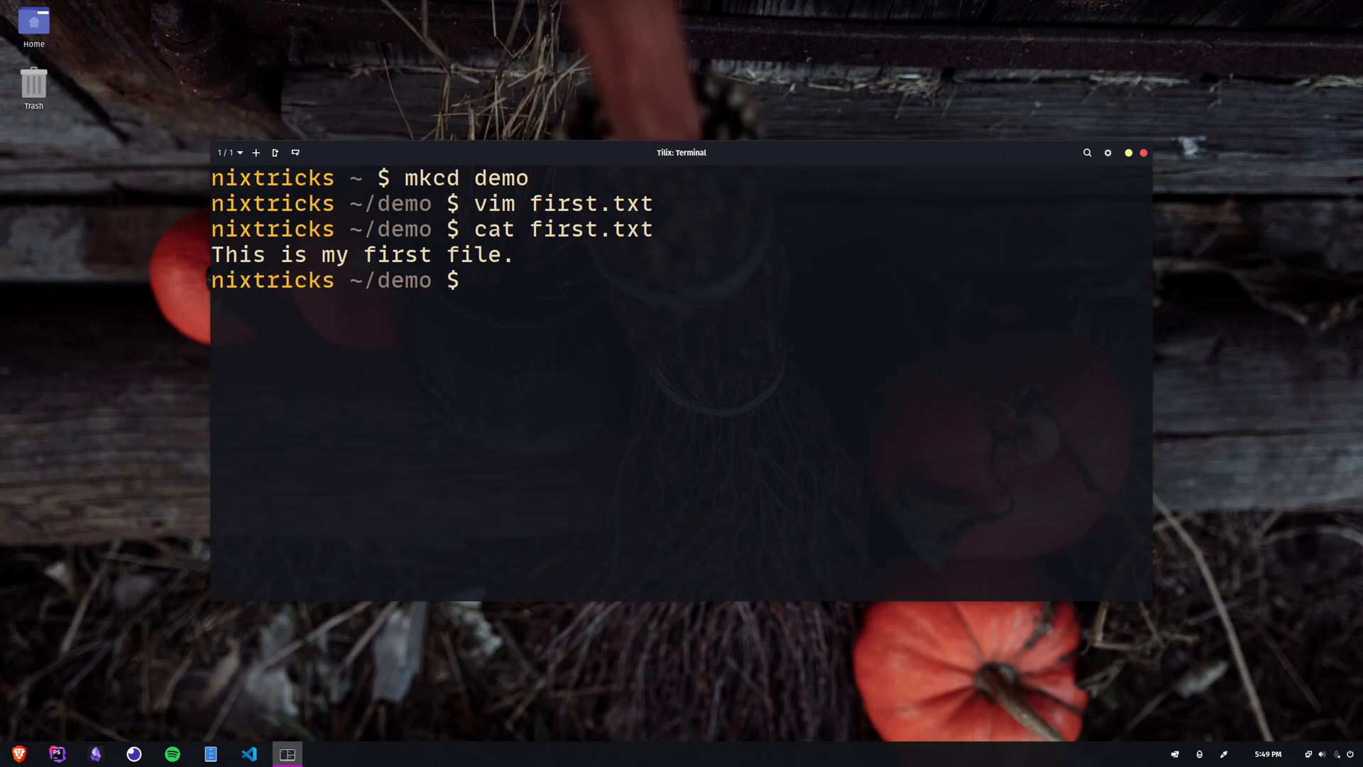
text(vim second.txt)
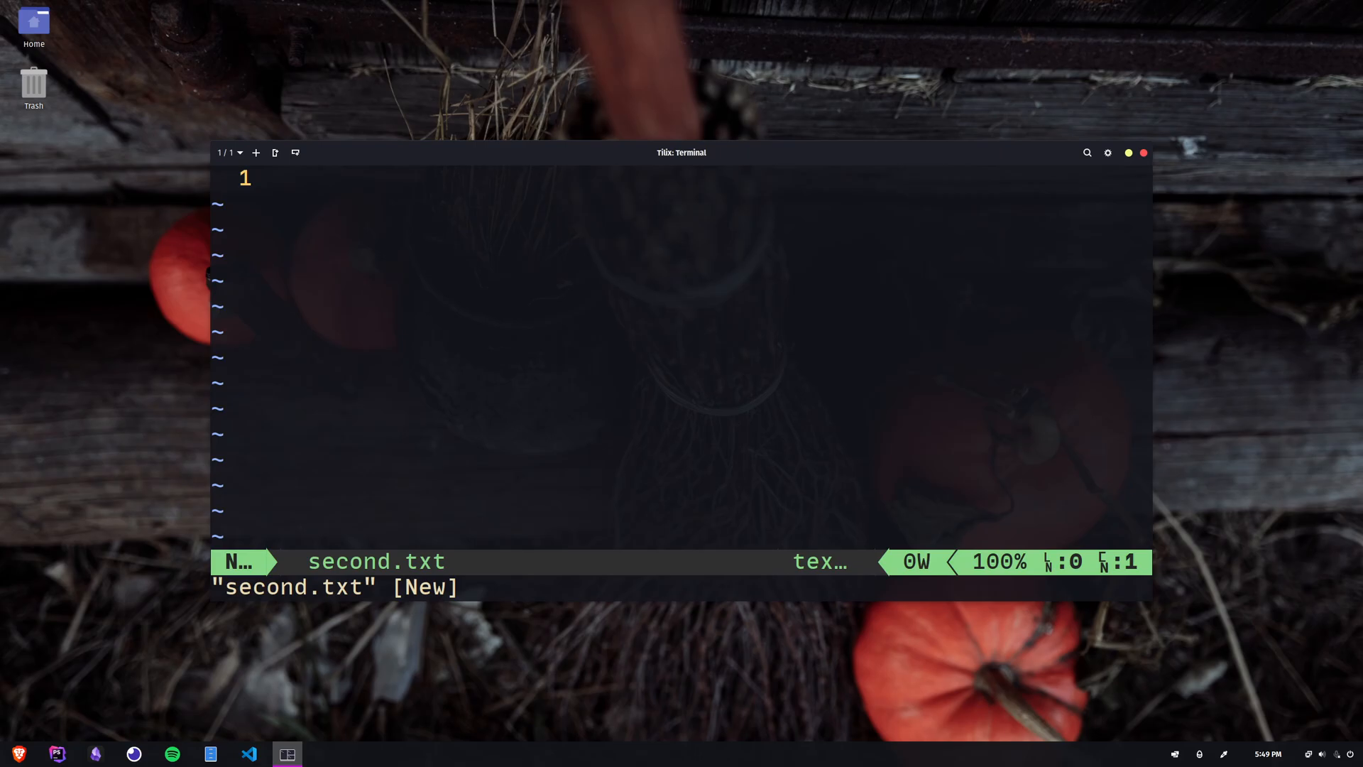
text(This is the second file)
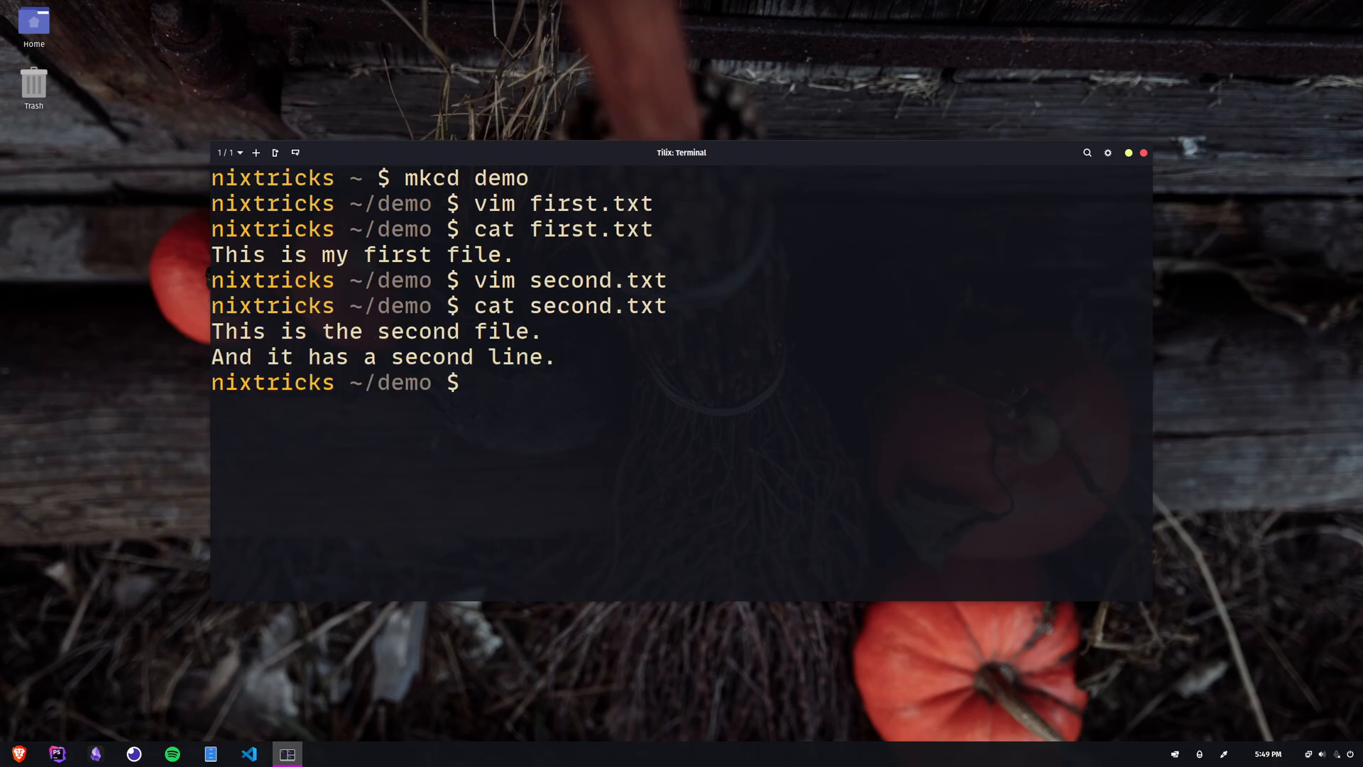
Print first.txt and second.txt together, then cat every file with the * wildcard.
text(cat)
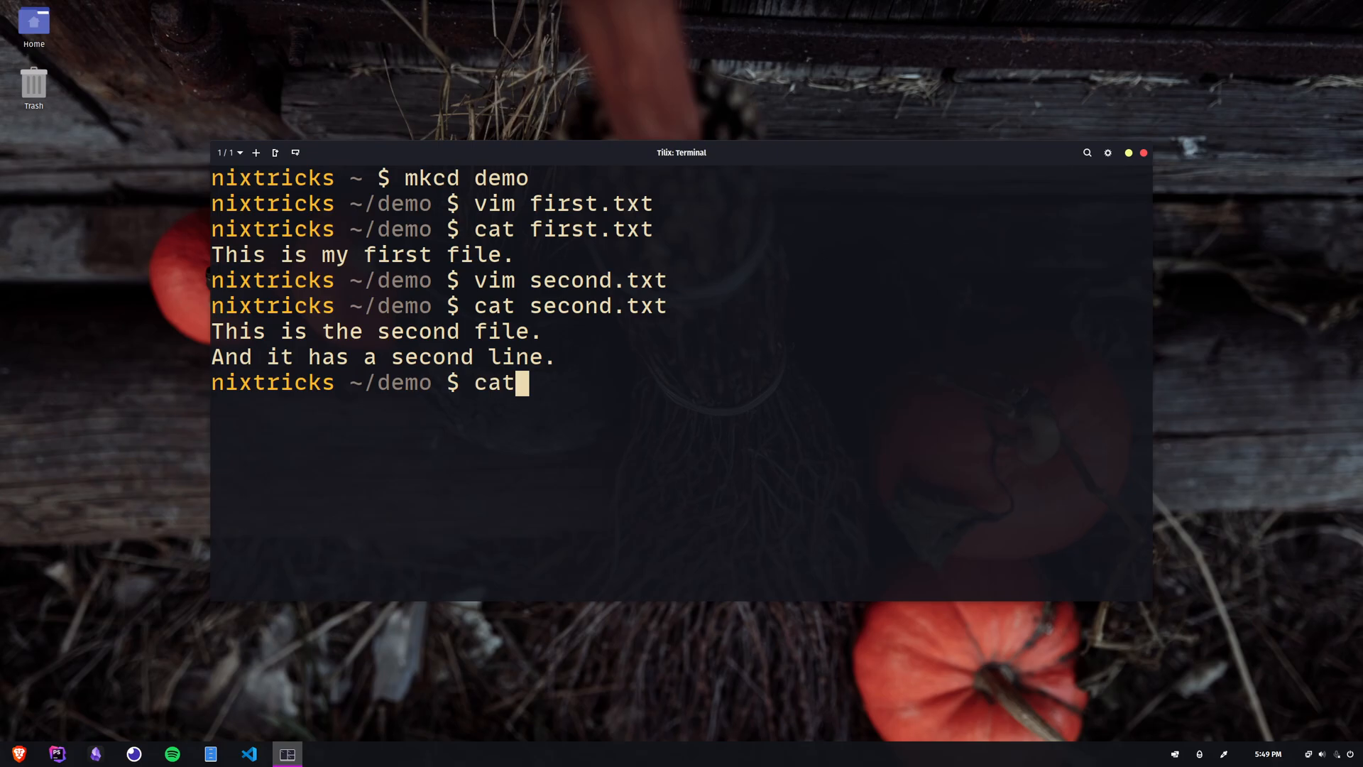
text(first.txt second.txt)
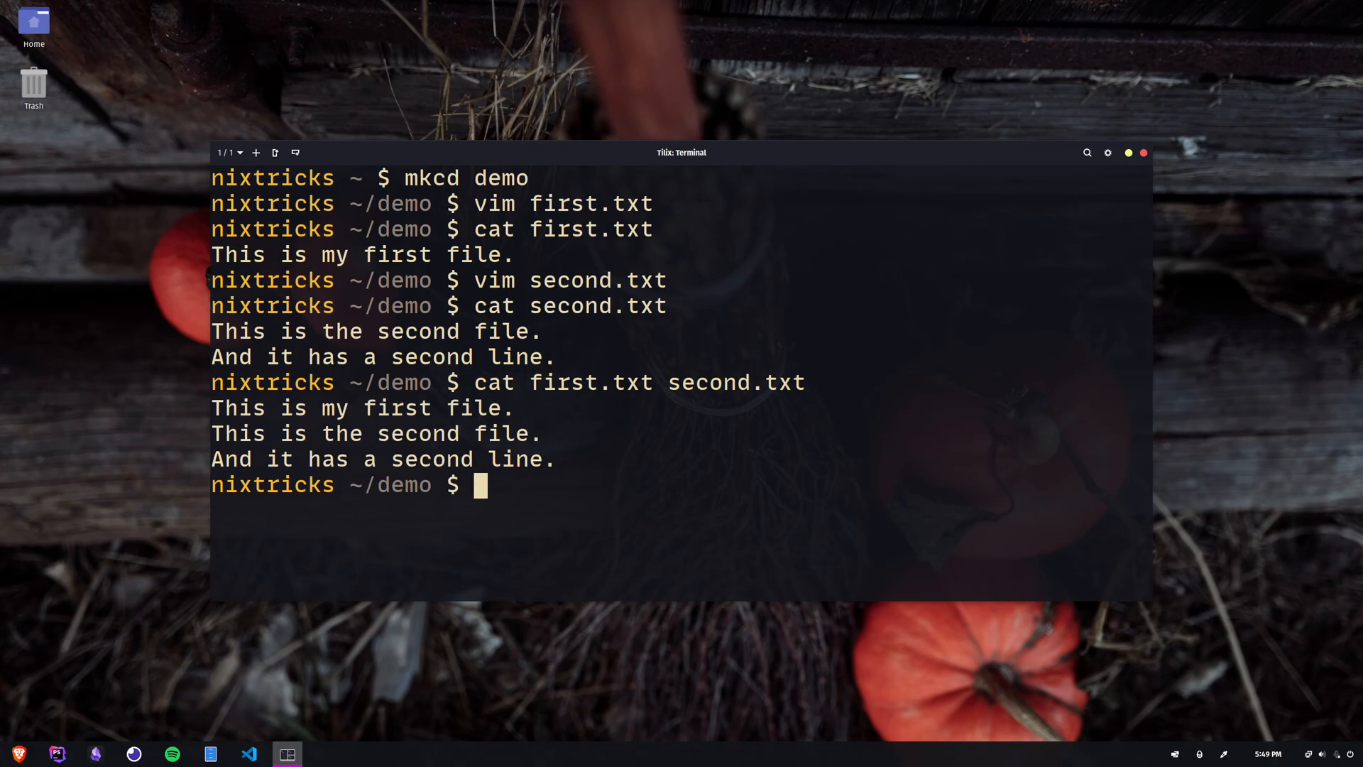
text(cat *)
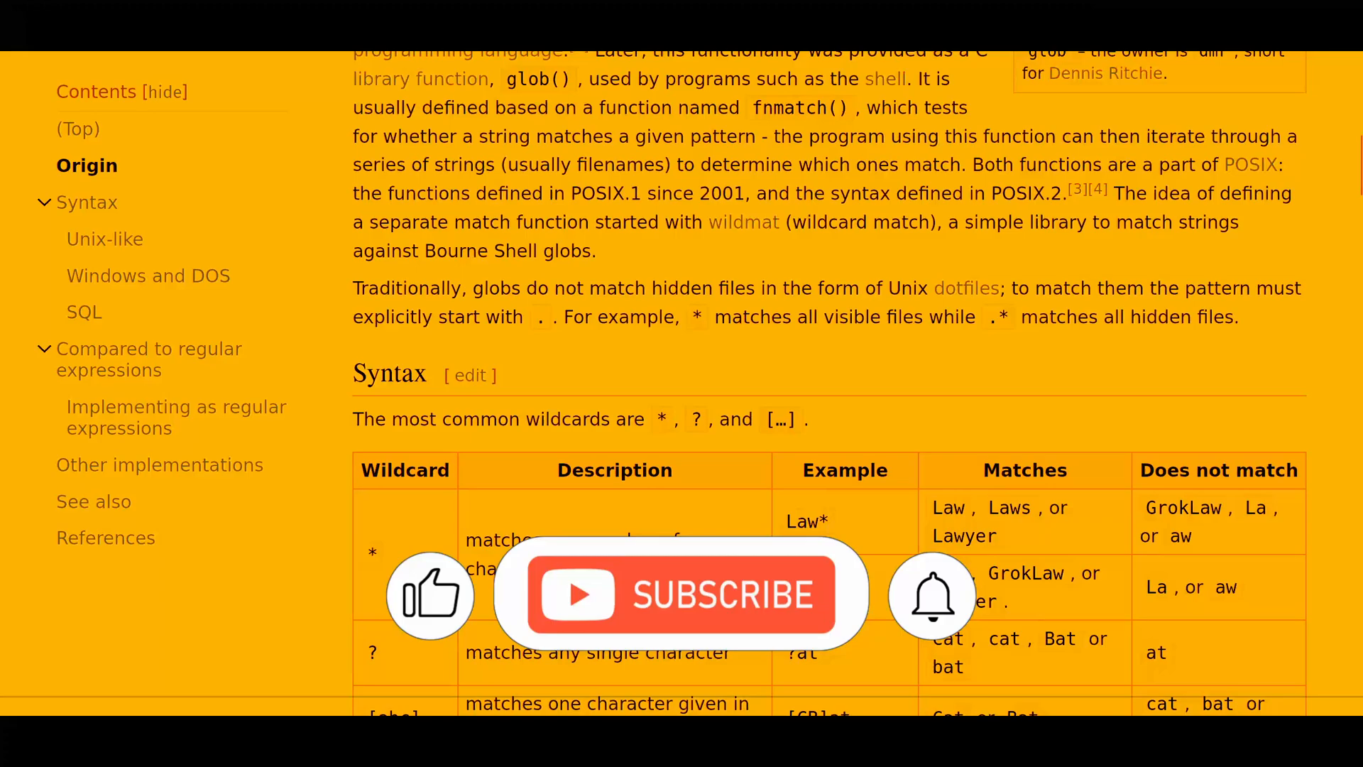
Scroll the Wikipedia glob article down to the Syntax wildcard table.
scroll(down, 3)
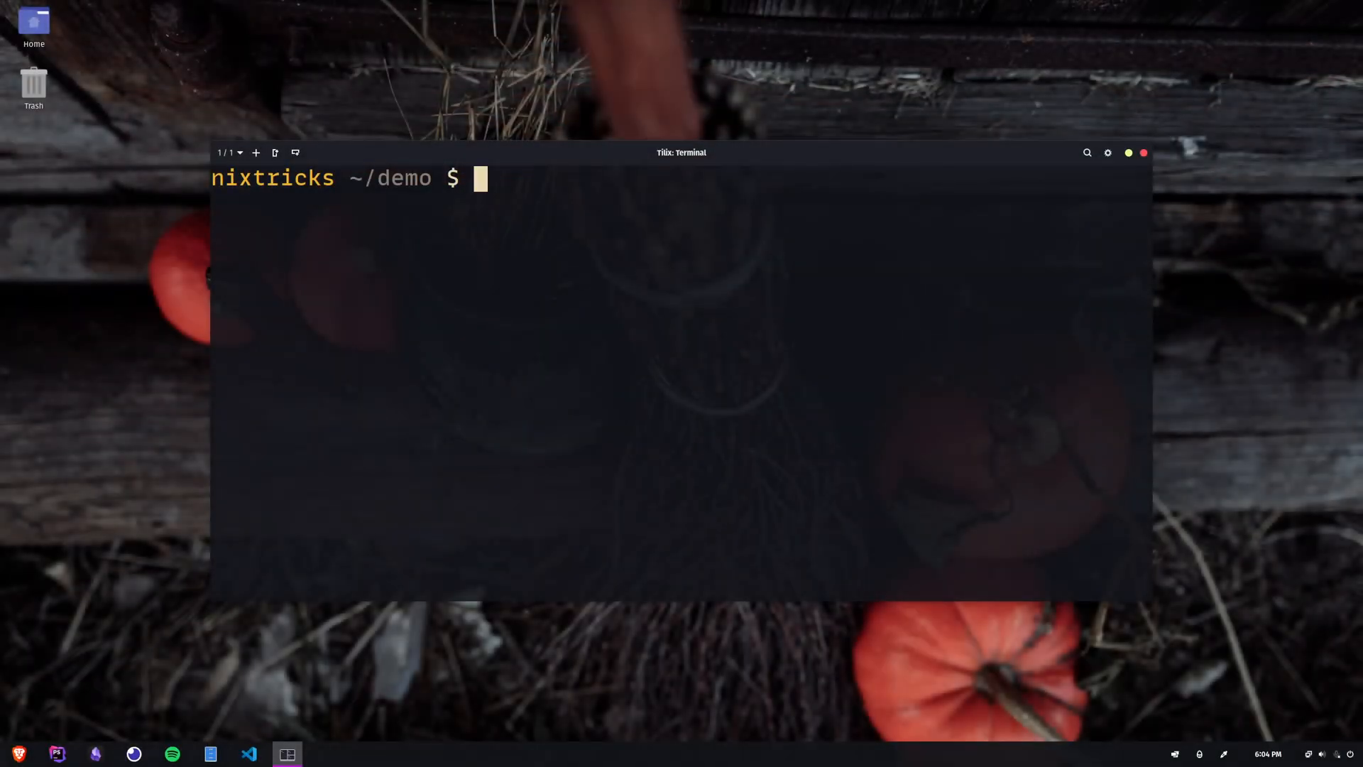
Redirect cat - into stdin.txt and type 'I'm typing this interactively.'.
text(cat)
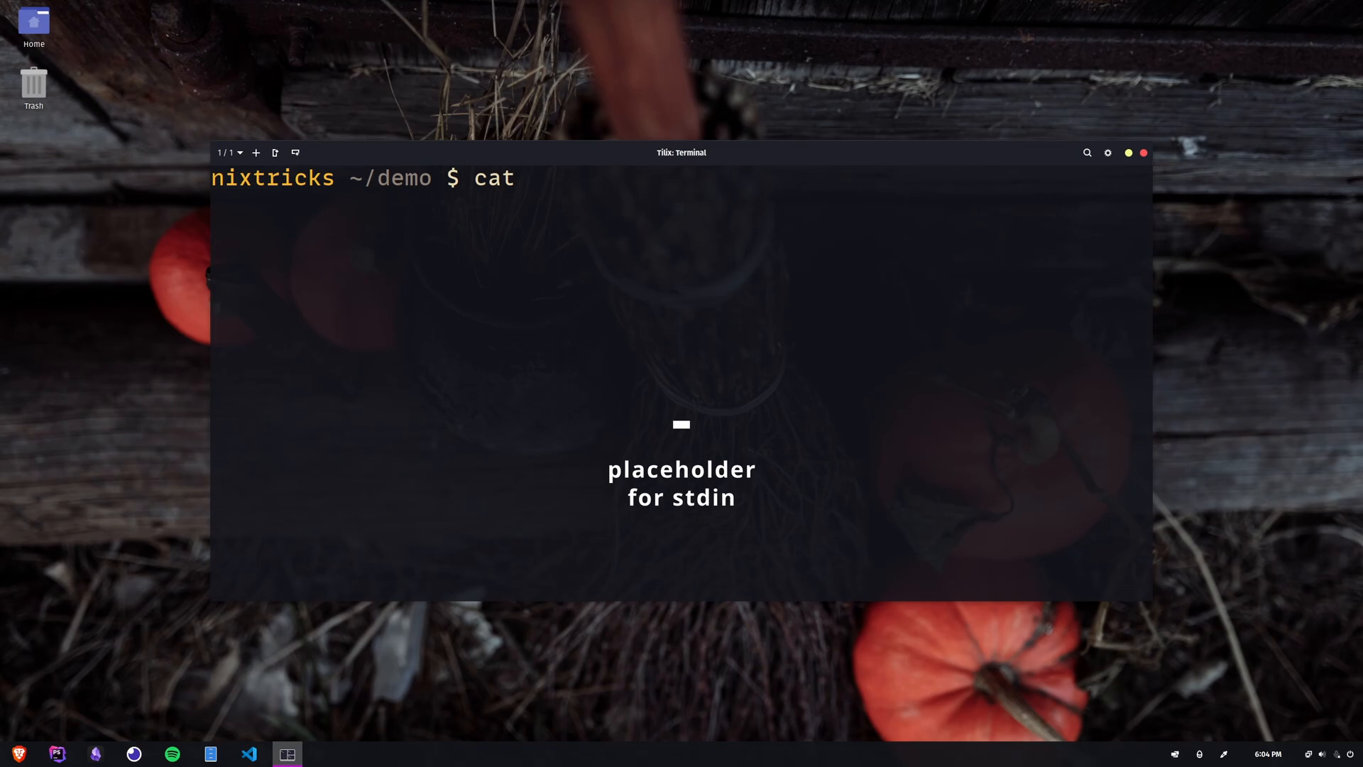
text(-)
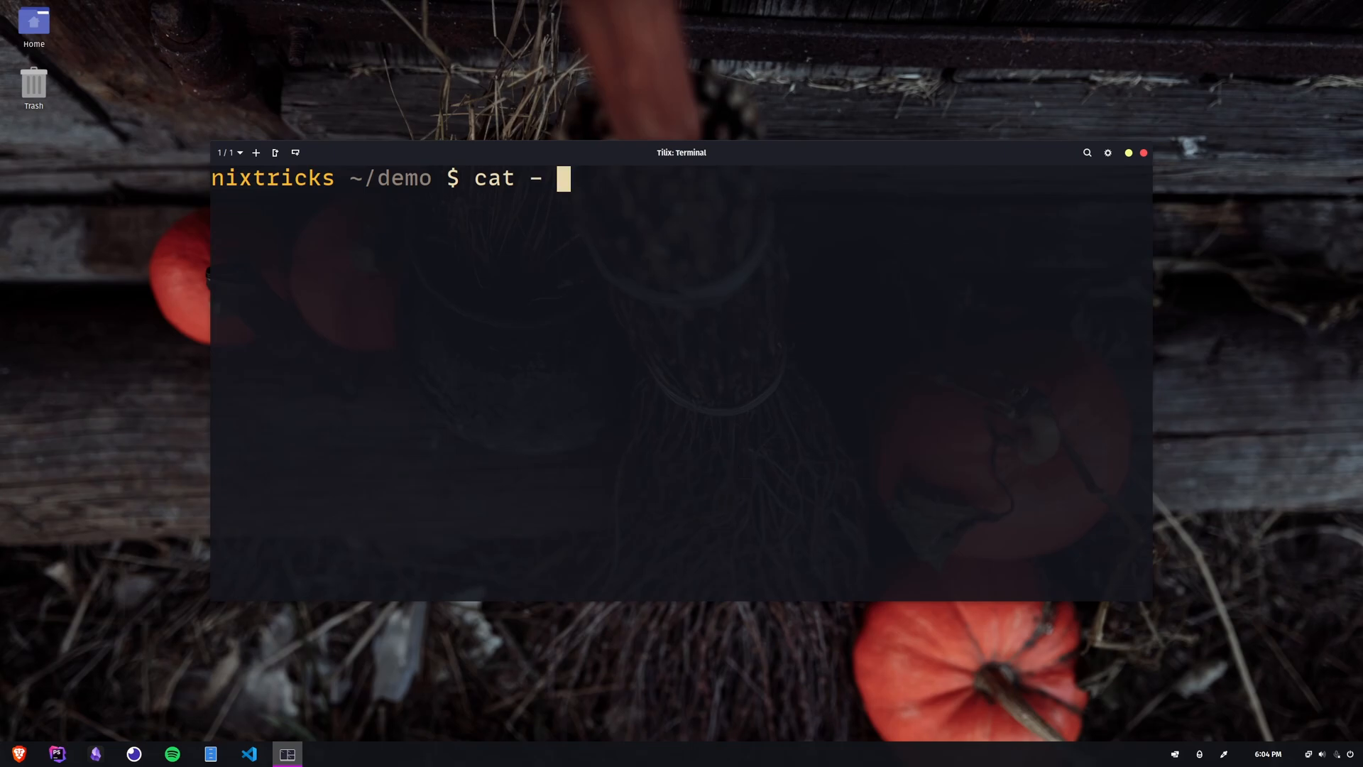
text(>)
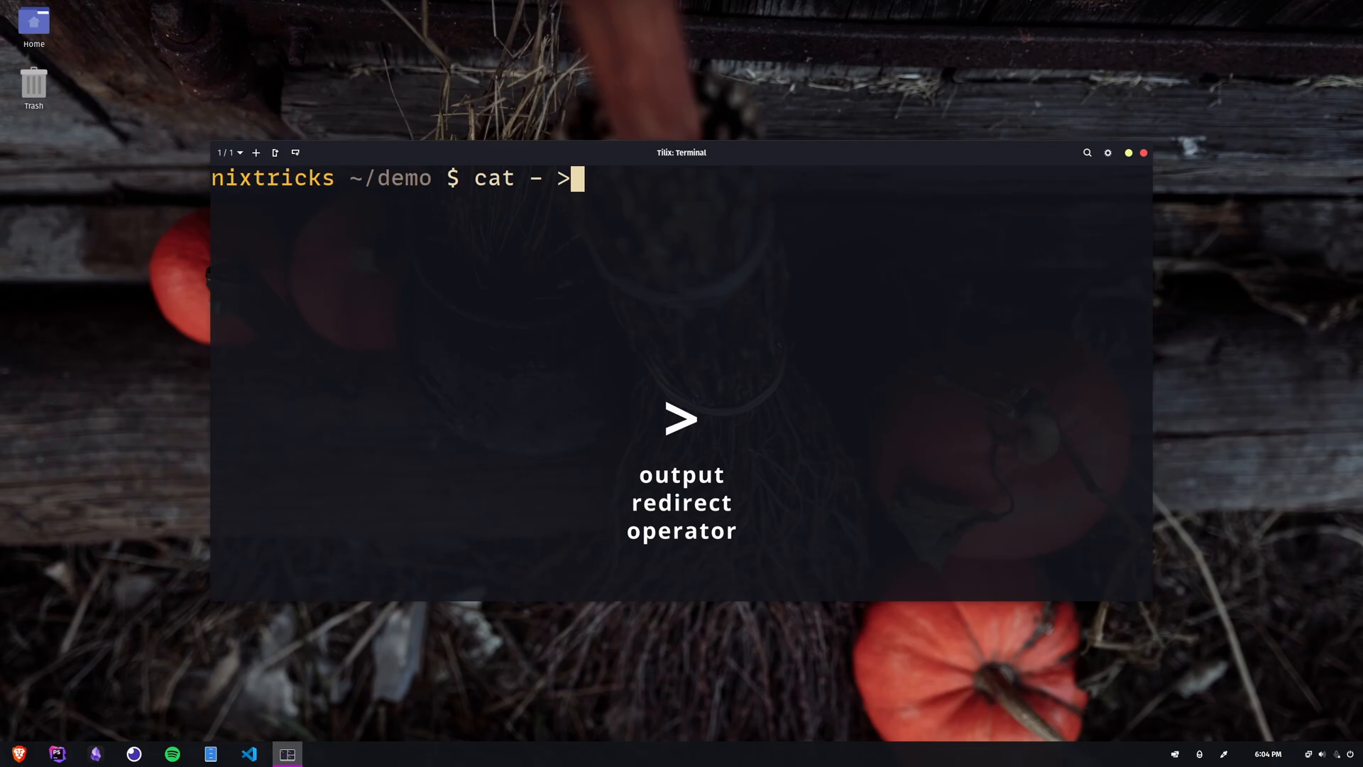
text(stdin.txt)
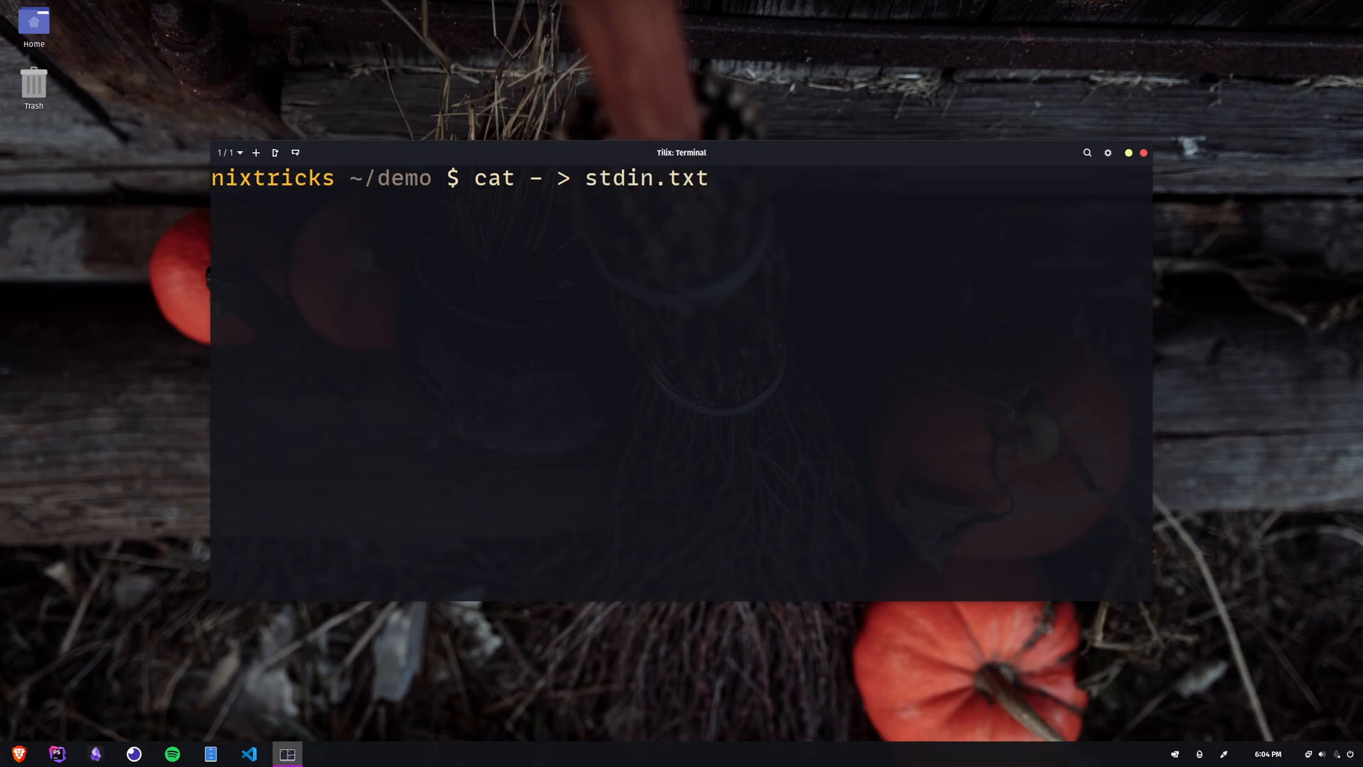
text(I'm typing this interac)
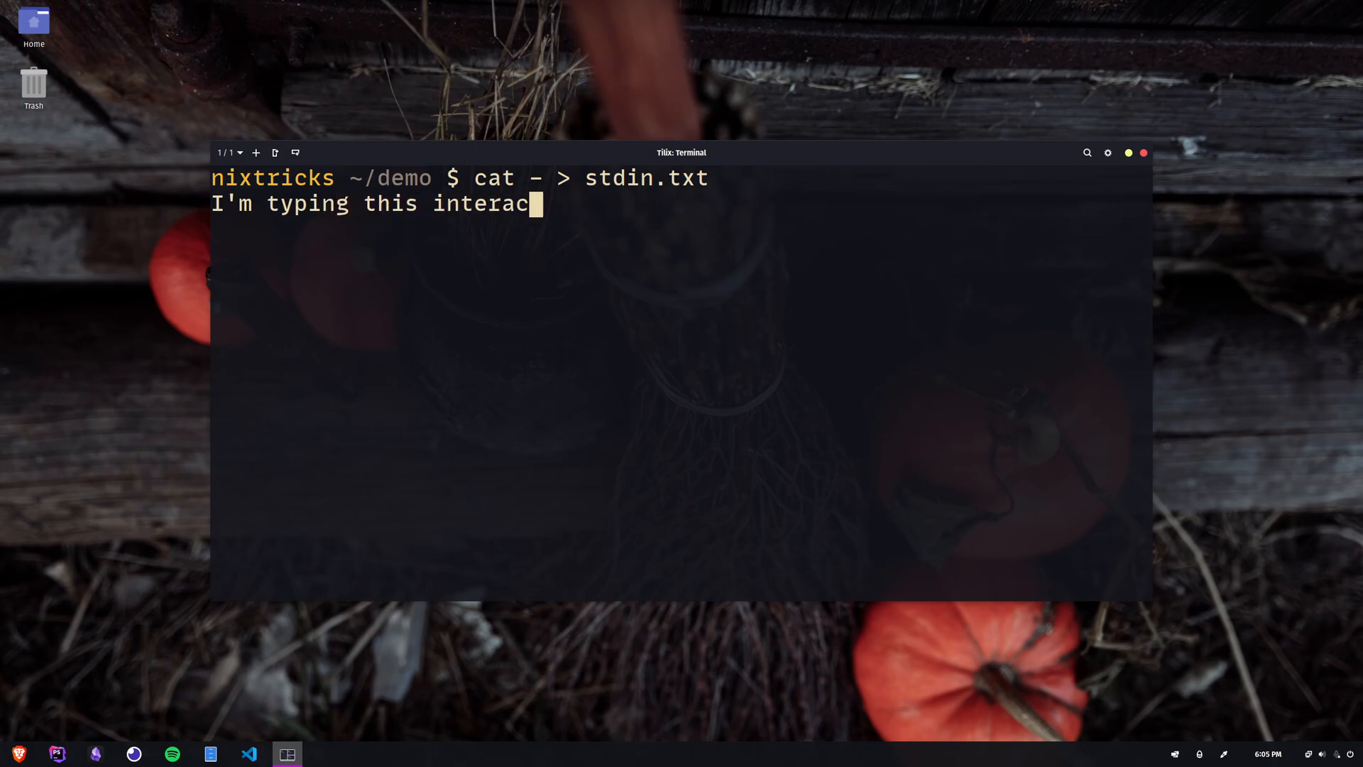
text(tively.)
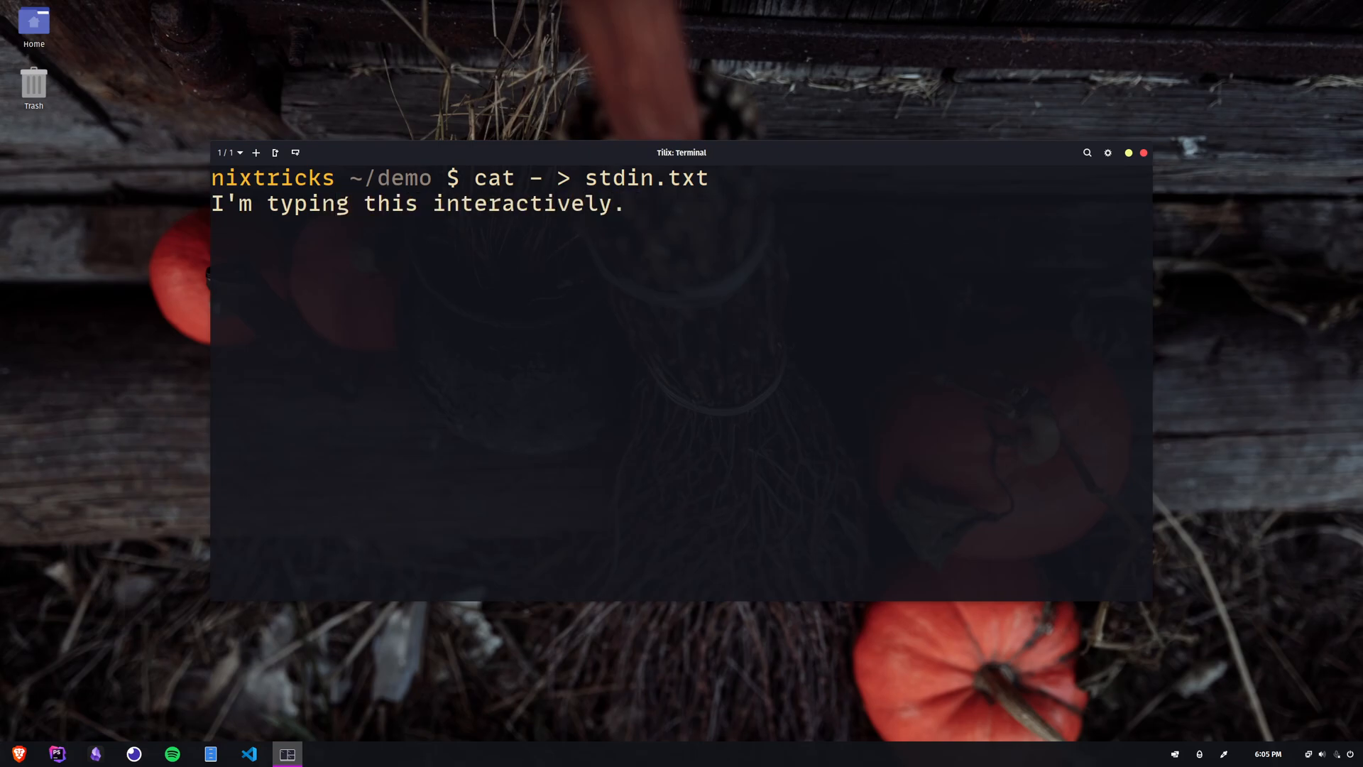
Add 'Going on the second line...', end input with Ctrl+D, and enter cat stdin.txt.
text(Going)
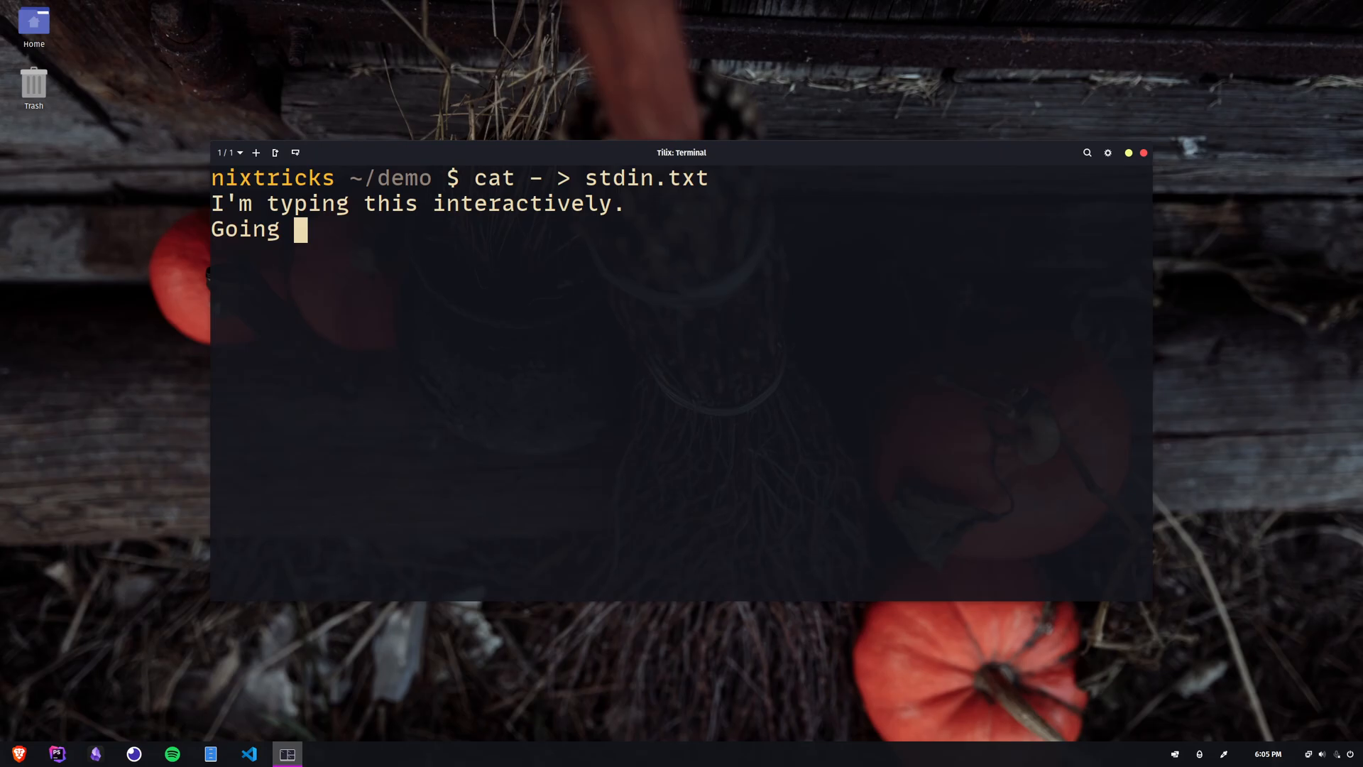
text(on the second l)
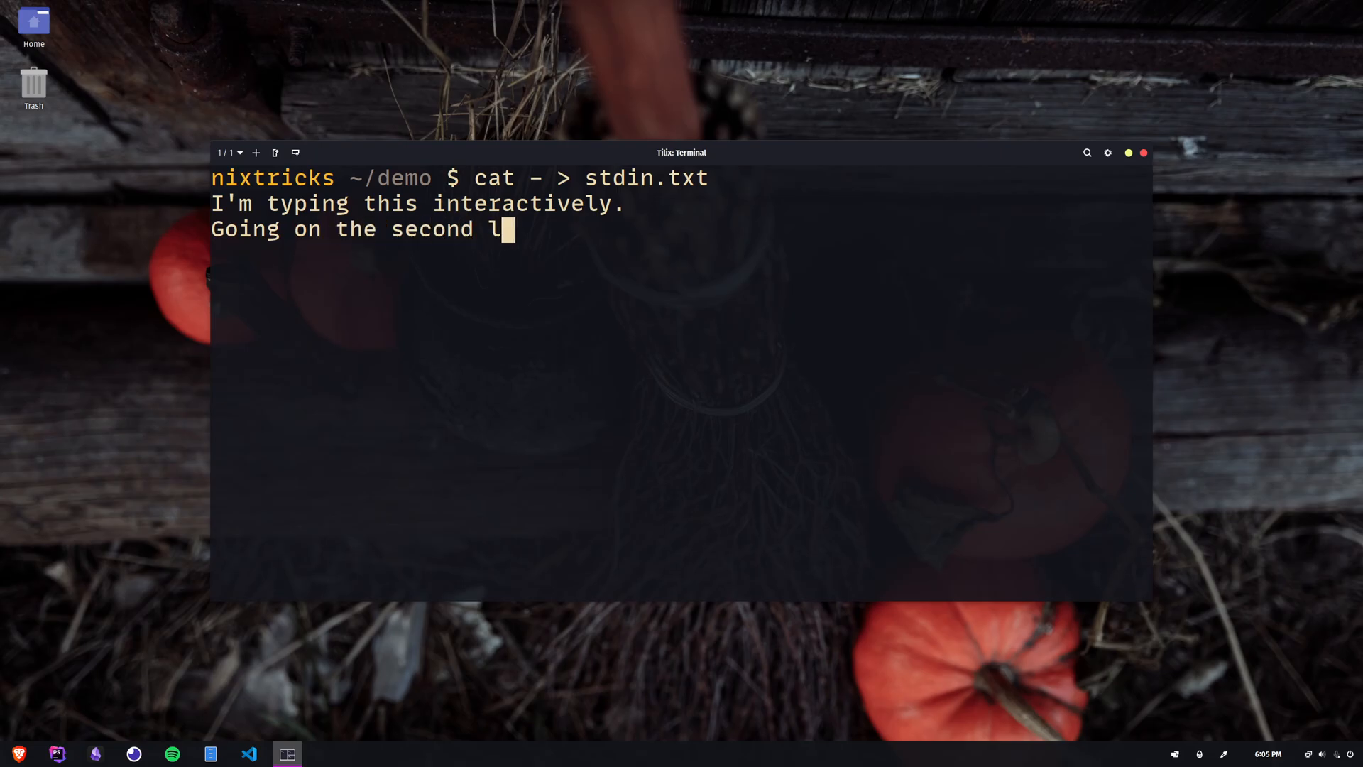
text(ine...)
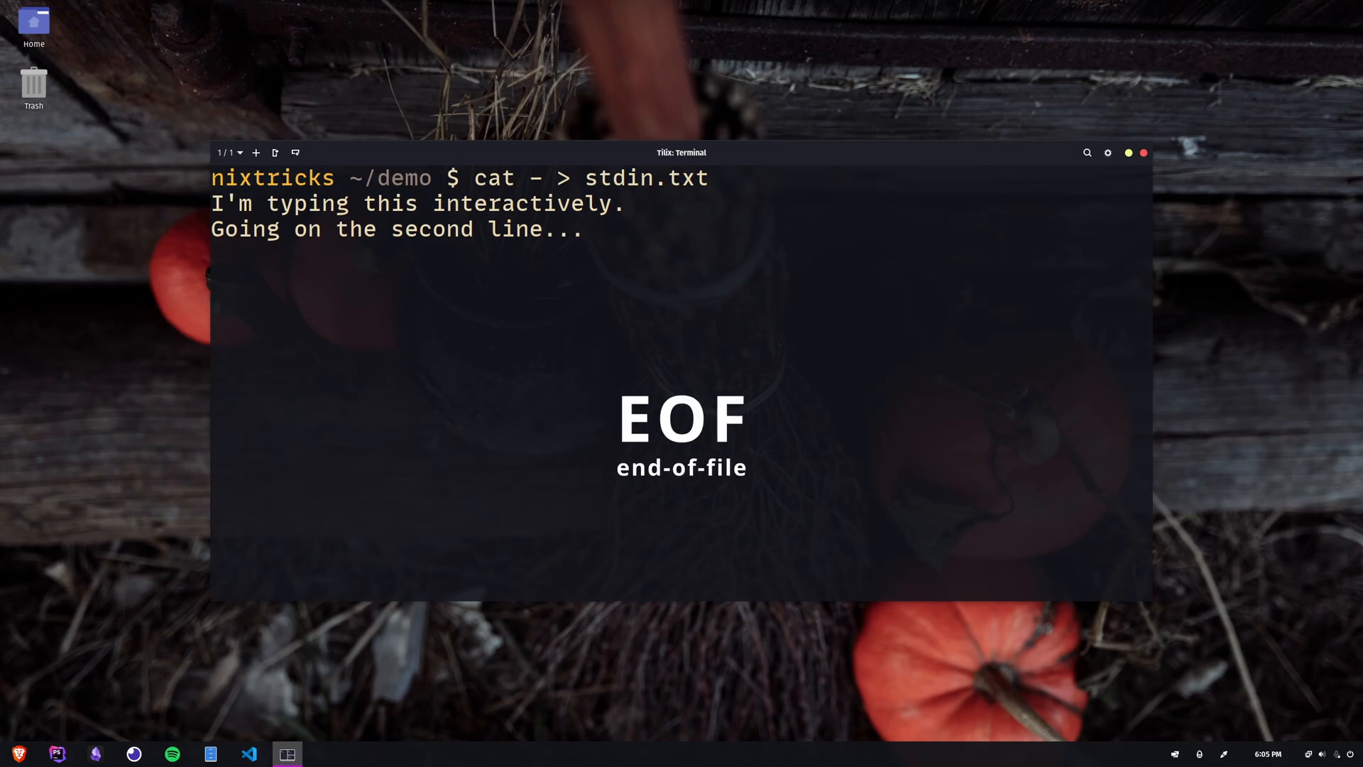
key(ctrl+d)
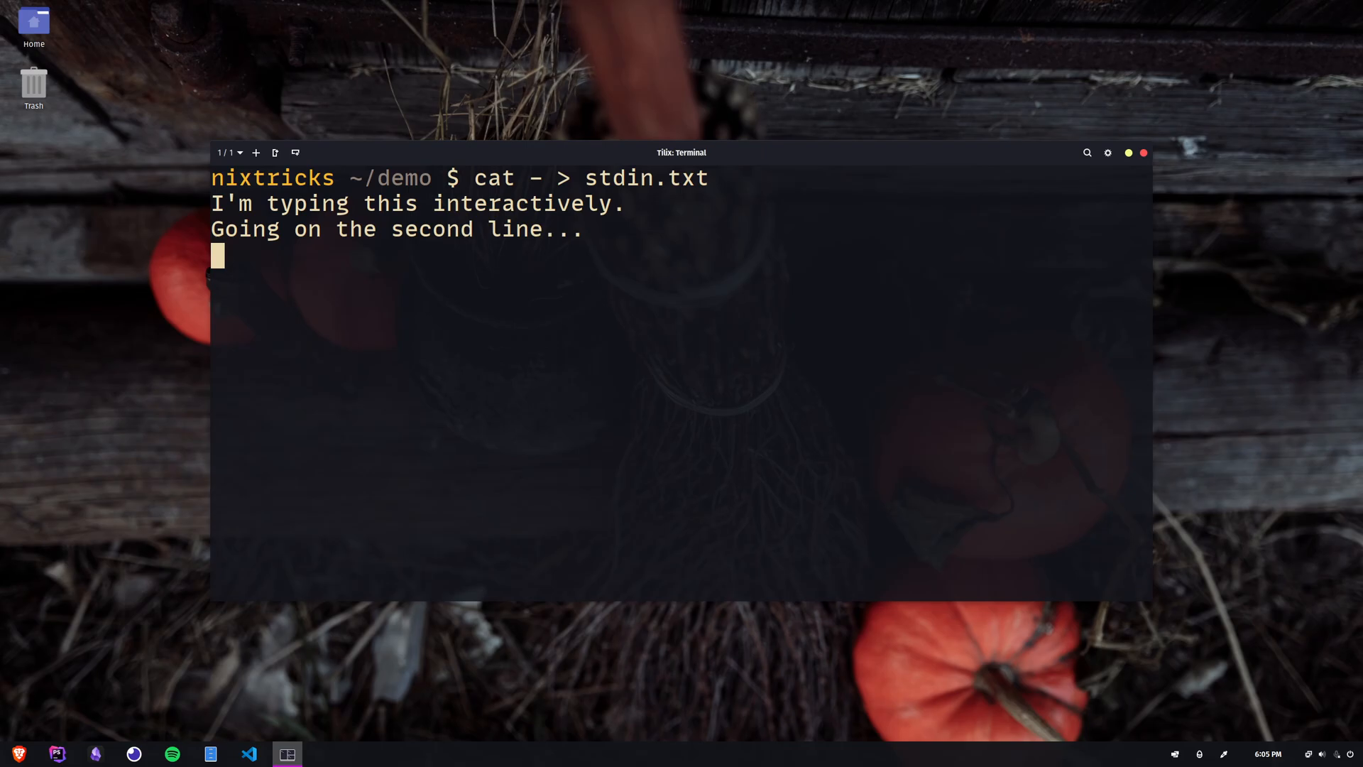
key(ctrl+d)
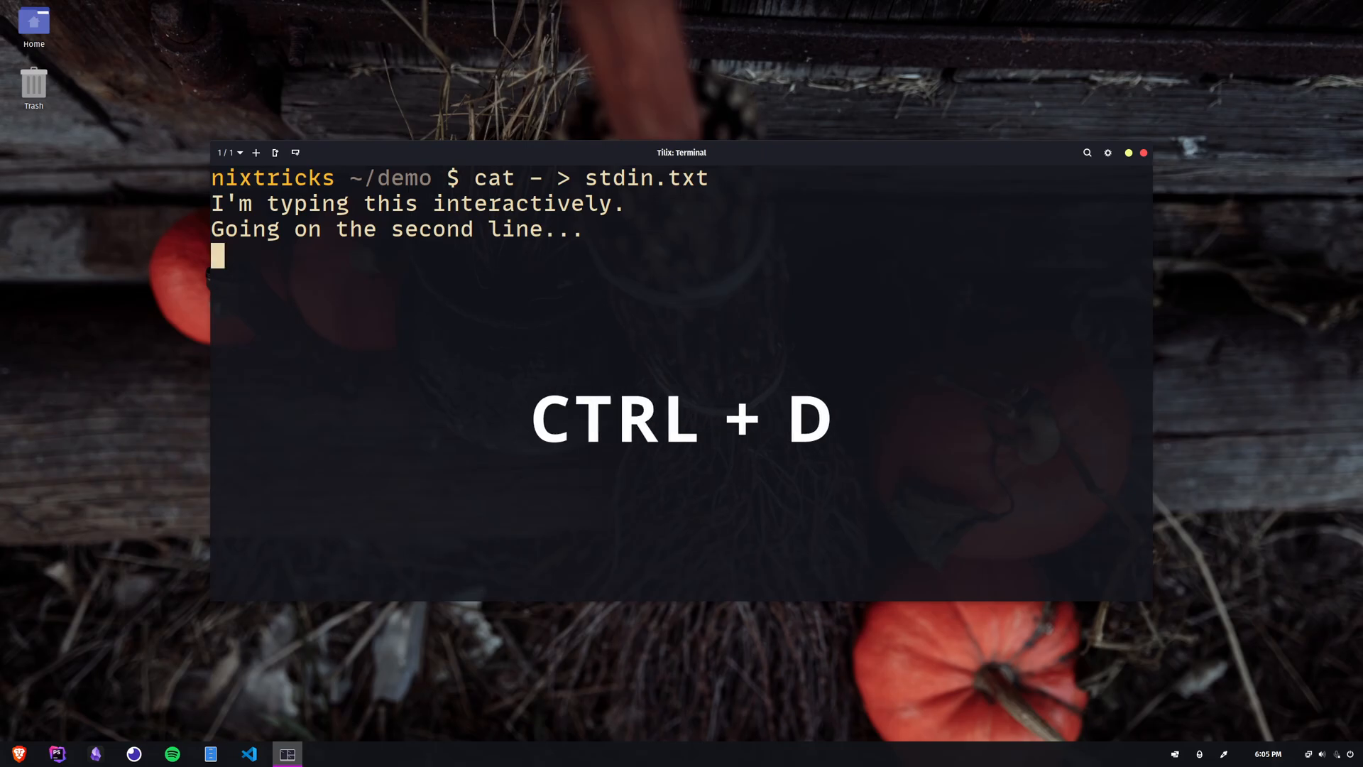
key(ctrl+d)
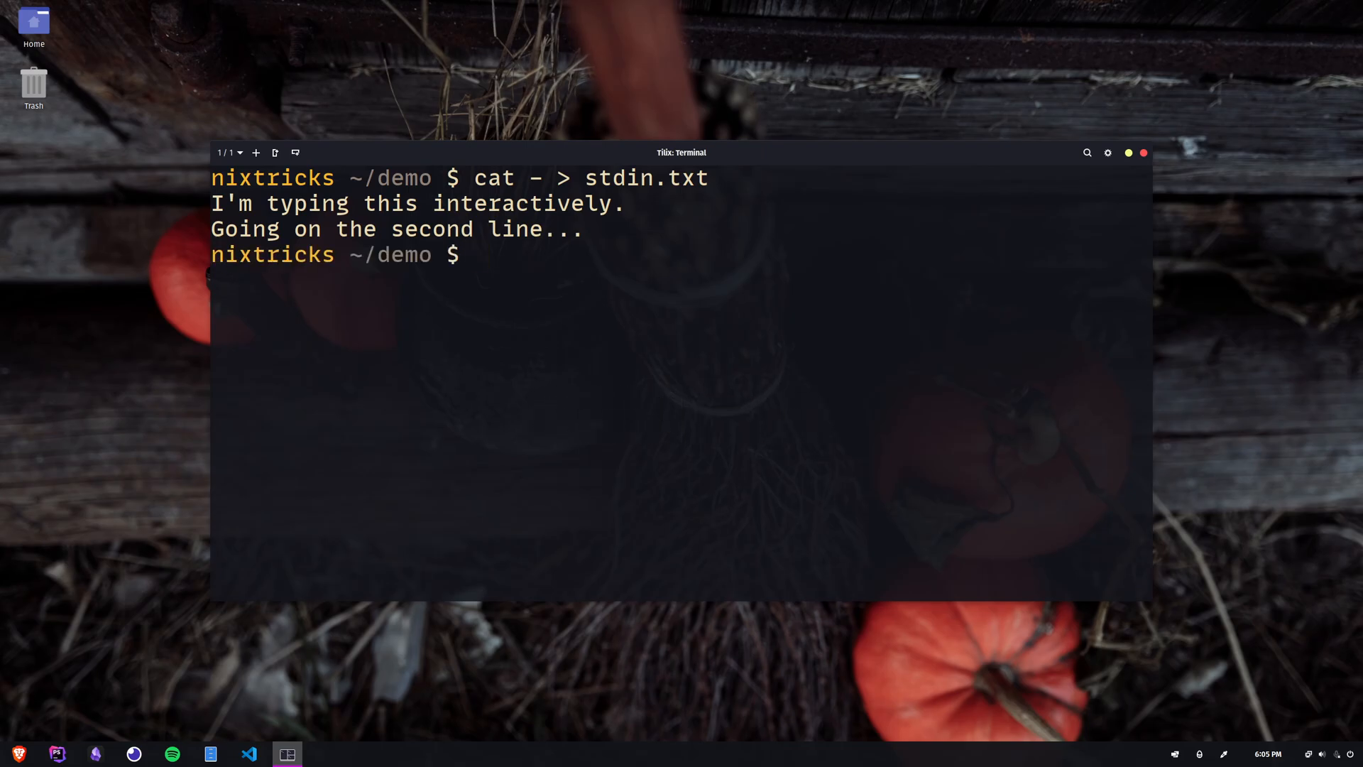
text(cat stdin.txt)
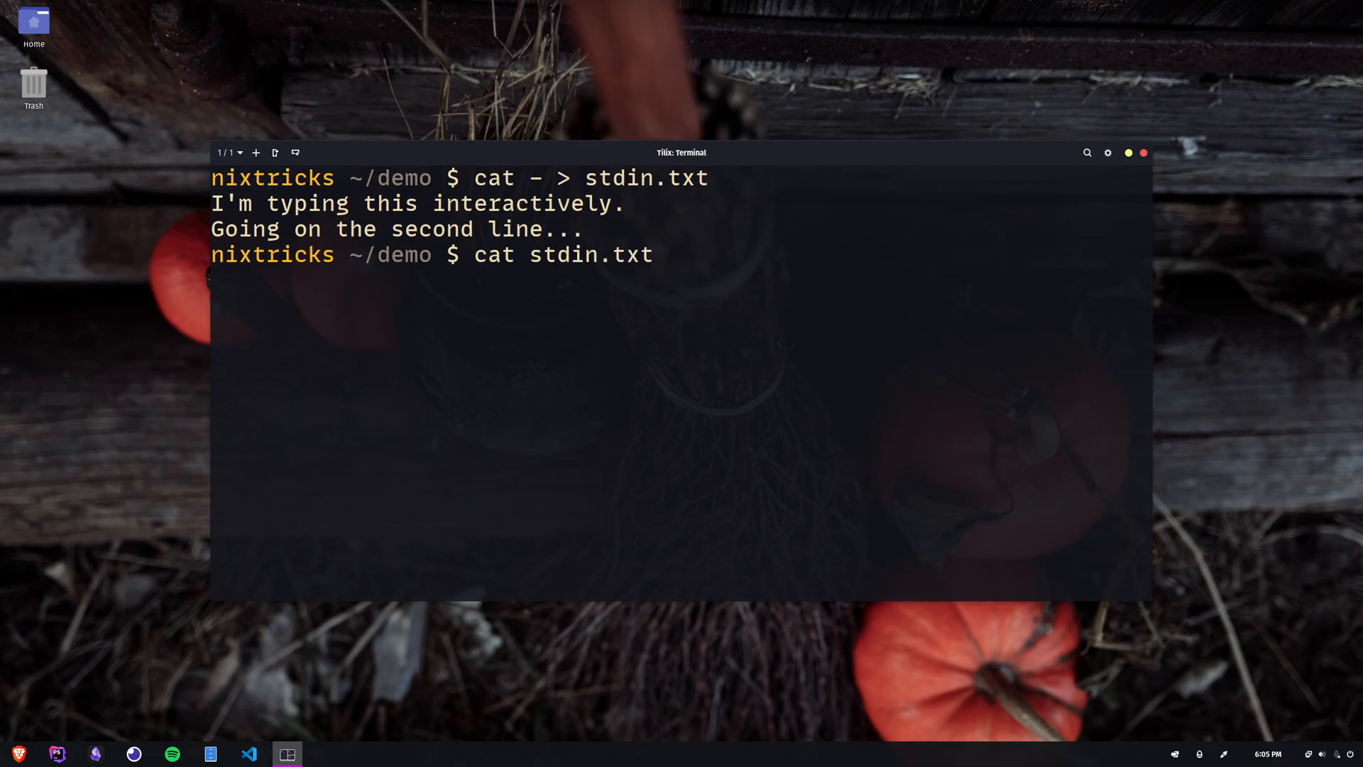
Print stdin.txt, then copy it into stdcopy.txt with a cat redirect.
key(Return)
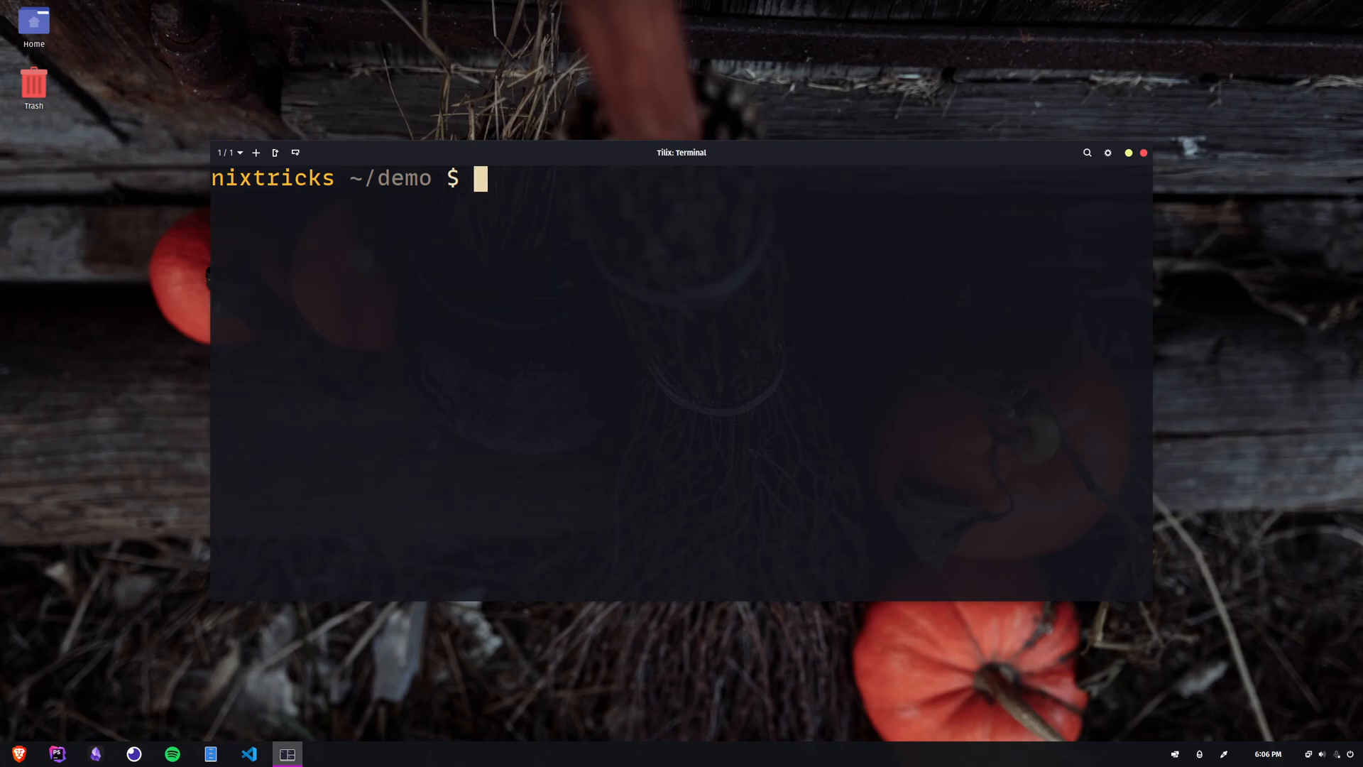
text(cat stdin.txt)
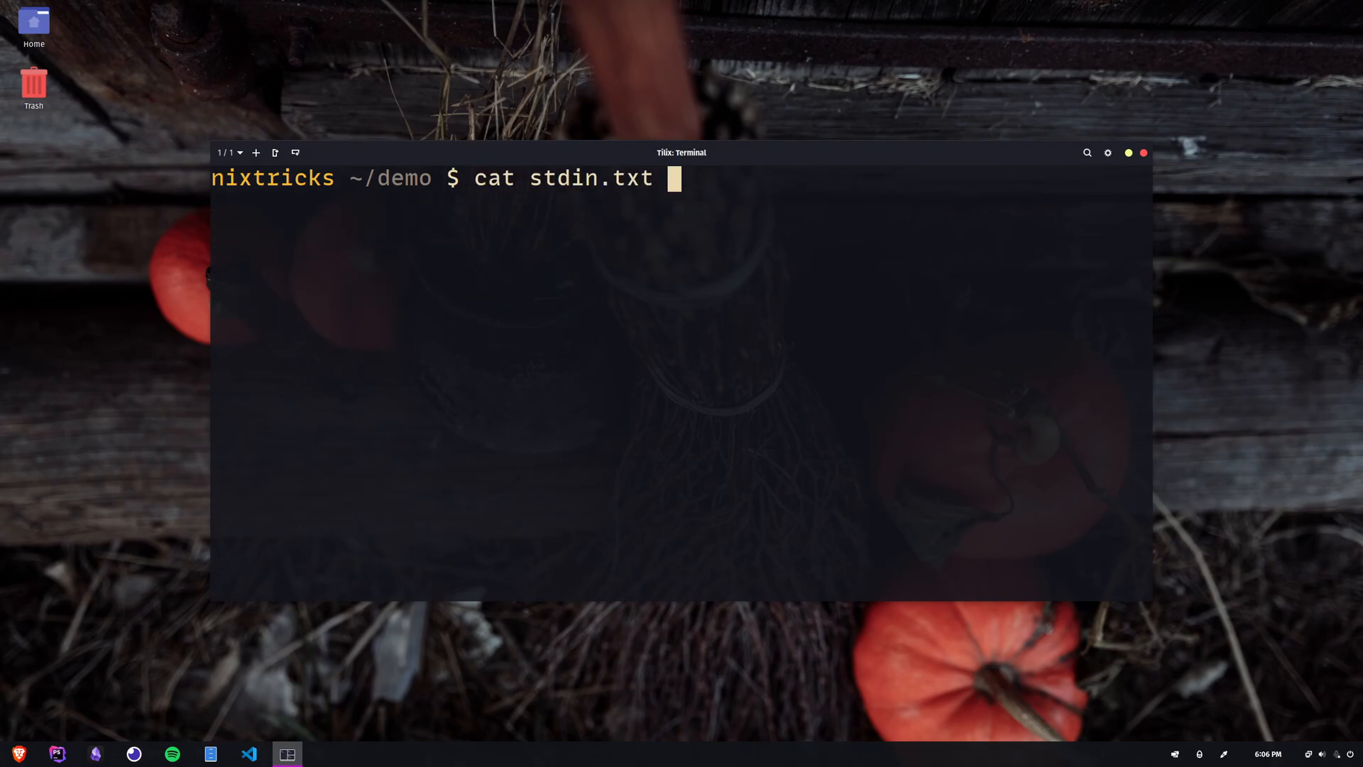
text(> stdco)
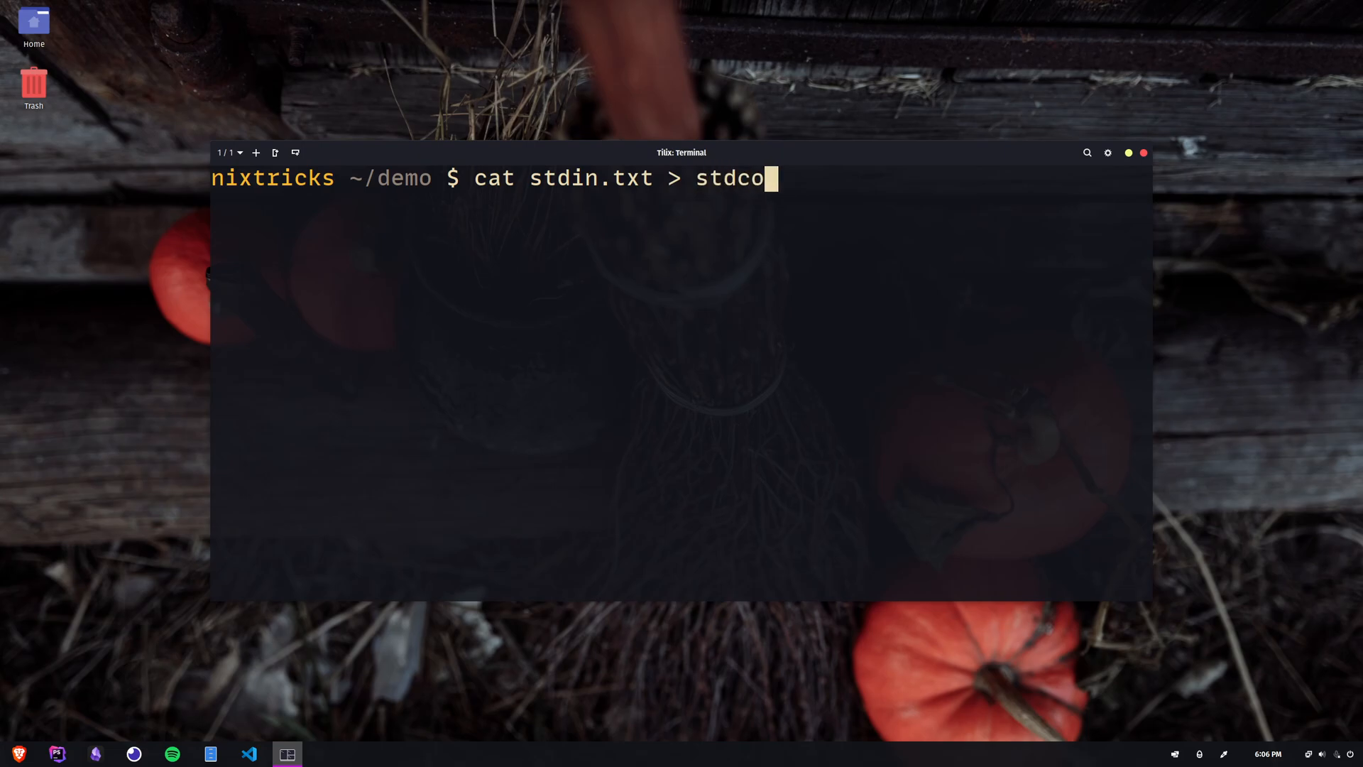
text(py.txt)
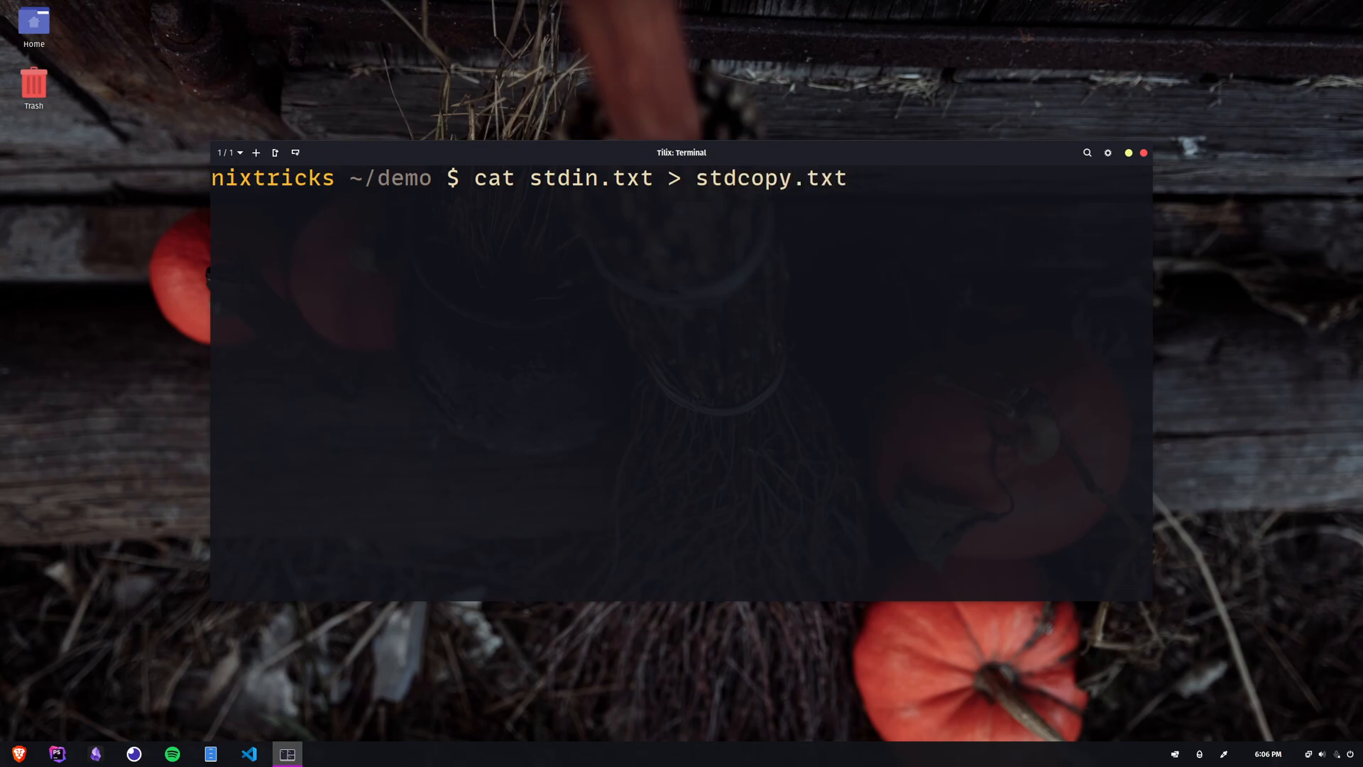
text(cat st)
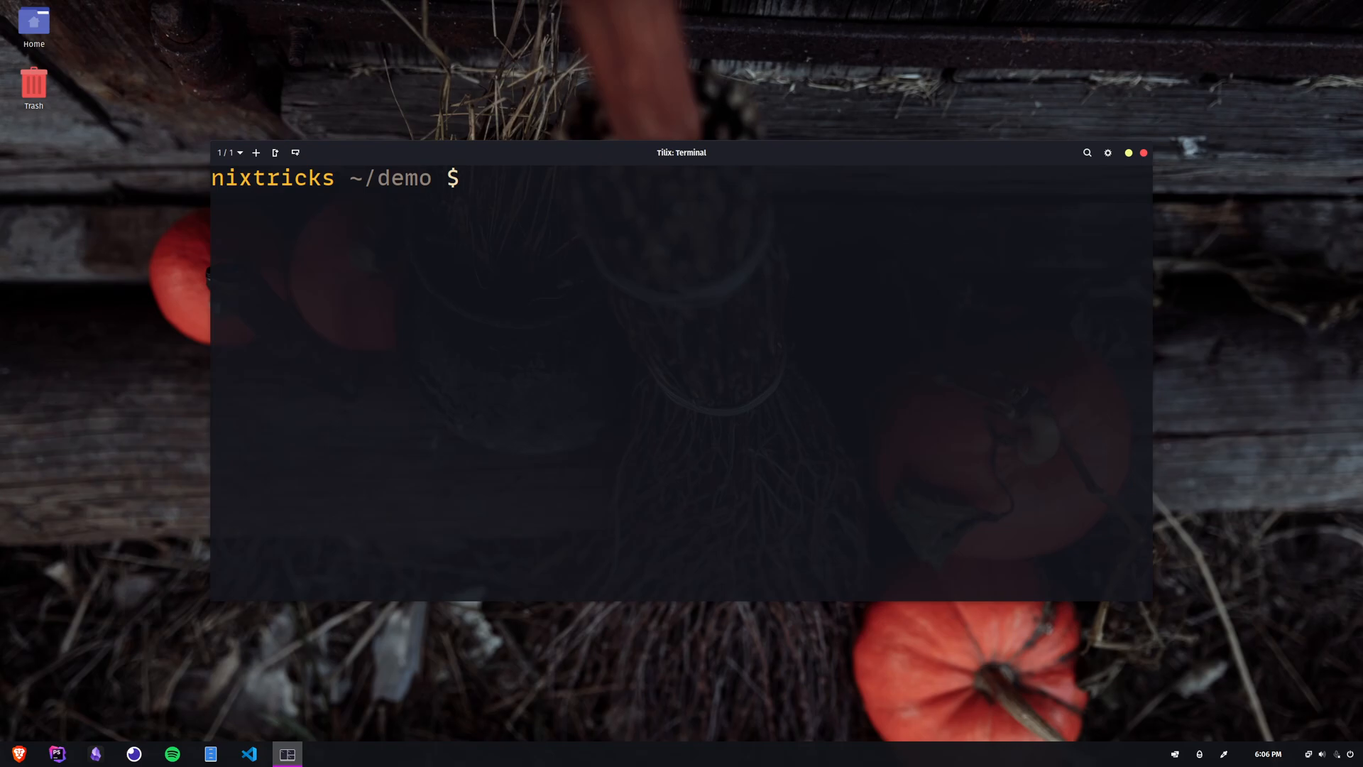
Copy /var/log/boot.log into the demo folder and merge extension scripts into all.js.
text(ll /var/log/ | grep boot)
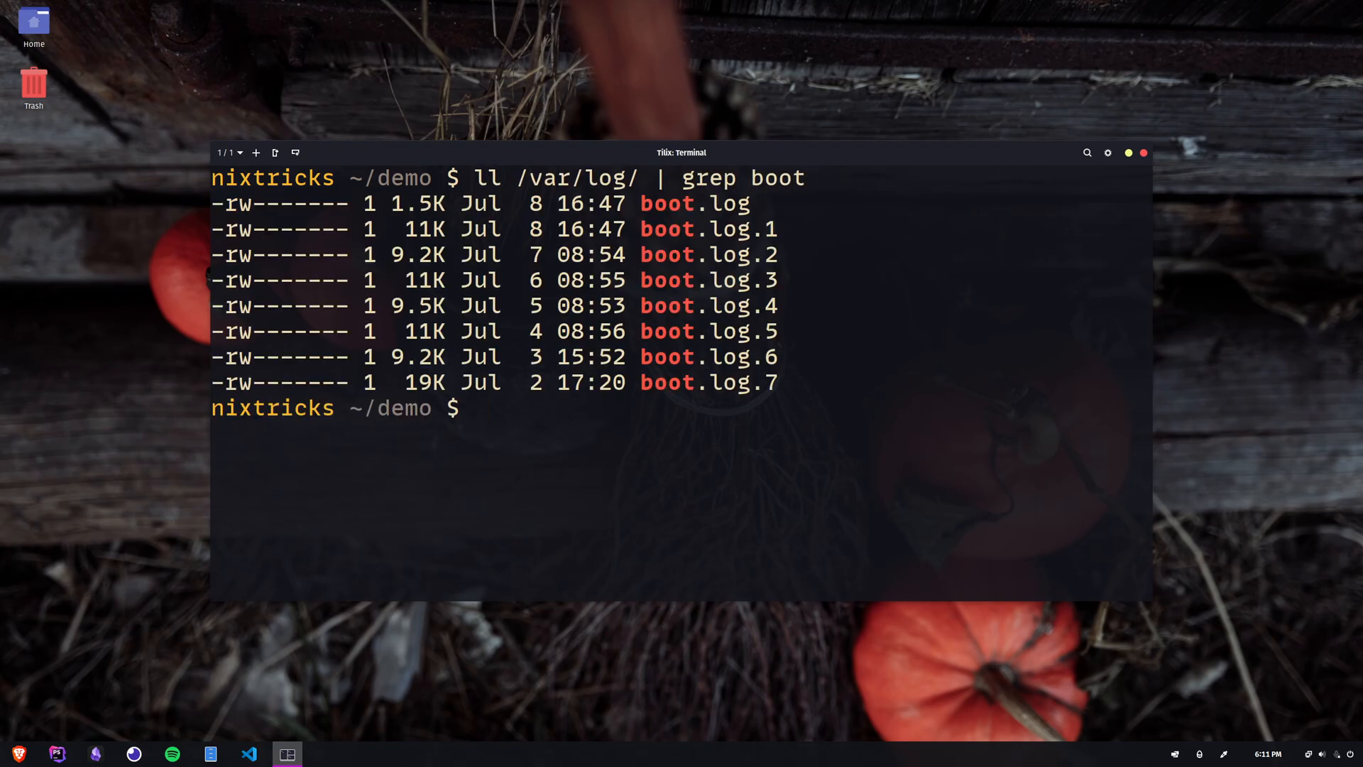
text(cat /var/l)
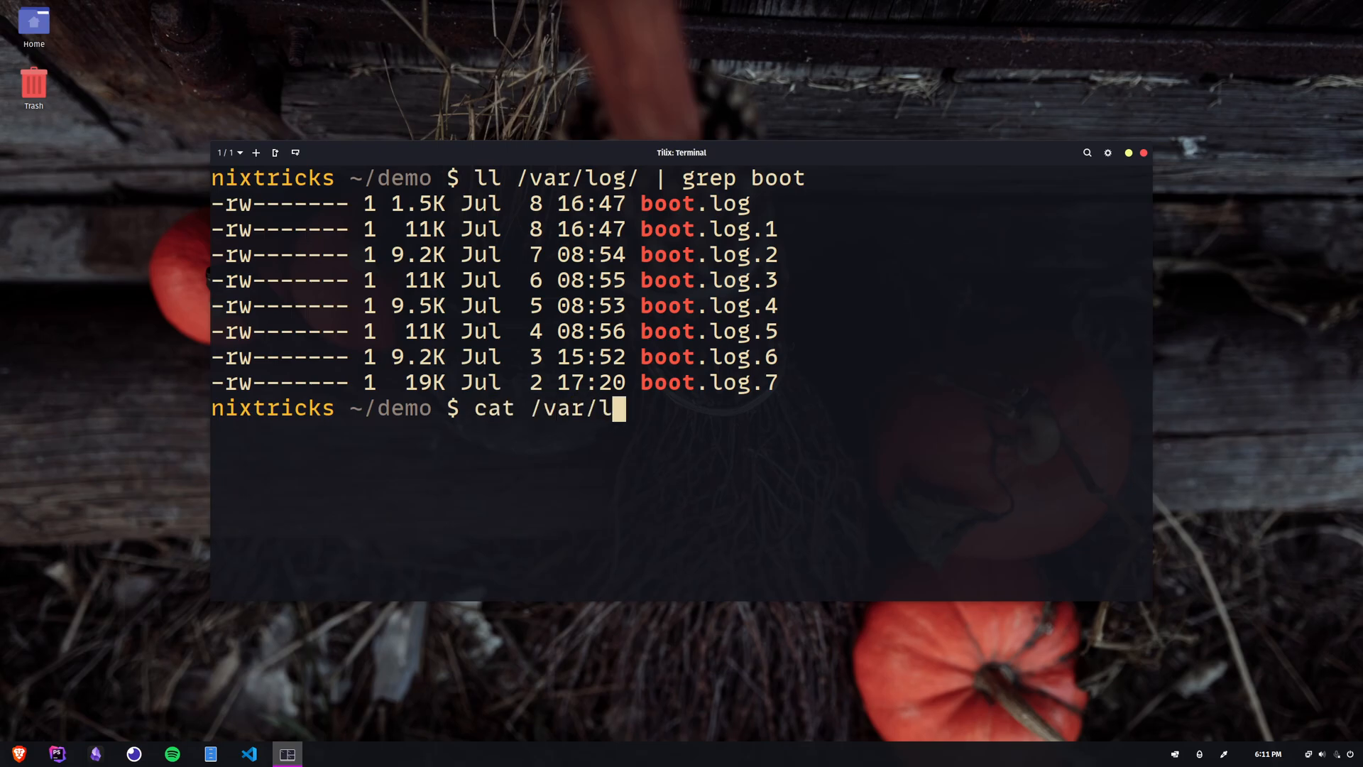
text(og/boot.log >)
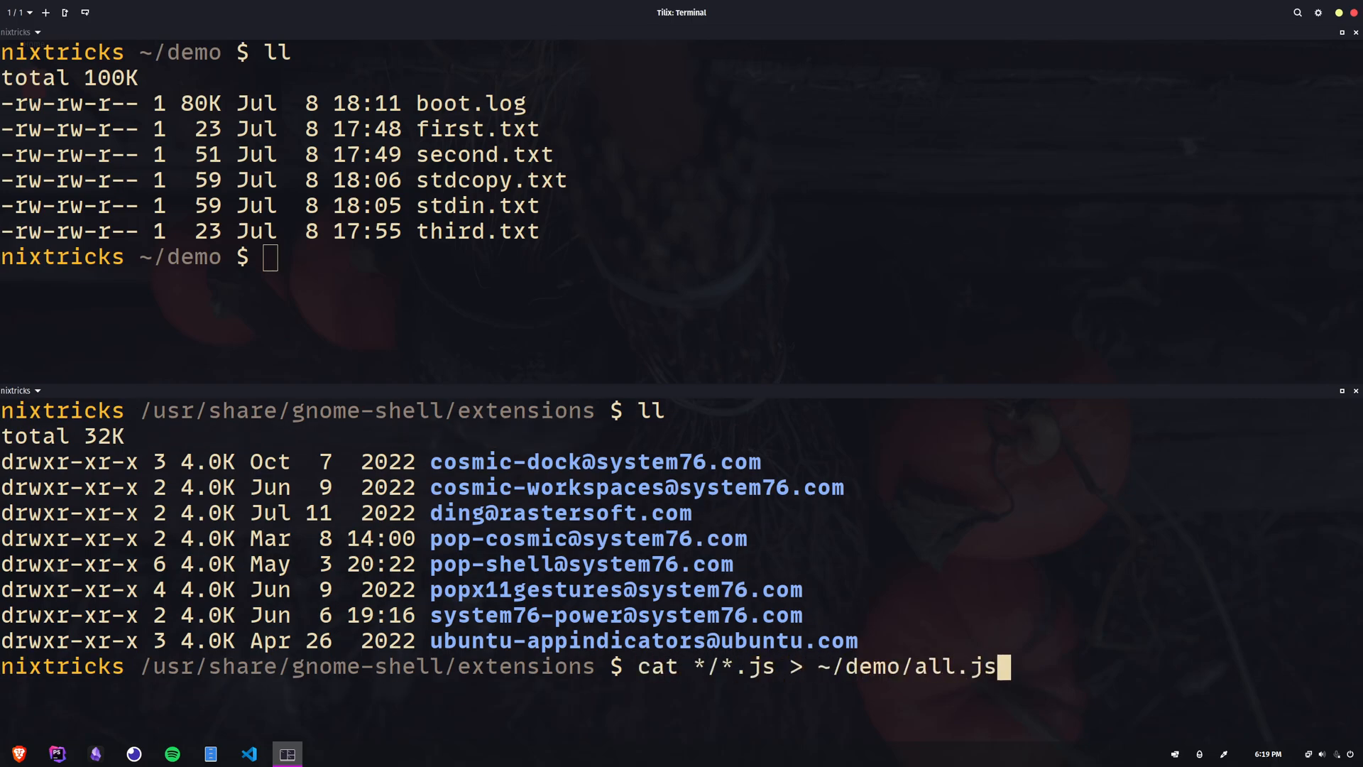
key(Return)
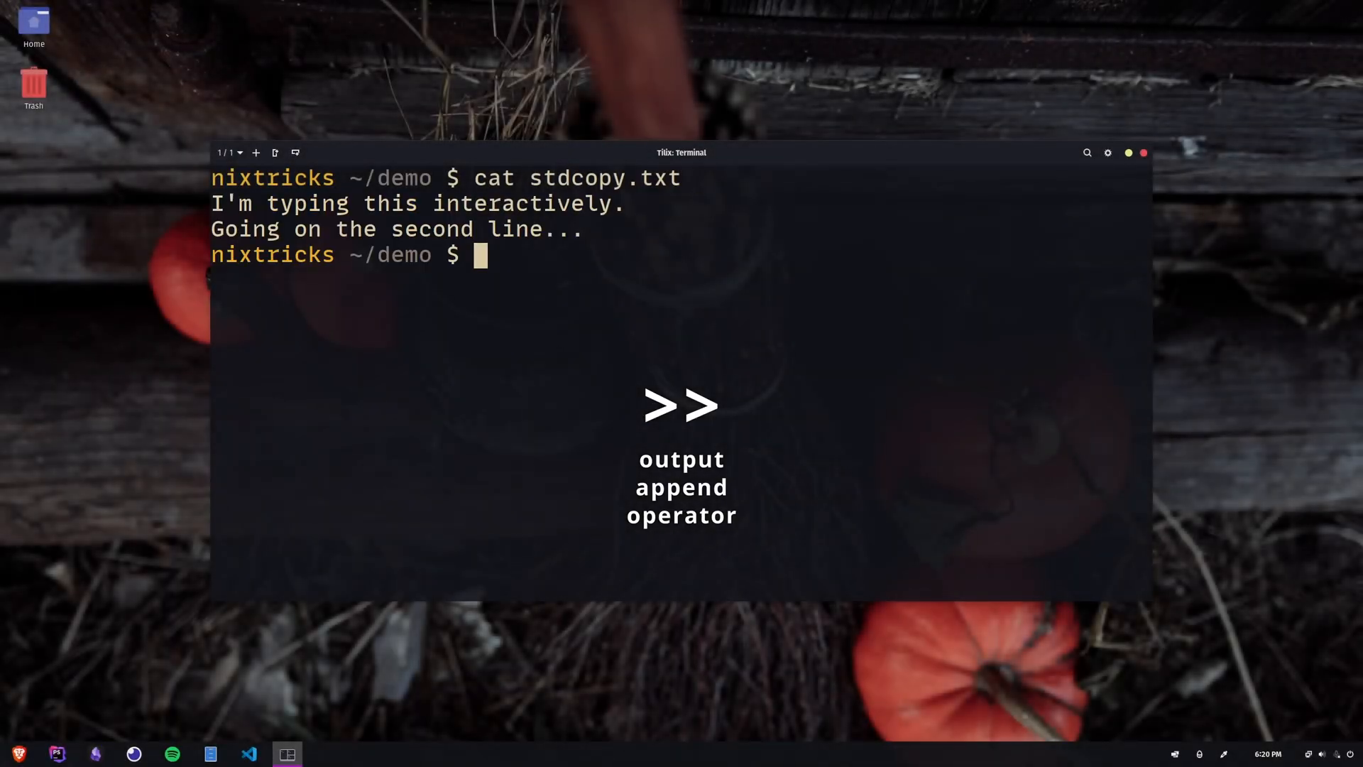
Append first.txt to stdcopy.txt, view third.txt, and begin cat first.txt - second.txt.
text(cat first.txt >> stdcopy.txt)
text(cat stdcopy.txt)
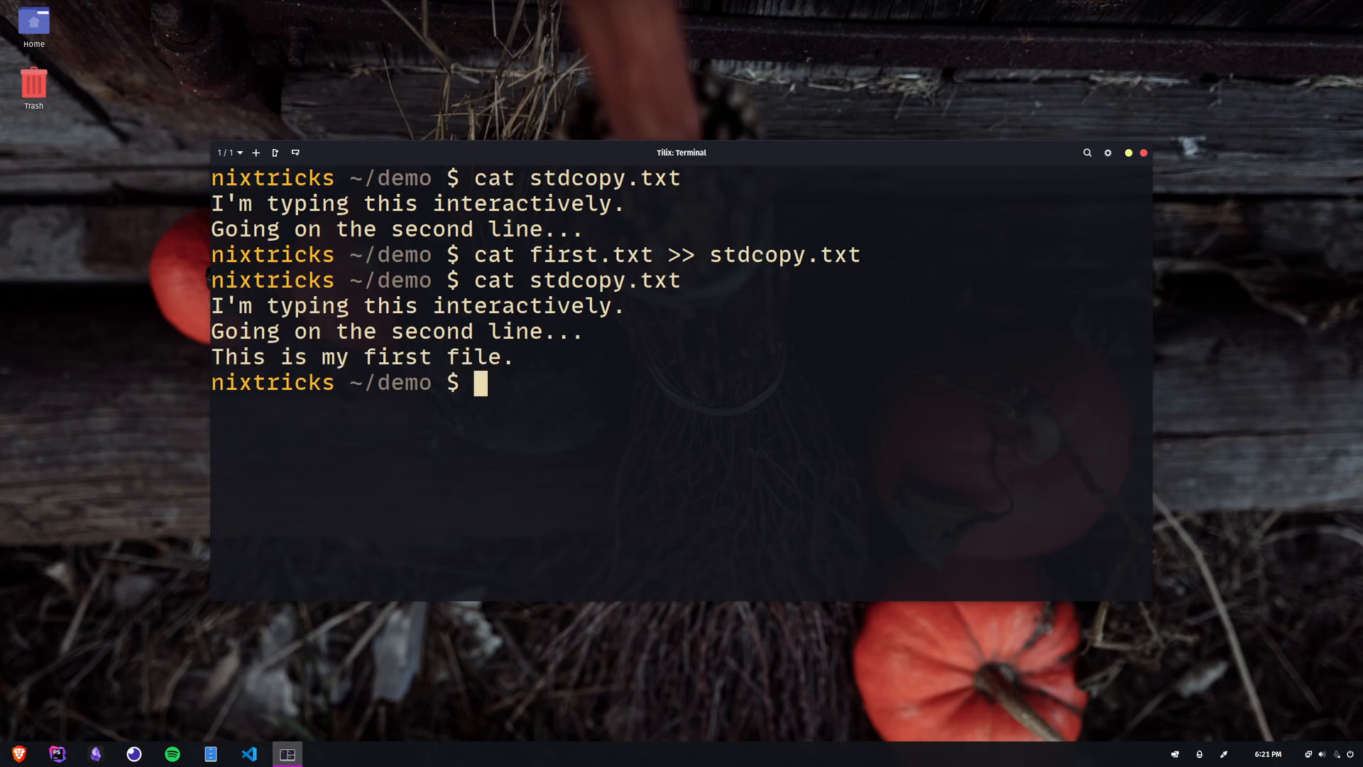
text(cat third.txt)
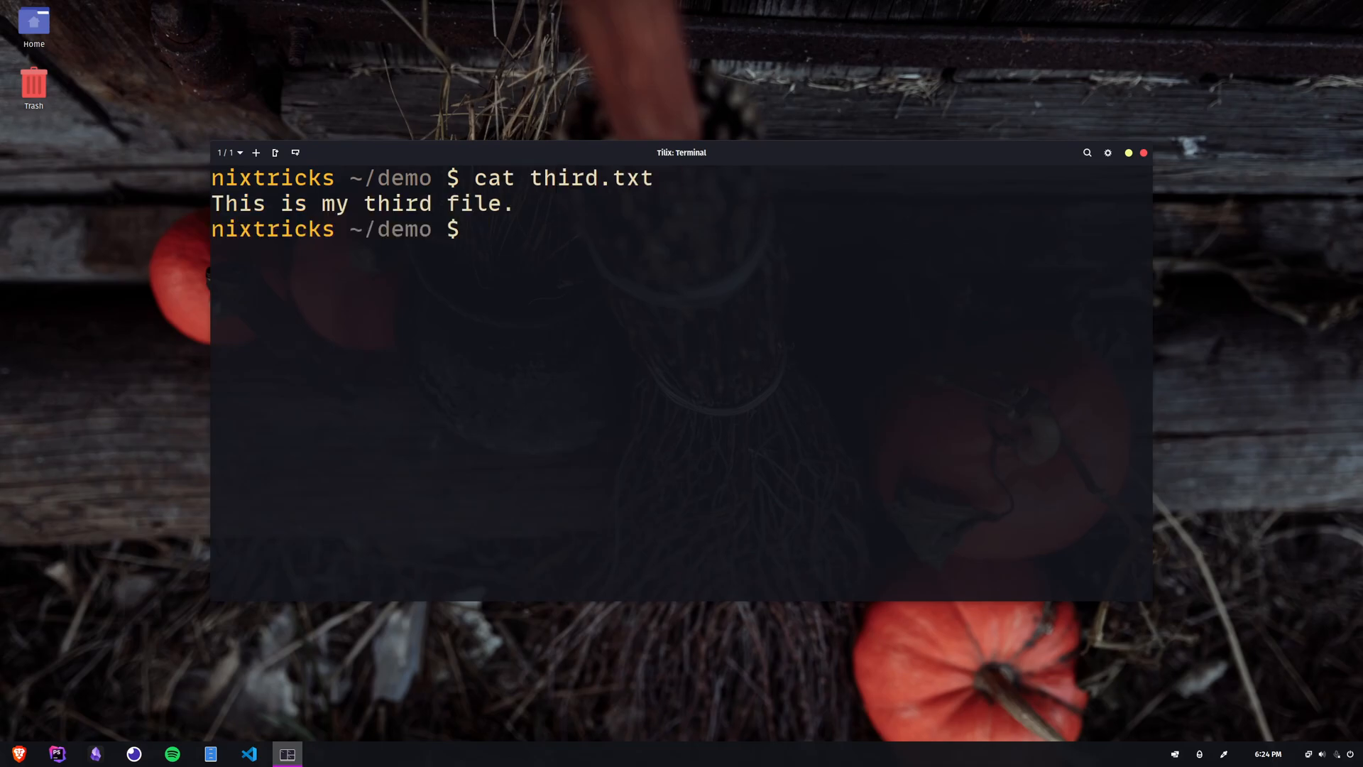
text(cat first.txt - second.txt >> third.txt)
text(Another intera)
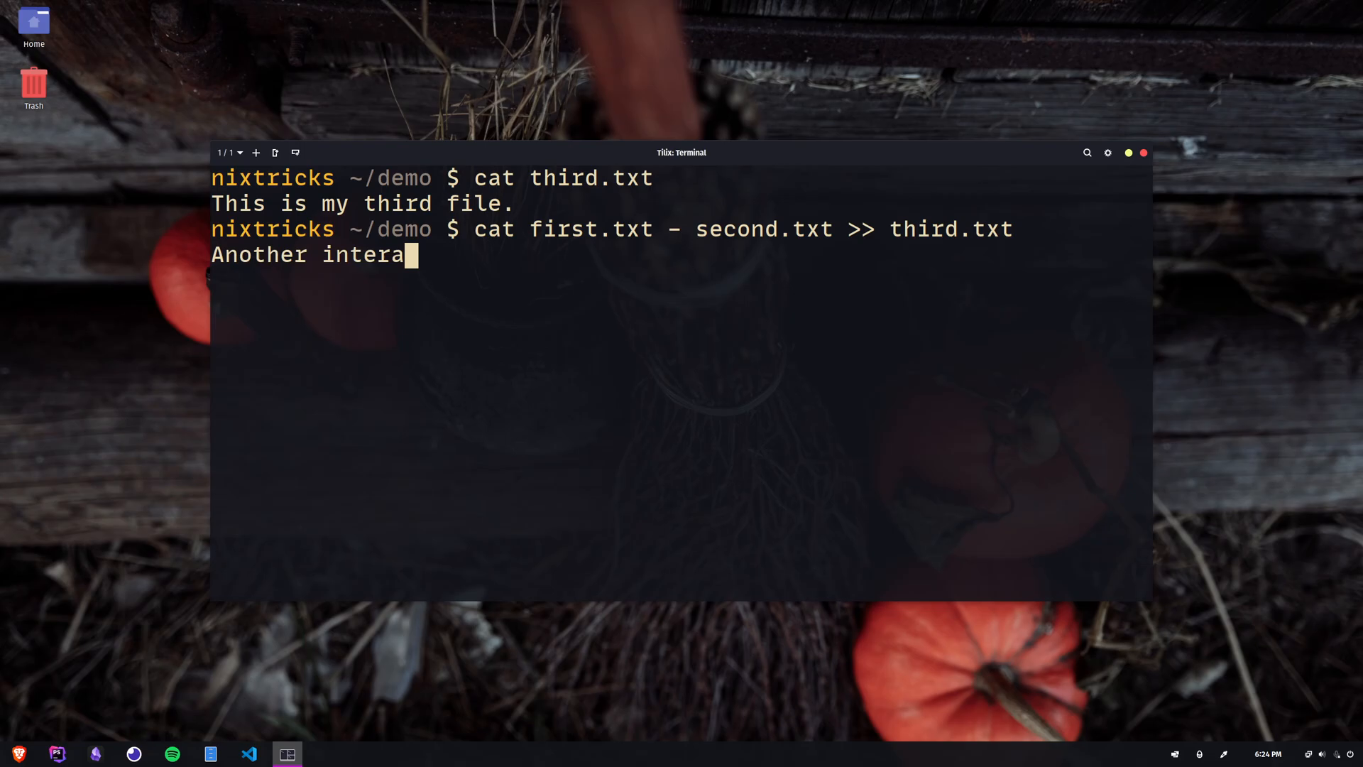
Type the interactive-session line, then print third.txt and highlight its original line.
text(ctive session...)
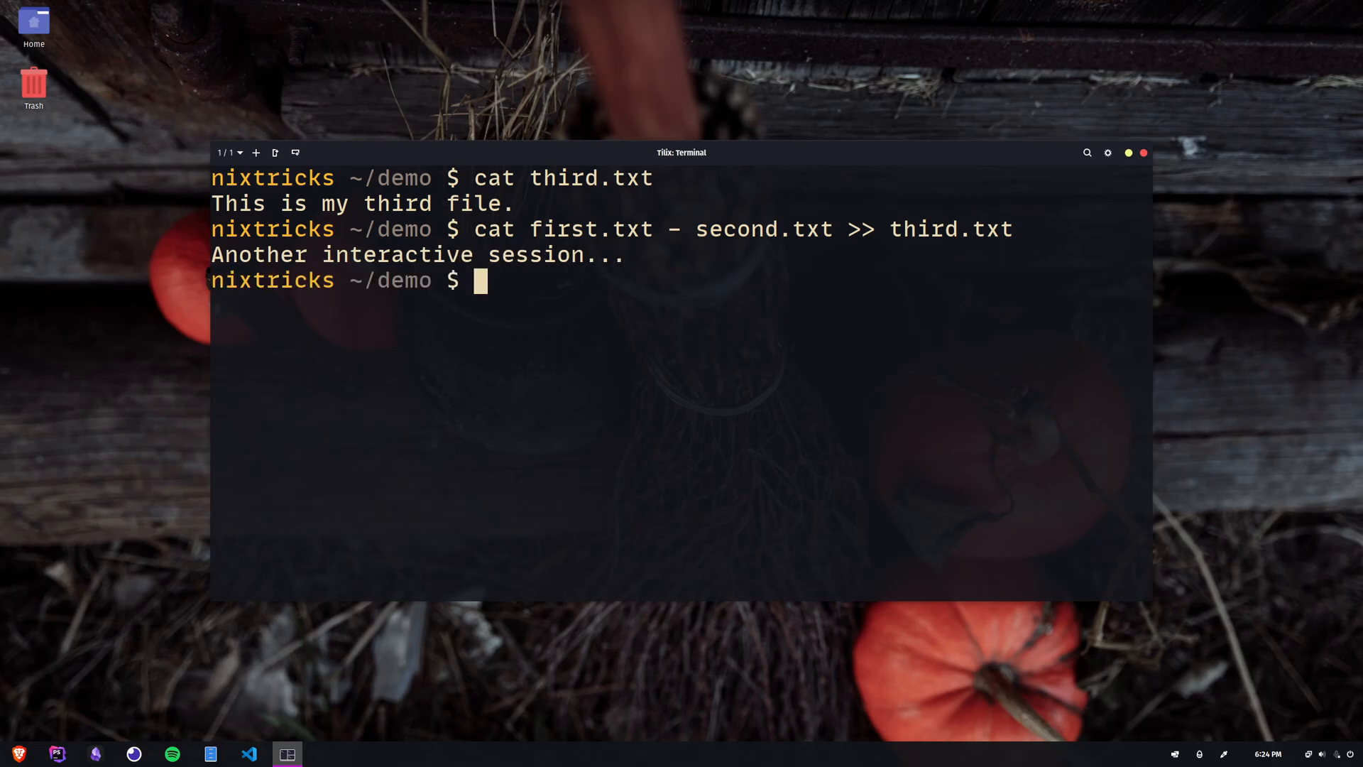
text(cat third.txt)
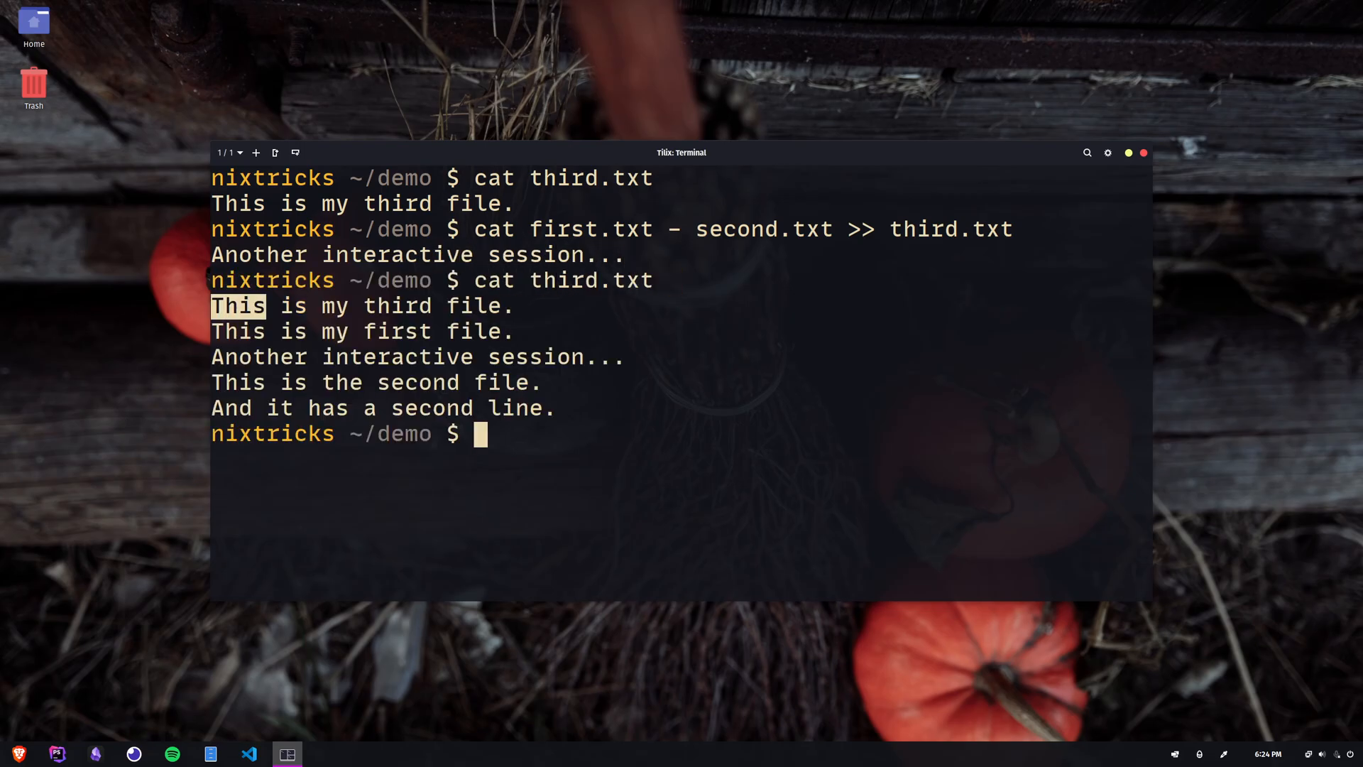
drag(213, 305, 512, 306)
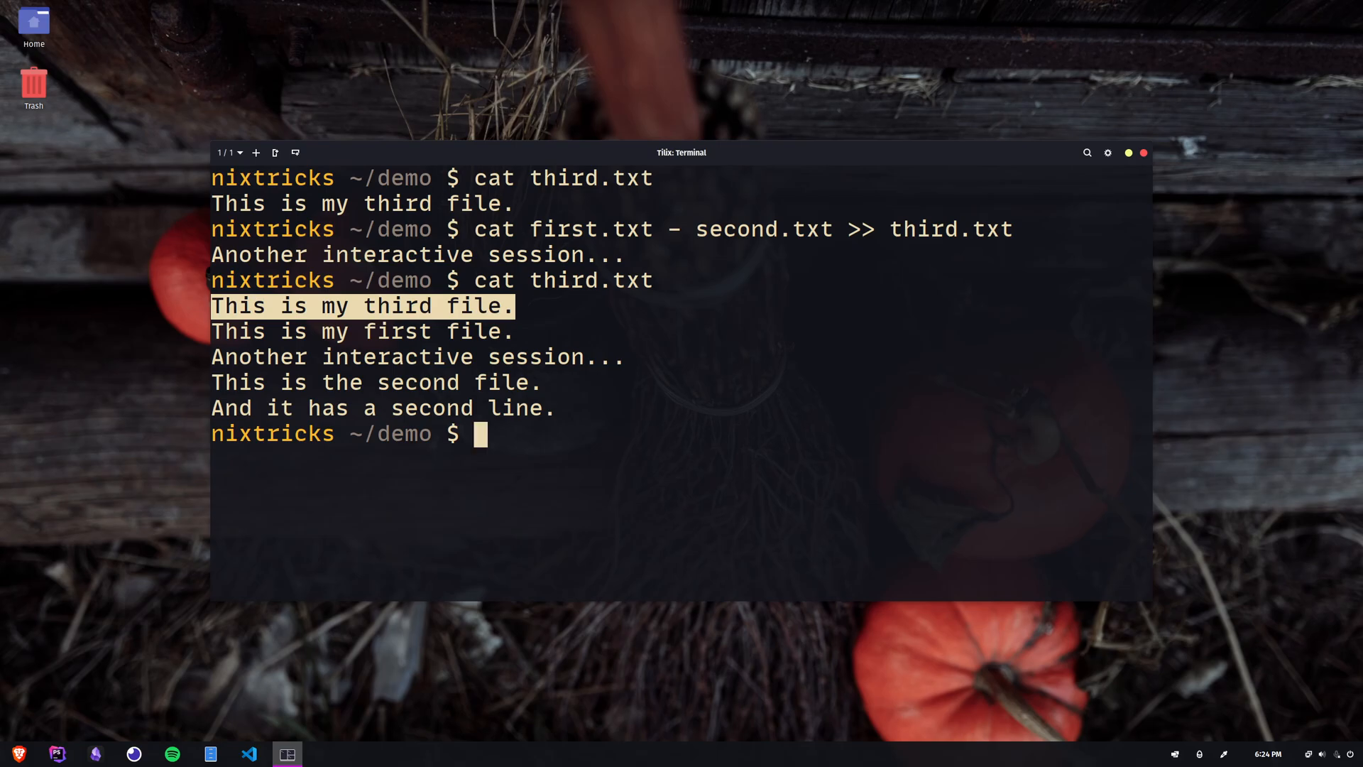
double_click(681, 152)
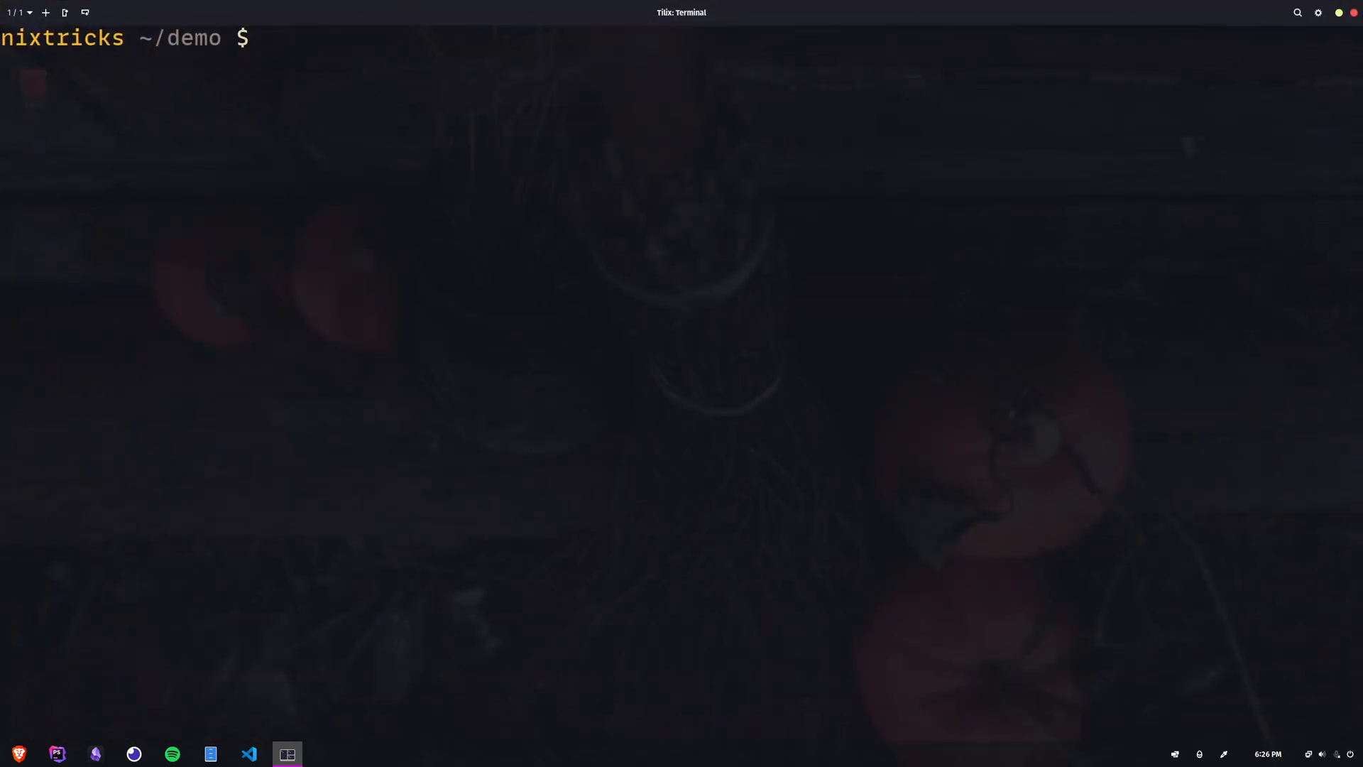
Check cat --help and print lines.txt with the -s, -b and -E options.
text(cat --help)
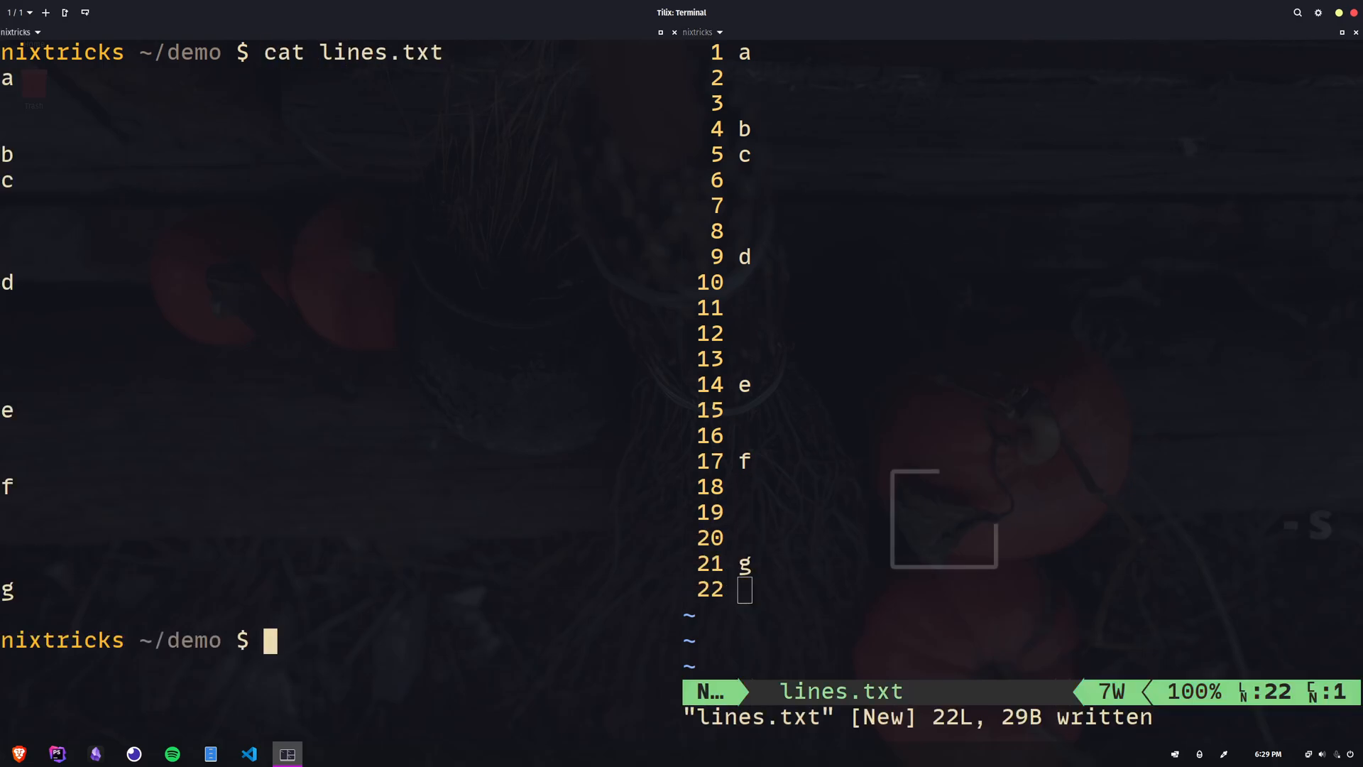
text(cat lines.txt -s)
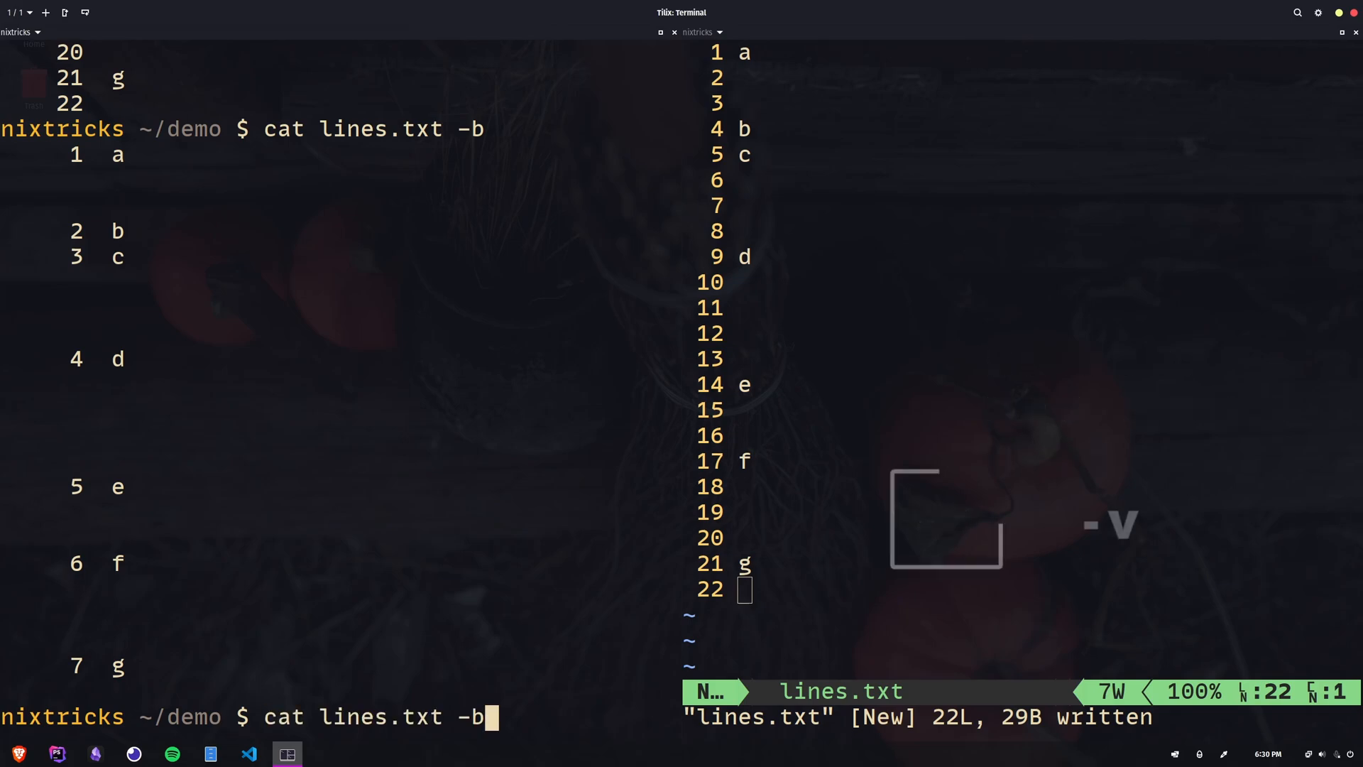
text(s)
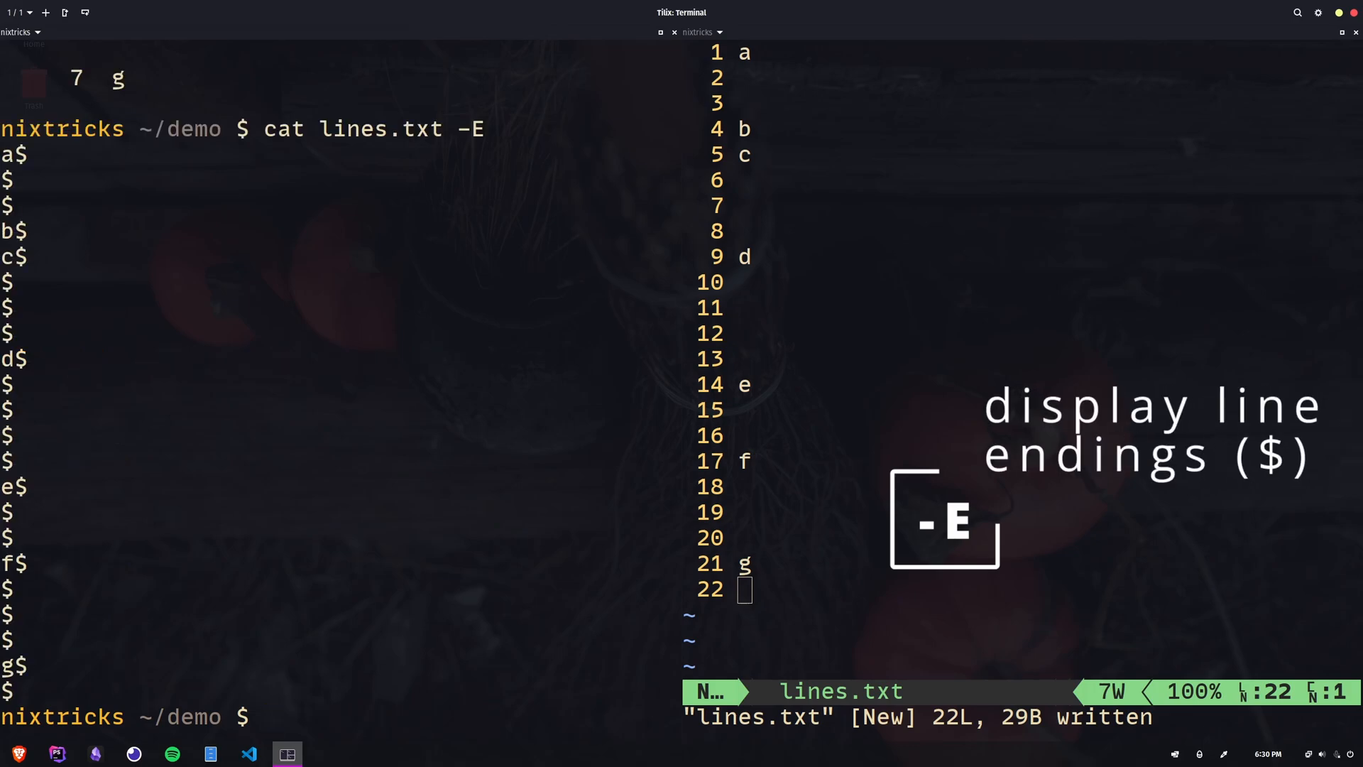
text(cat lines.txt -e)
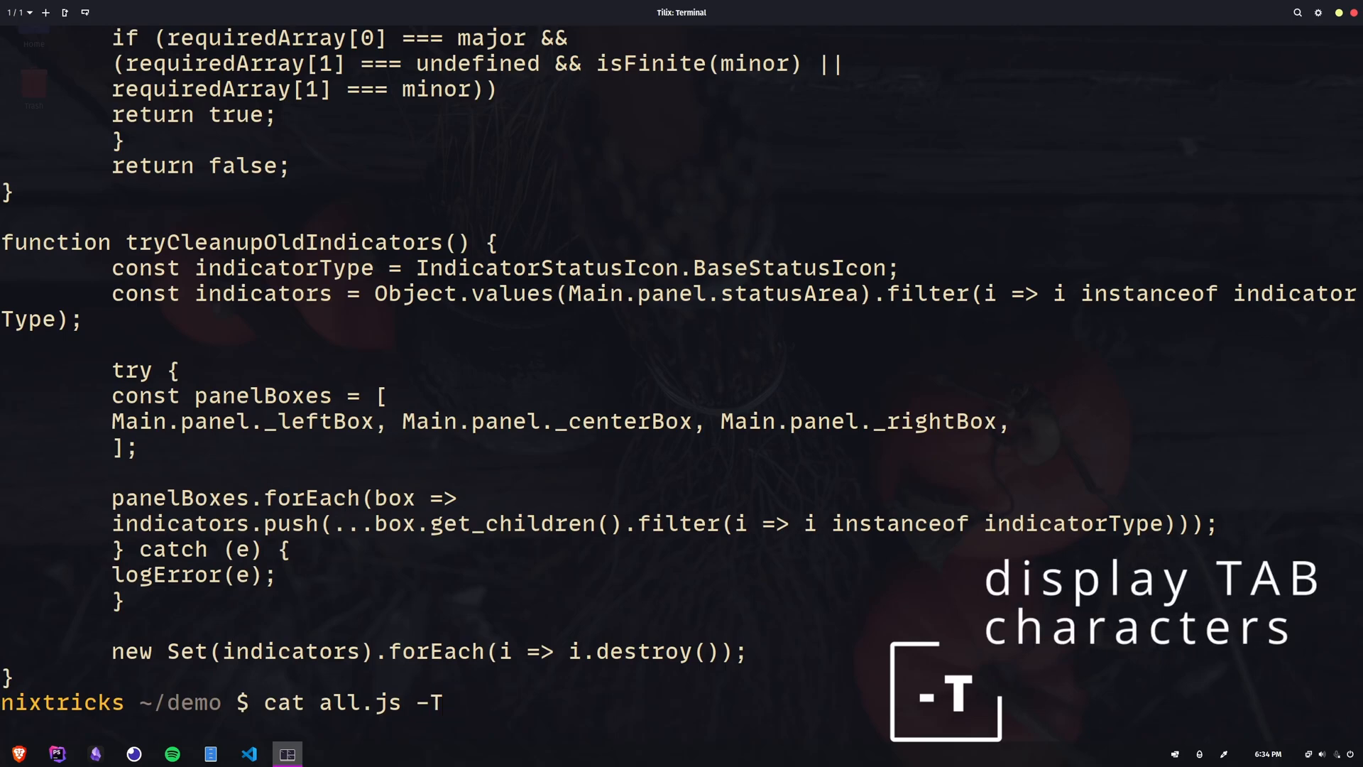
Run cat all.js -T to display all.js with its tab characters shown as ^I.
key(Return)
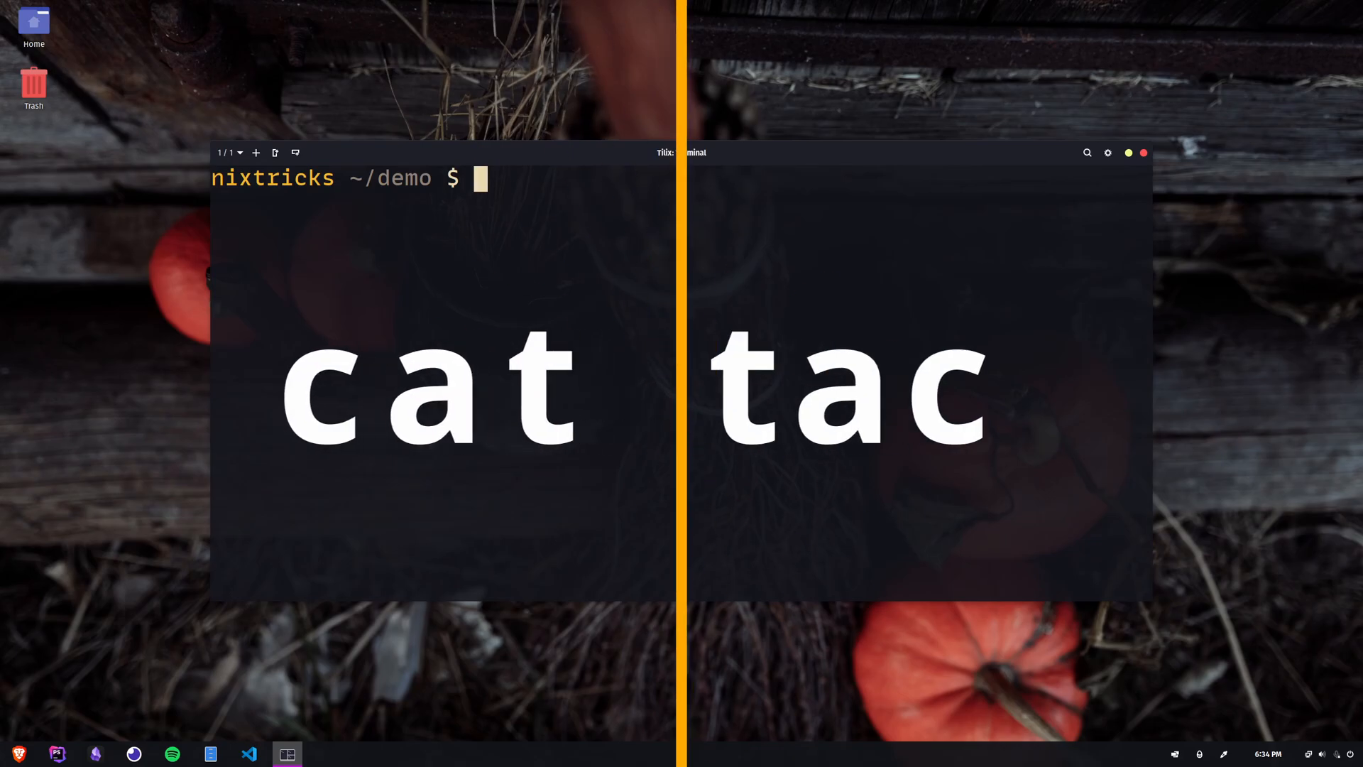
Print second.txt with cat, then print its lines reversed with tac.
text(cat second.txt)
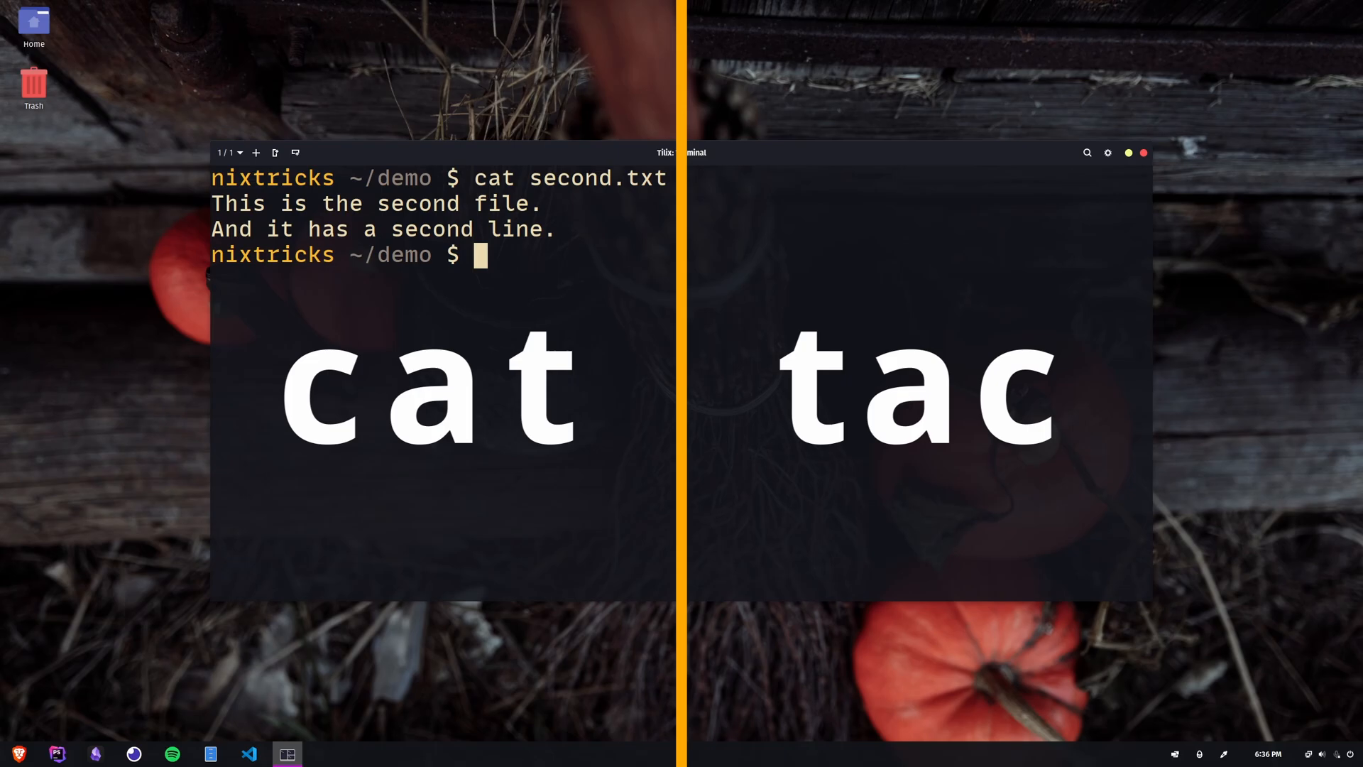
text(tac second.txt)
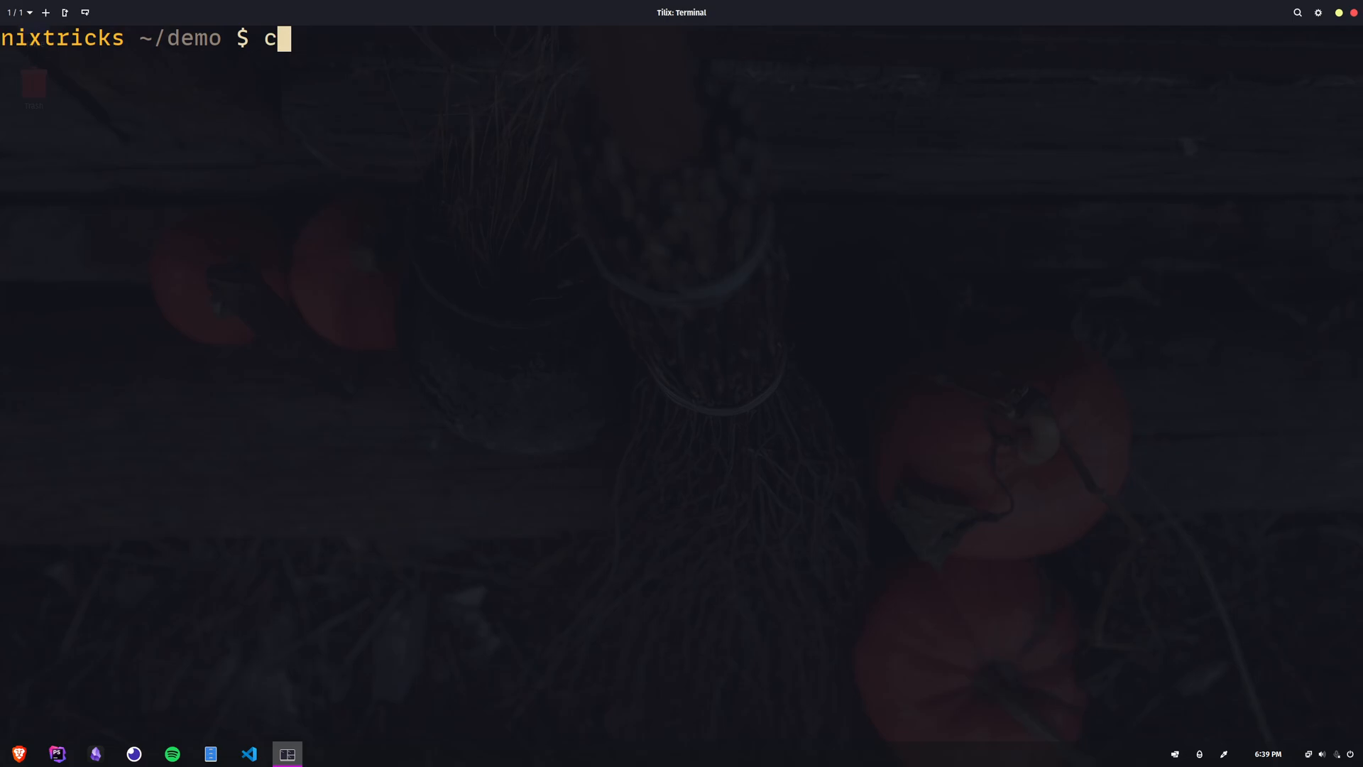
Print all.js with non-blank lines numbered using cat -b.
text(at -b)
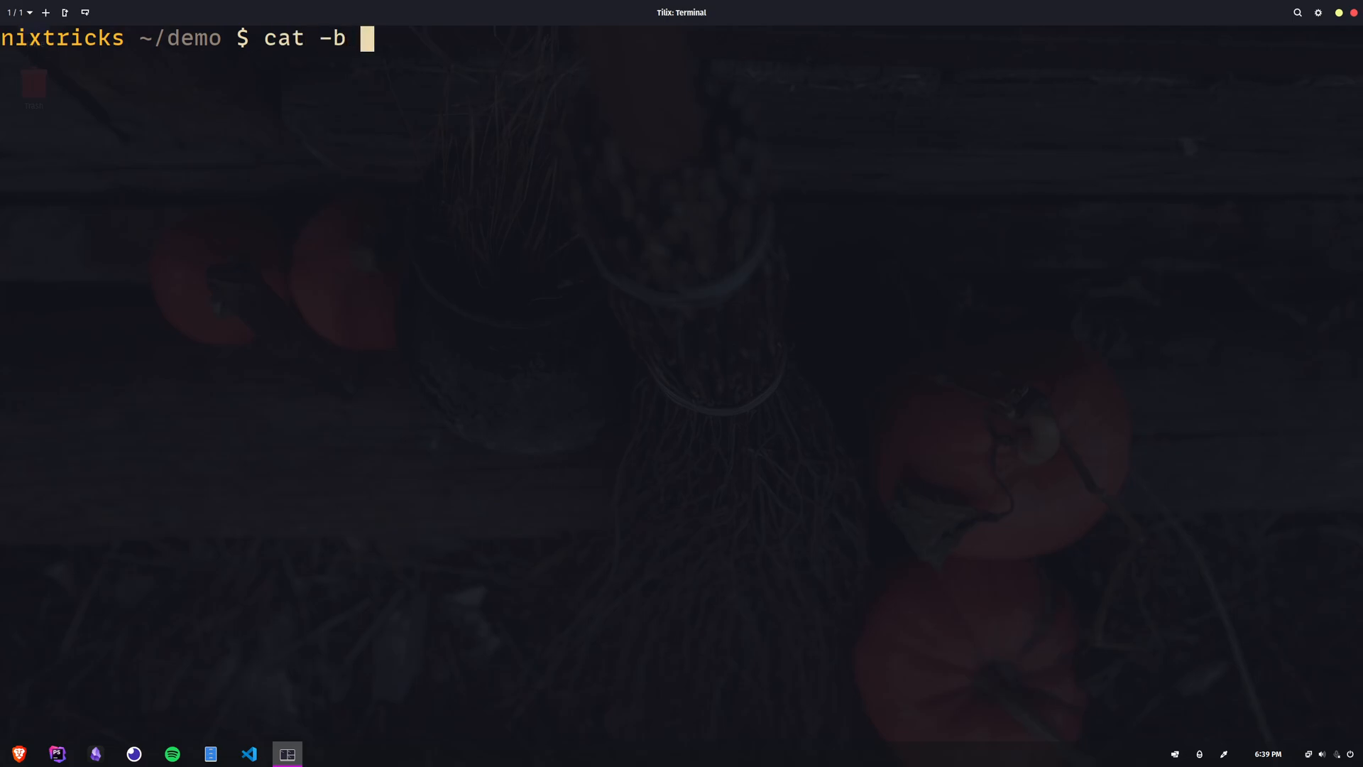
text(all.js)
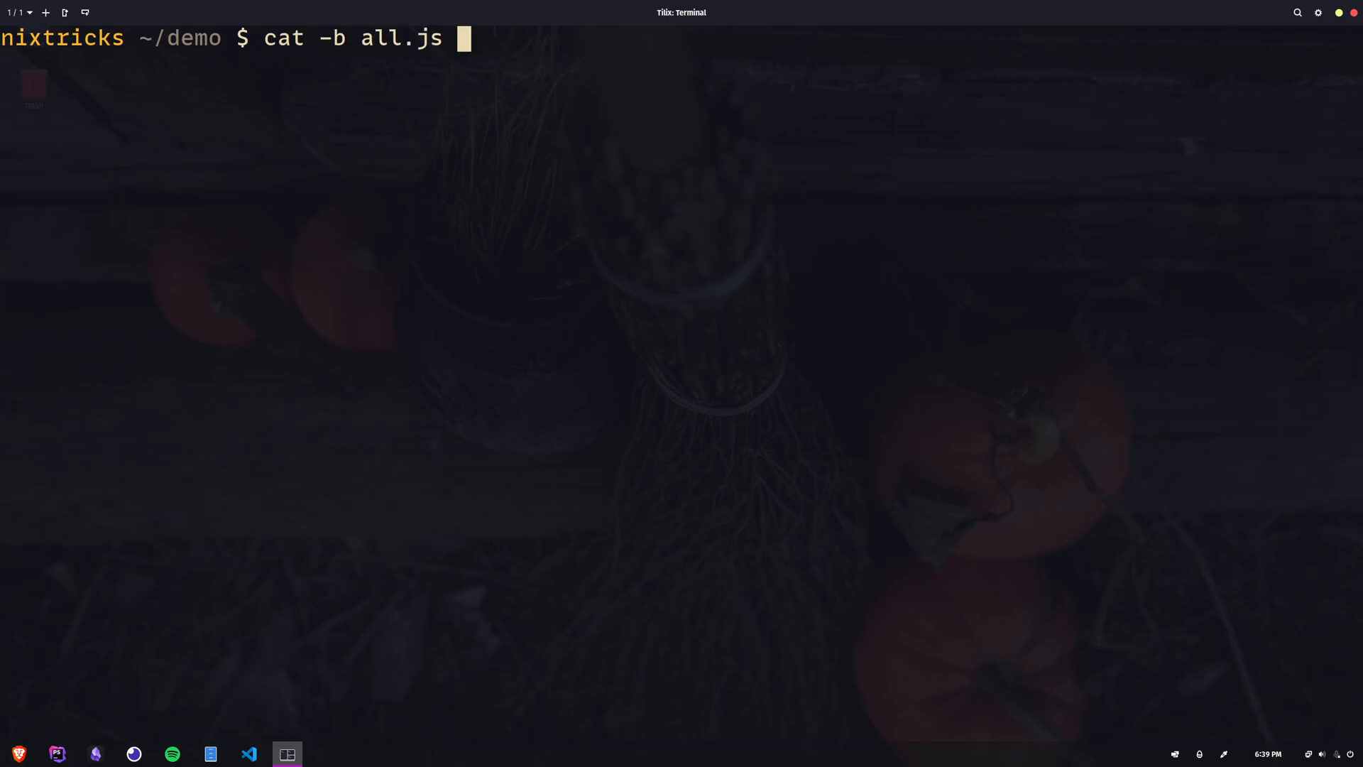
key(Return)
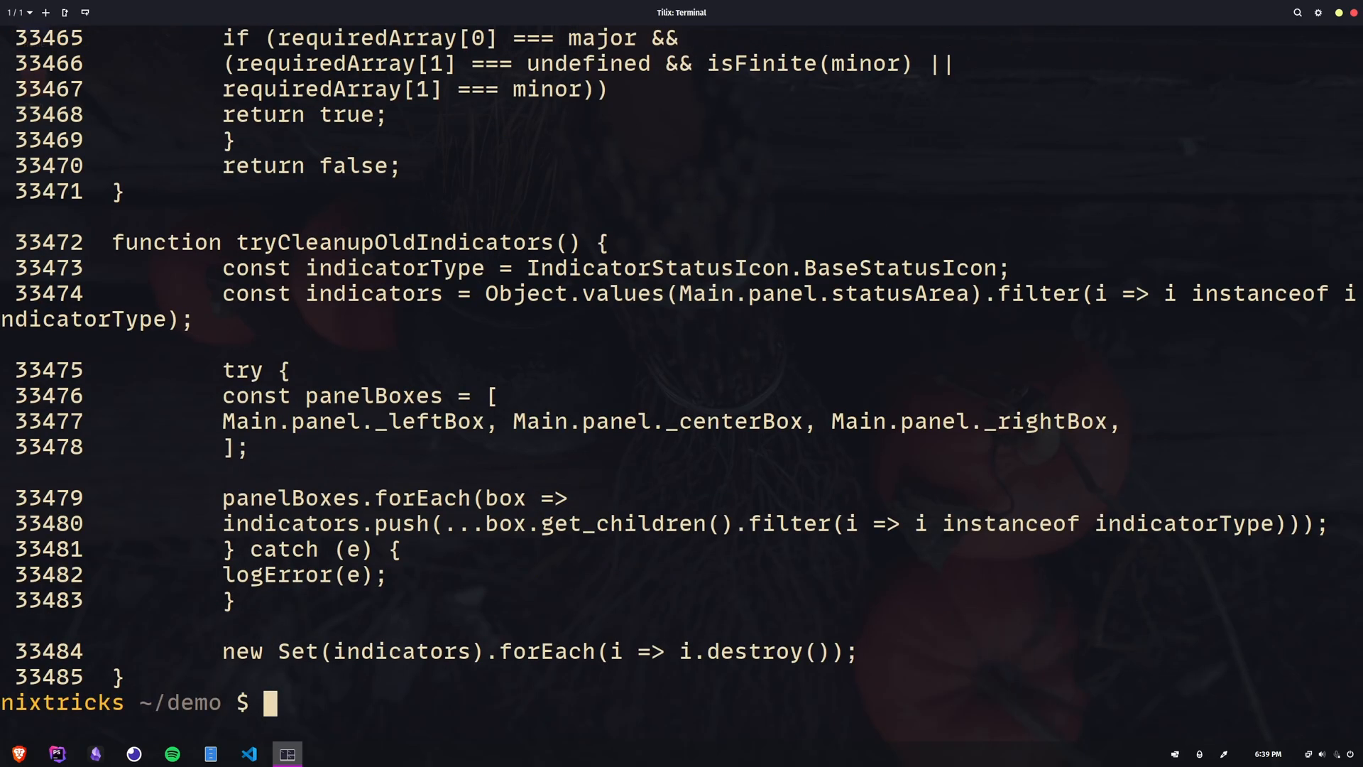
Page through the numbered all.js listing with more, two pages then one line.
text(cat -b all.js | more)
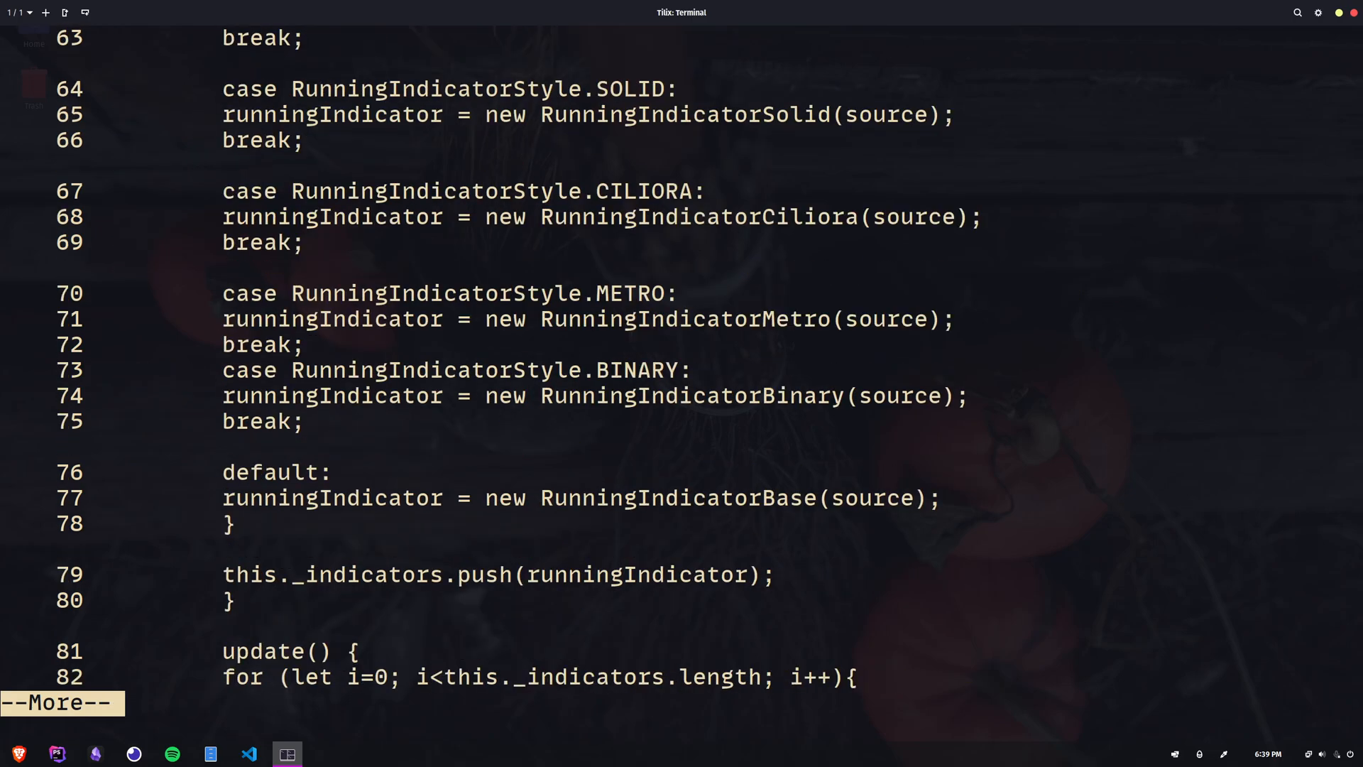
key(space)
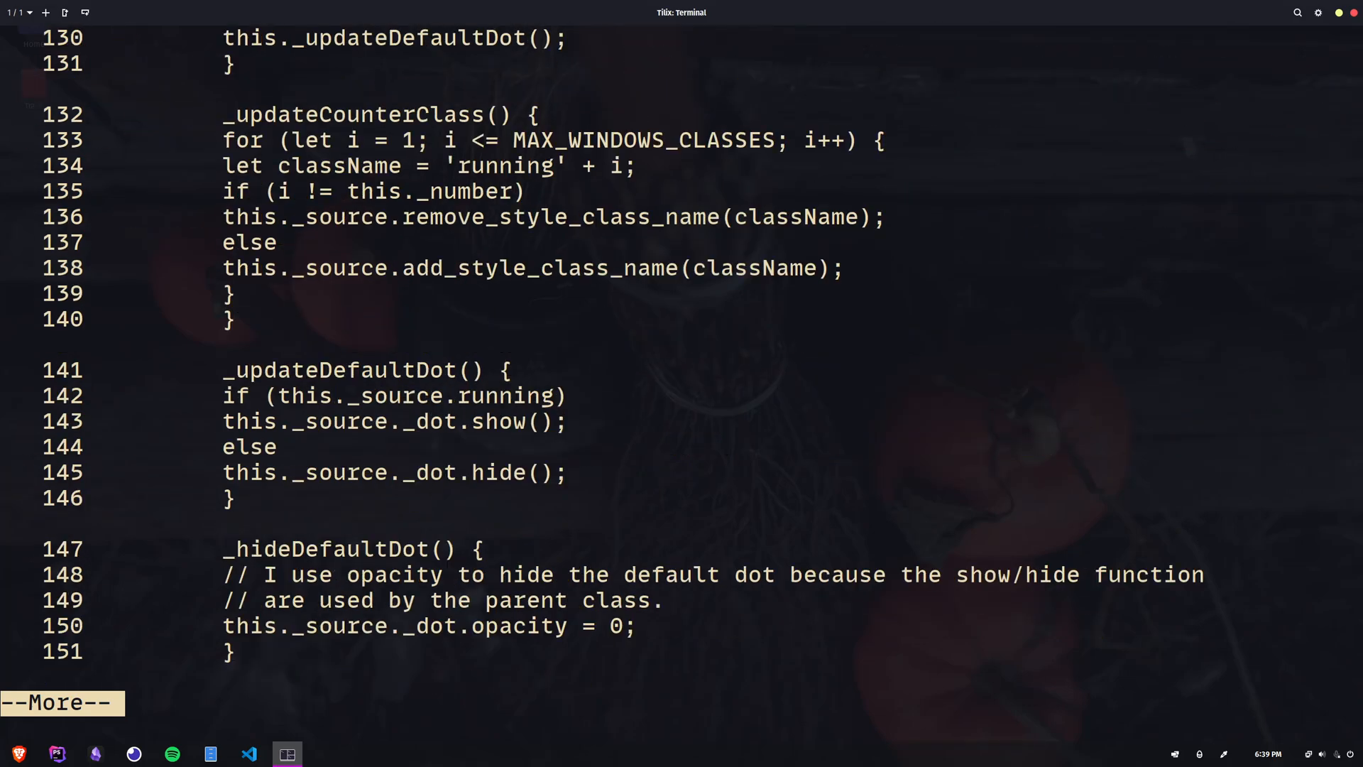
key(space)
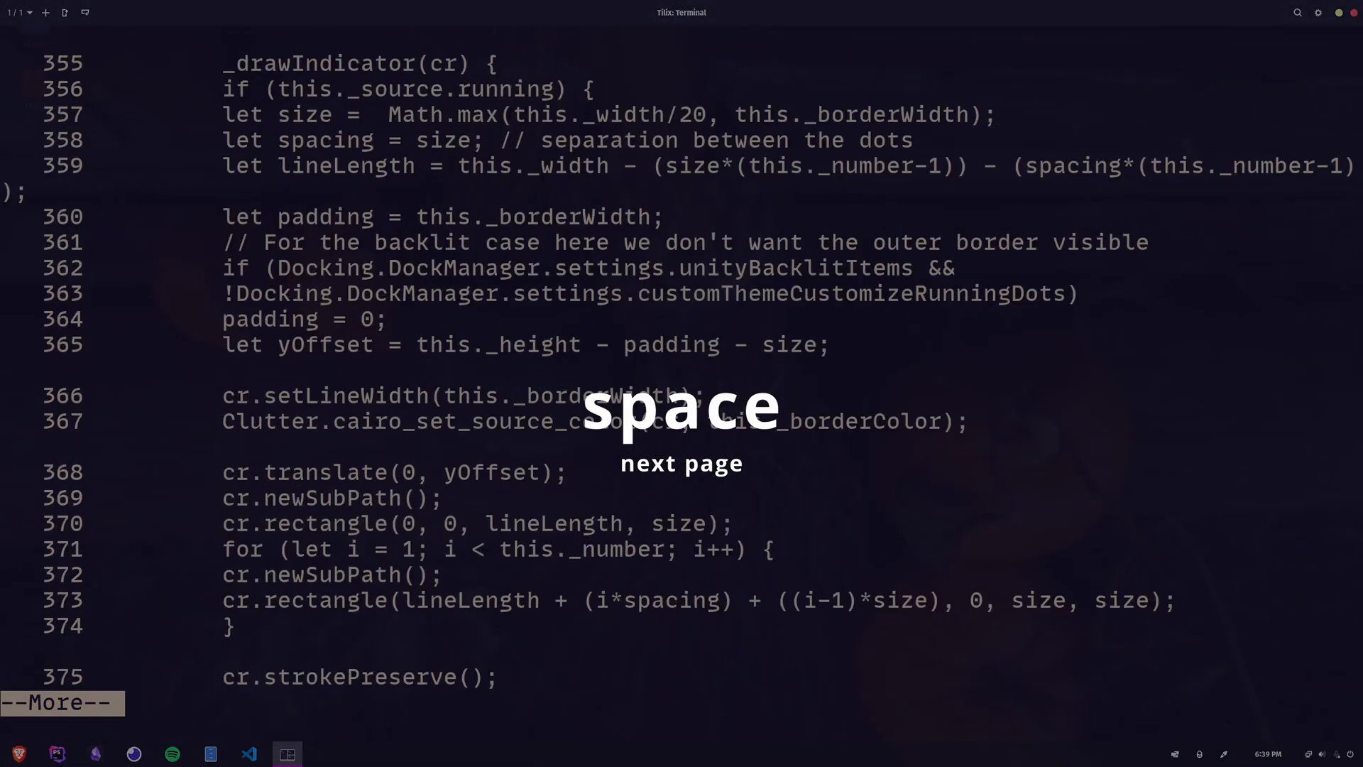
key(Return)
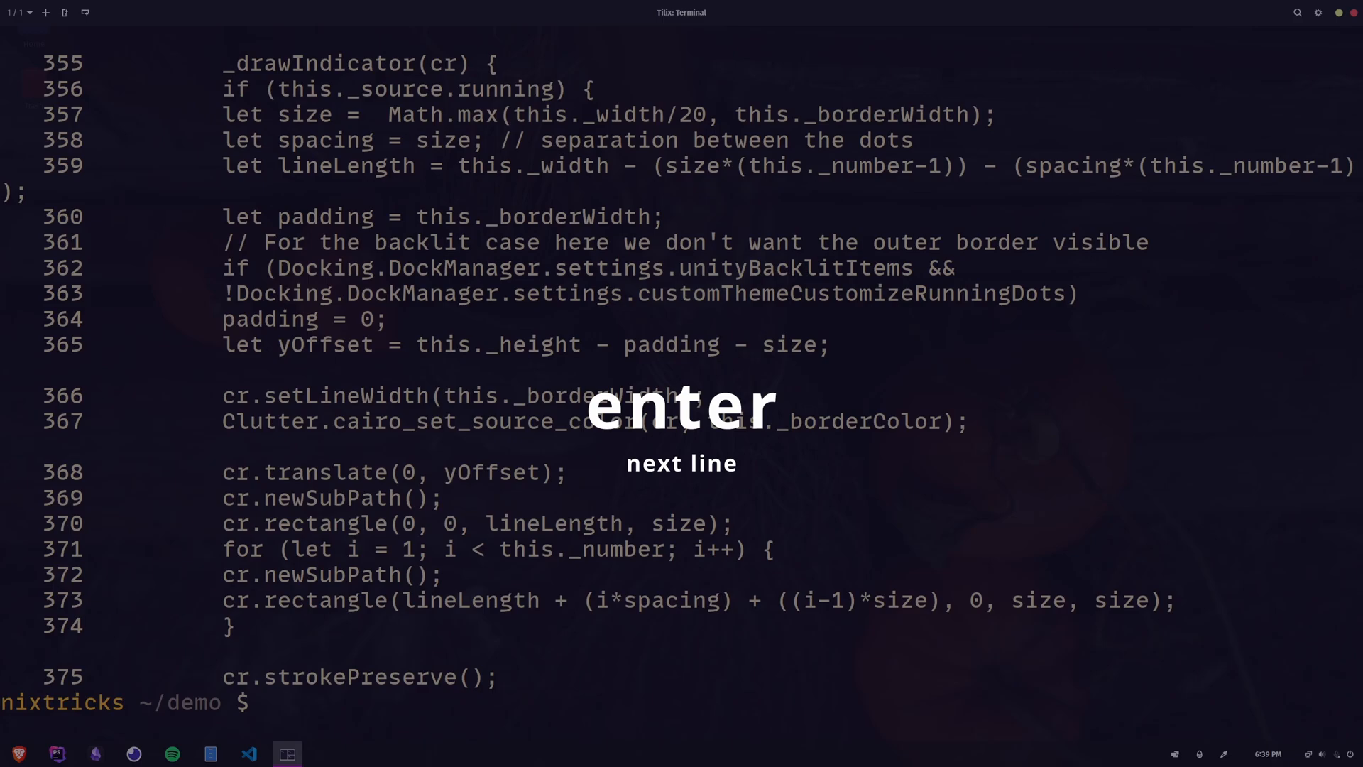
text(cat -b all.js |)
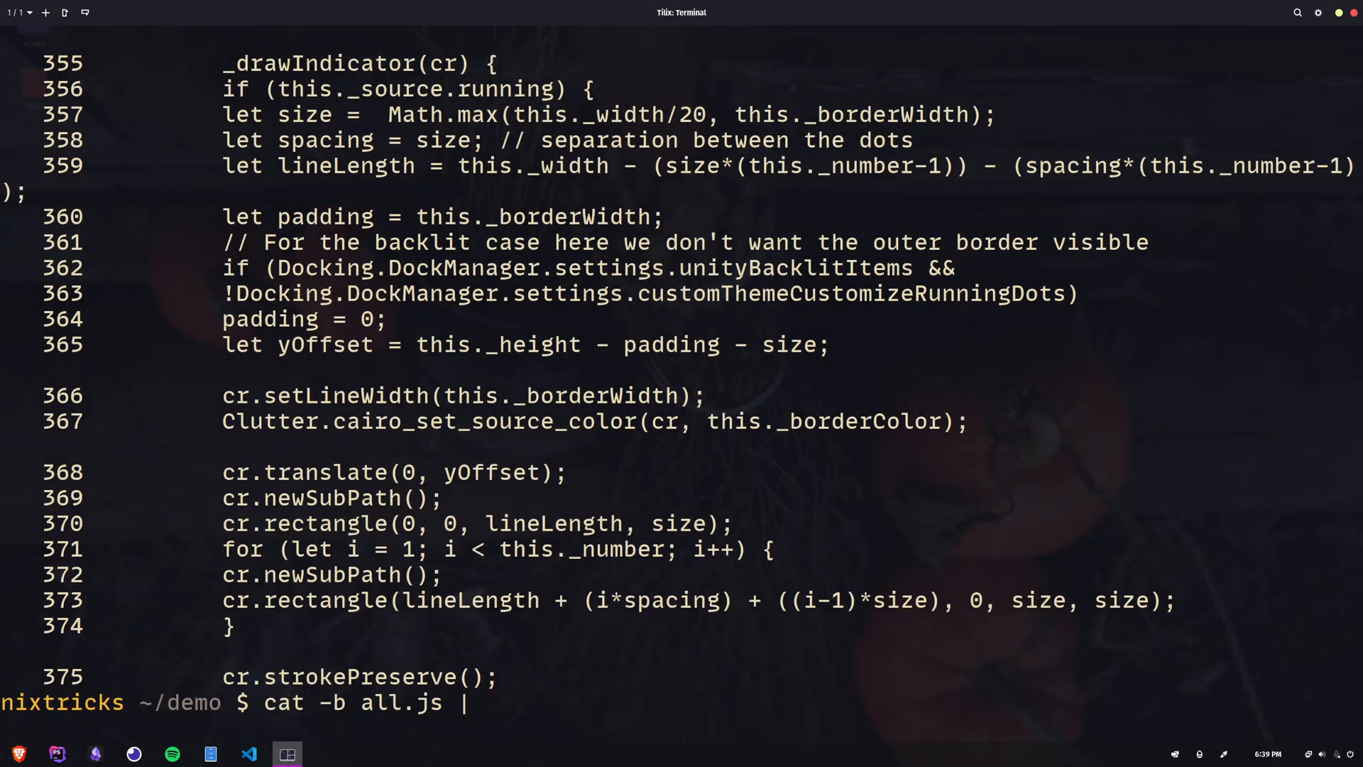
Pipe the numbered all.js listing into less and scroll down through it.
text(less)
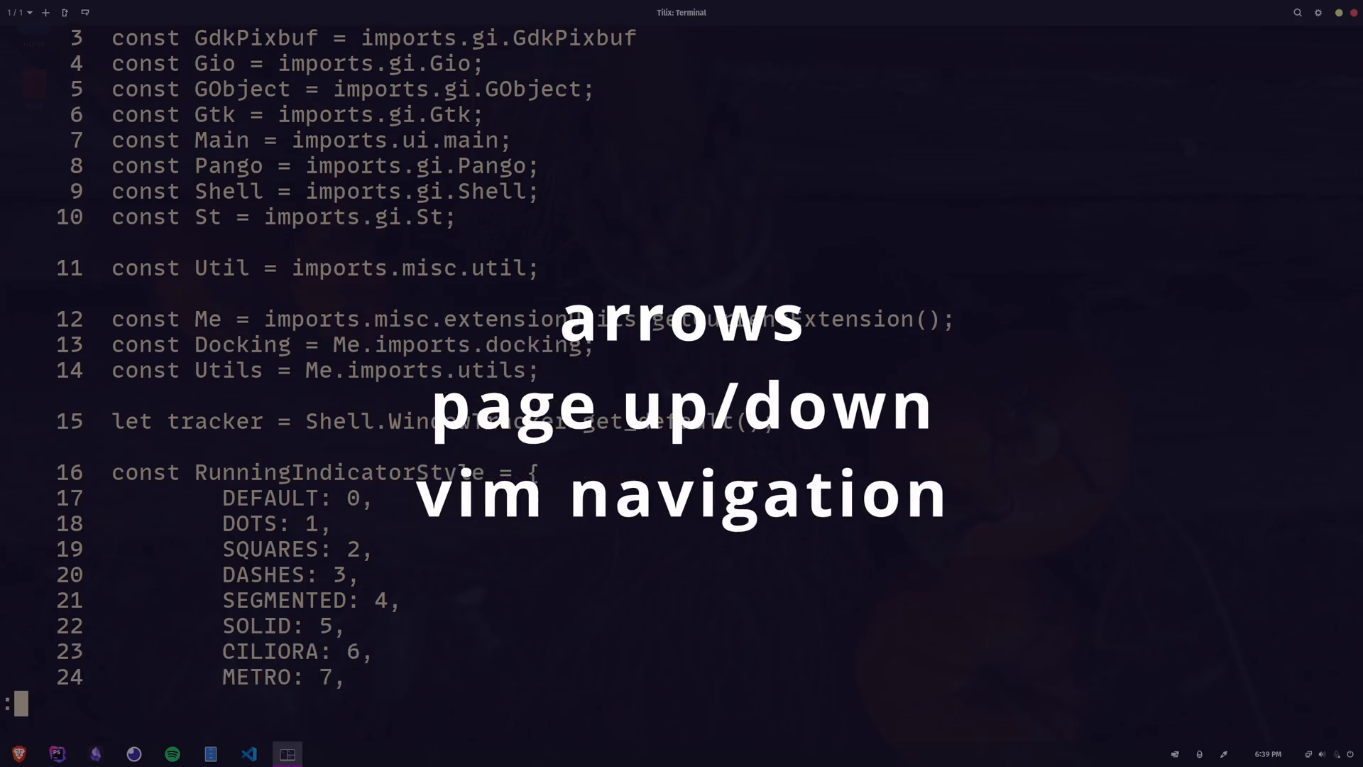
scroll(down, 3)
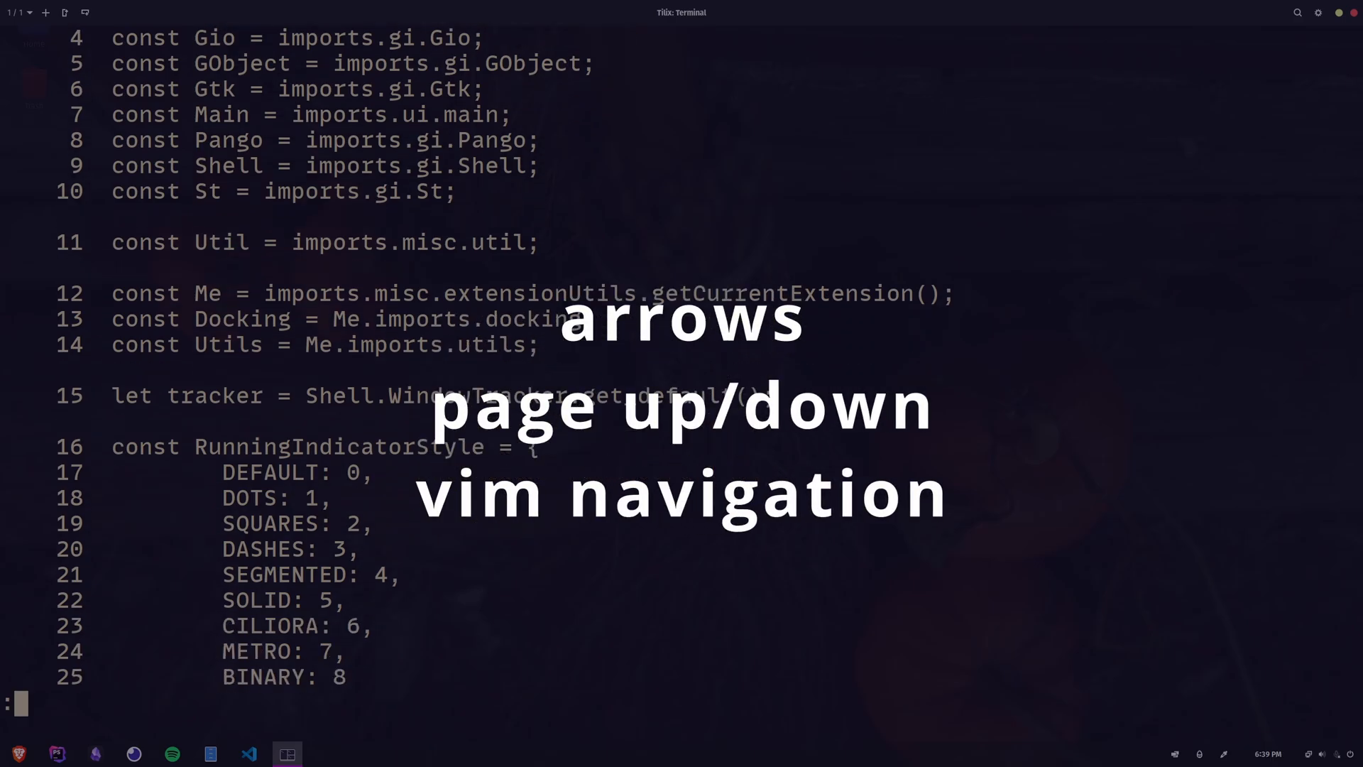
scroll(down, 3)
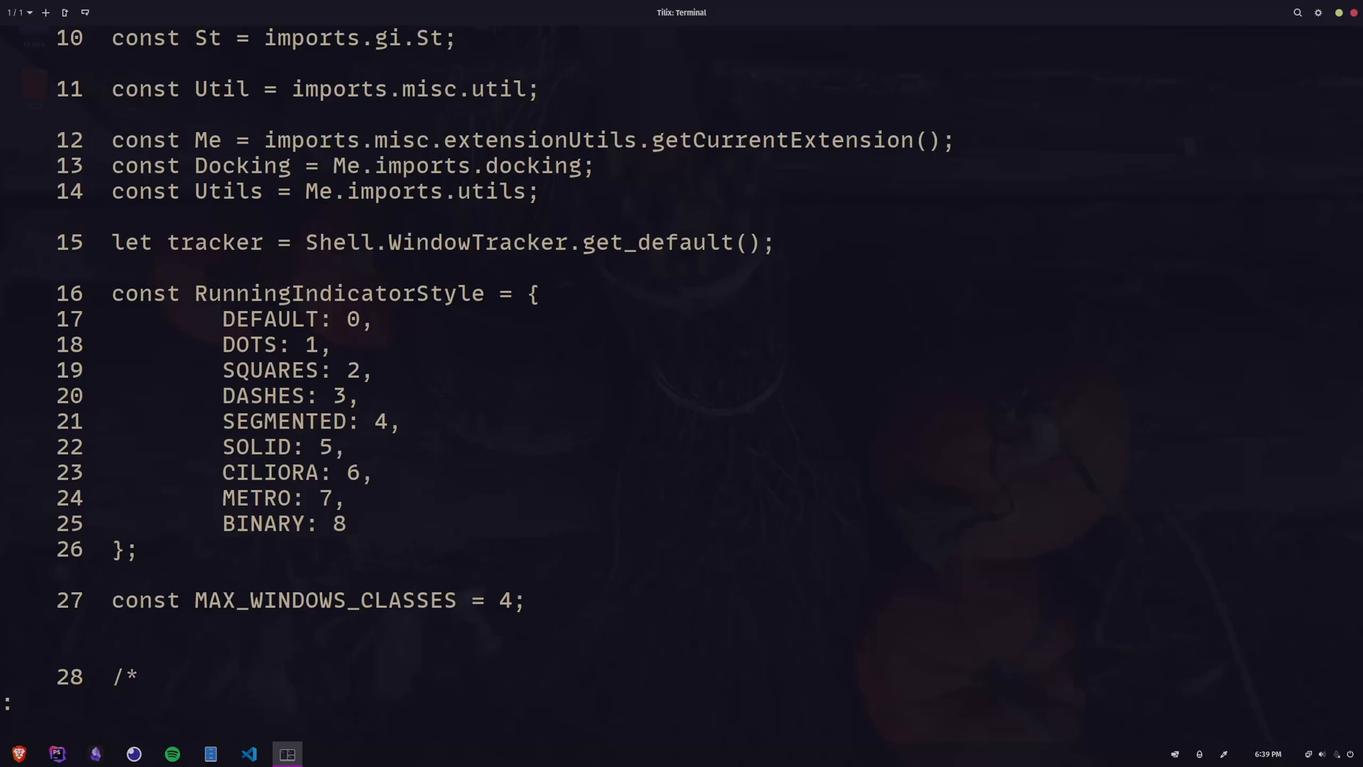
scroll(down, 3)
text(cat -b all.js |)
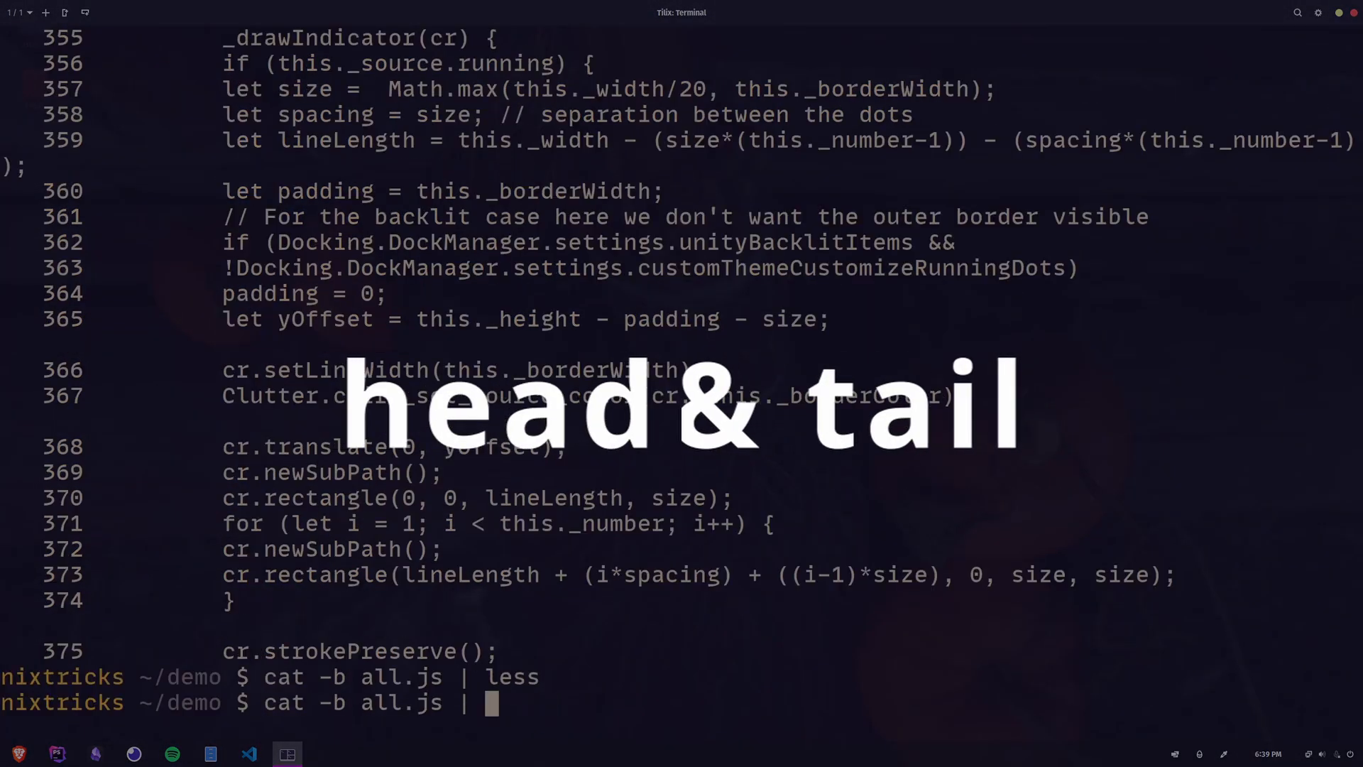
Show the first numbered lines of all.js with head, then its last lines with tail.
text(head)
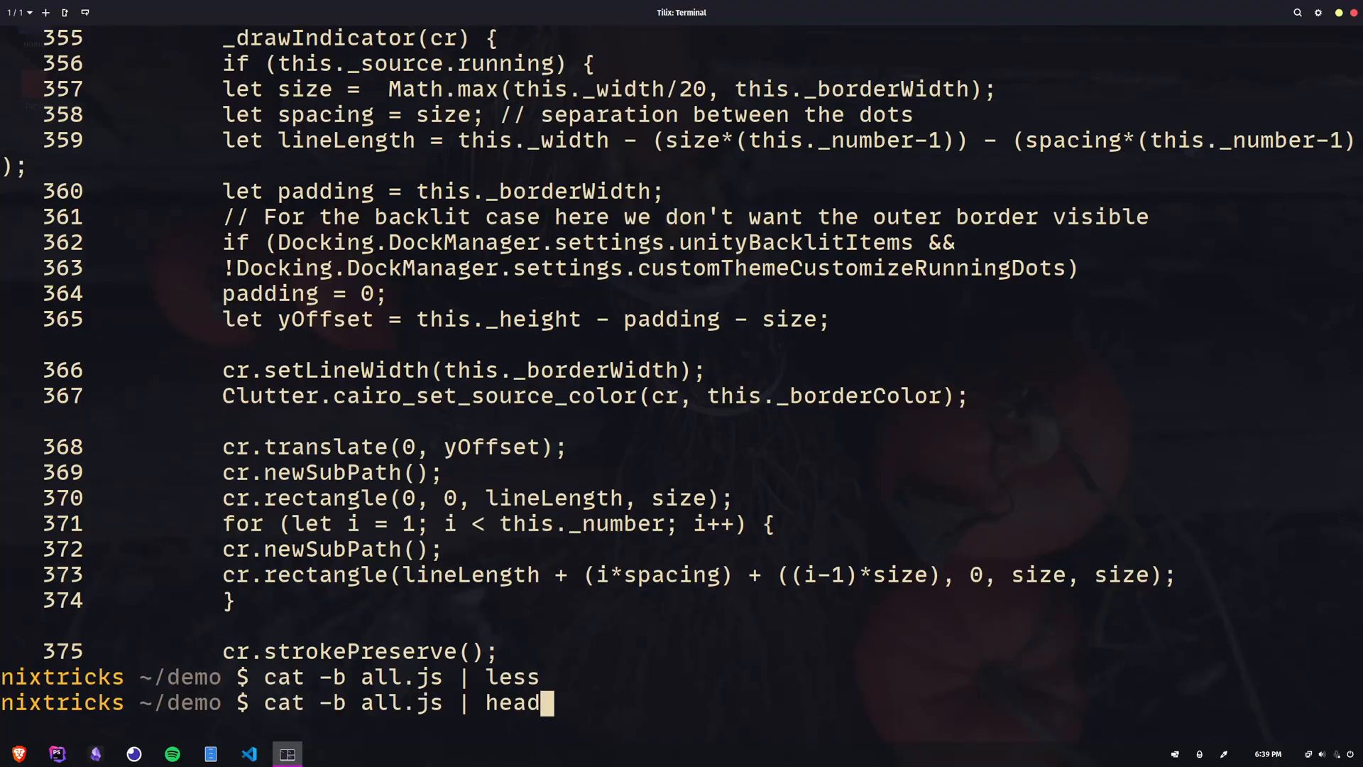
key(Return)
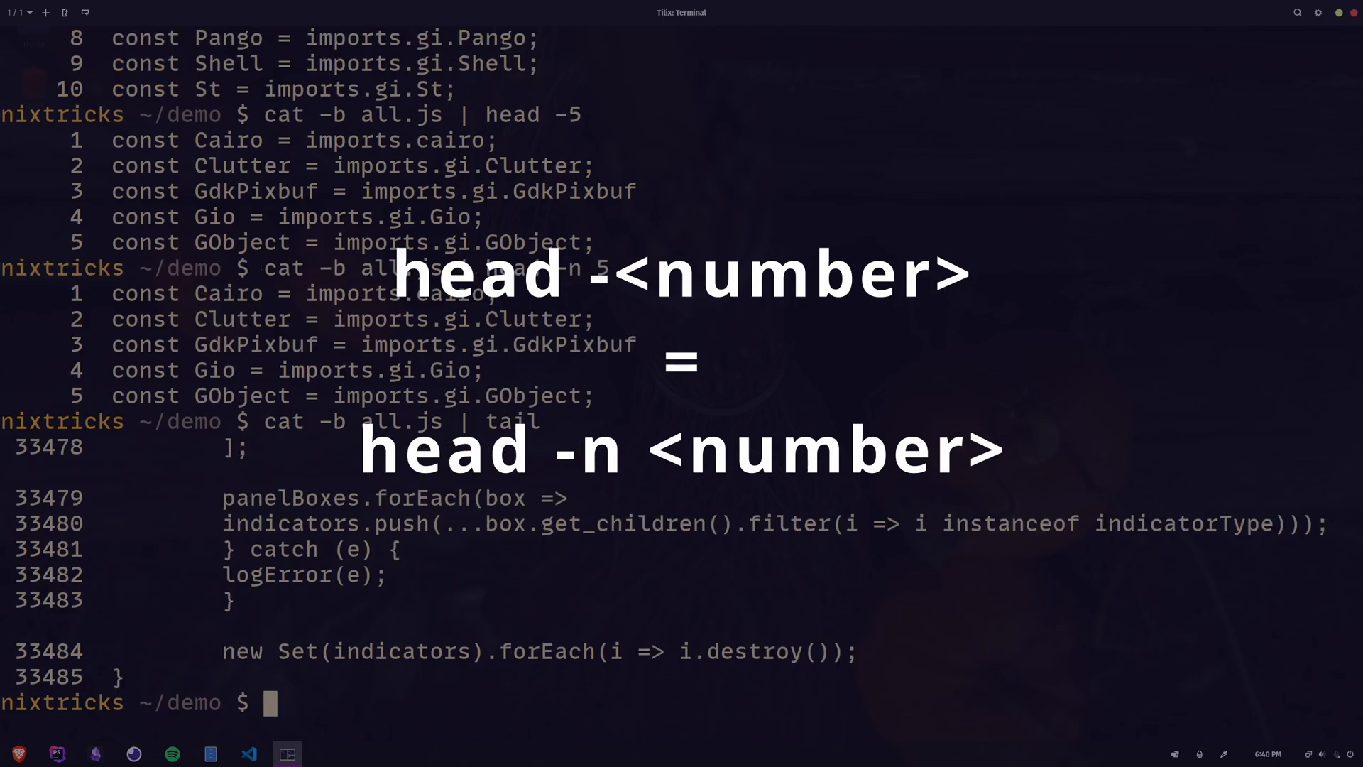
text(cat -b all.js | tail -)
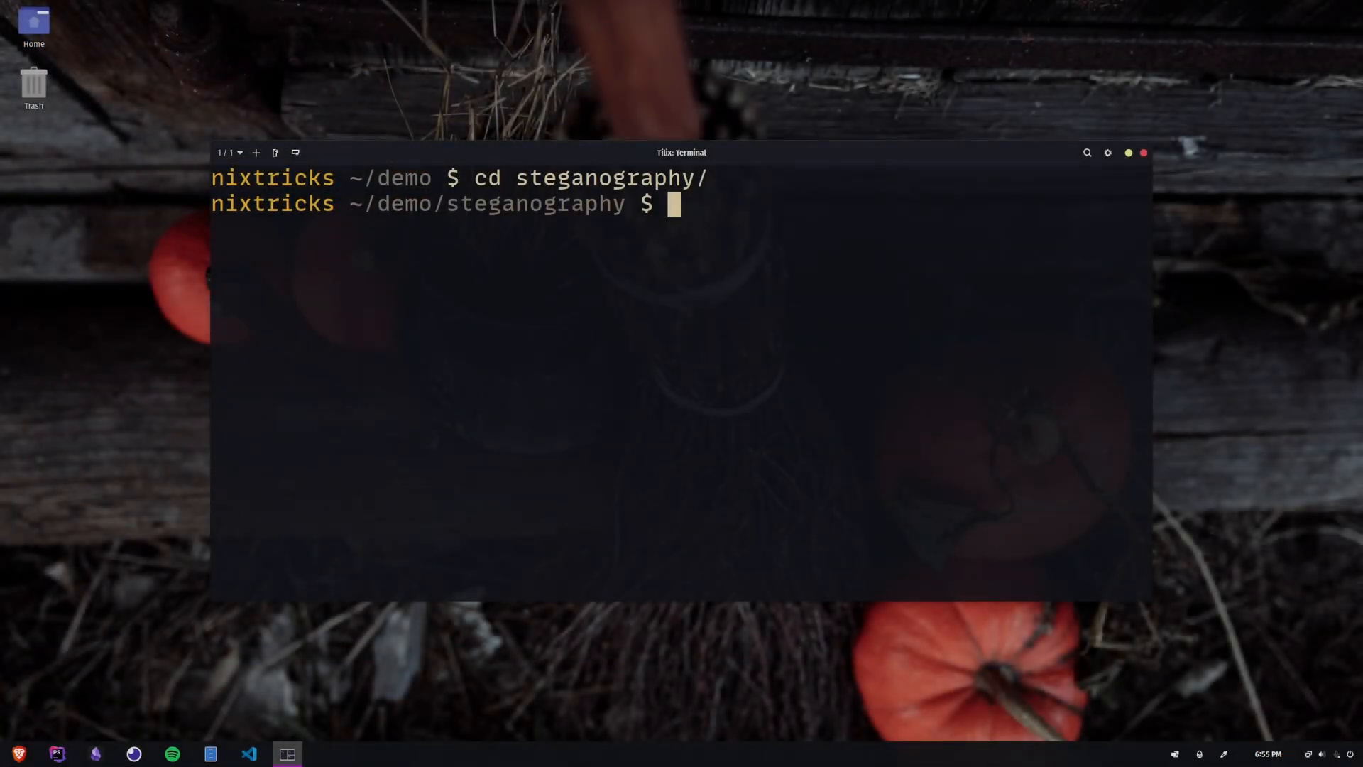
List the folder and concatenate cover.png with ../*.txt into new.png.
text(l)
text(nautilus .)
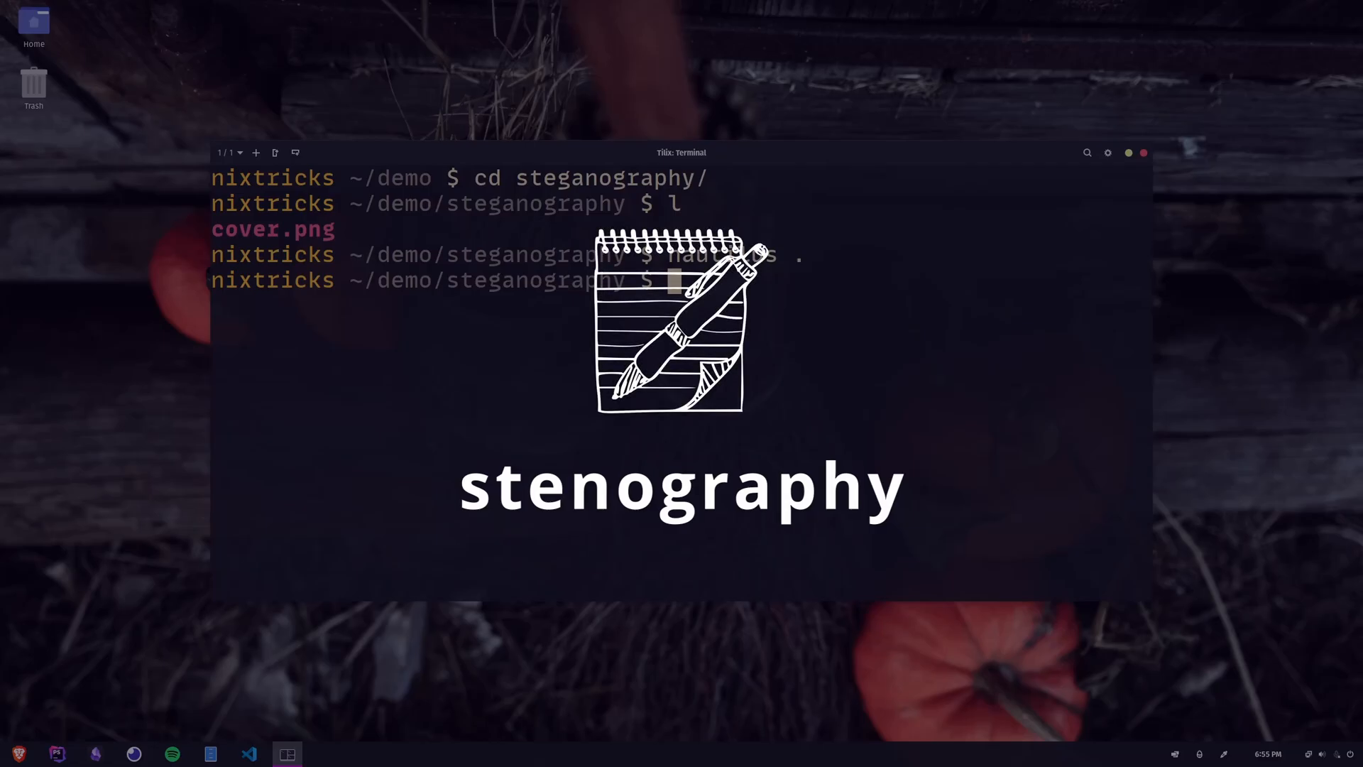
text(cat)
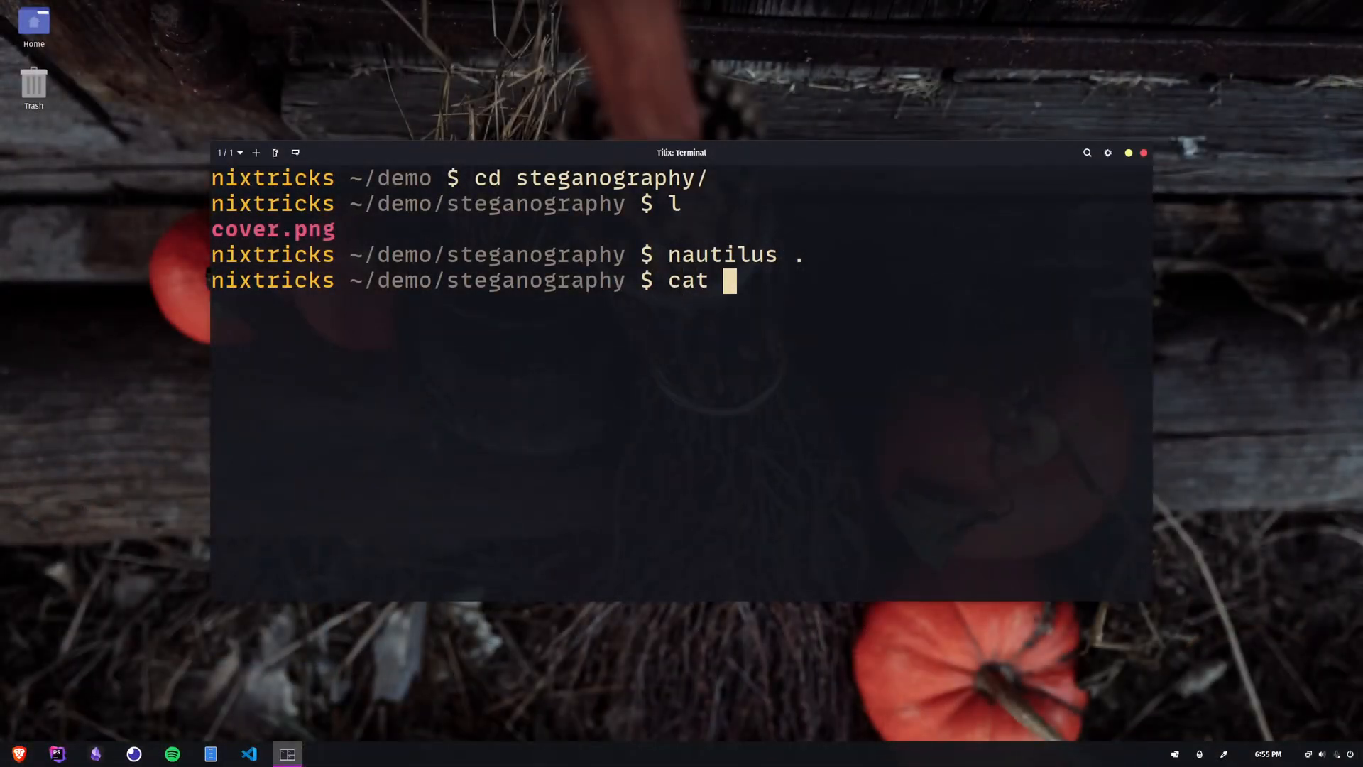
text(cover.png -)
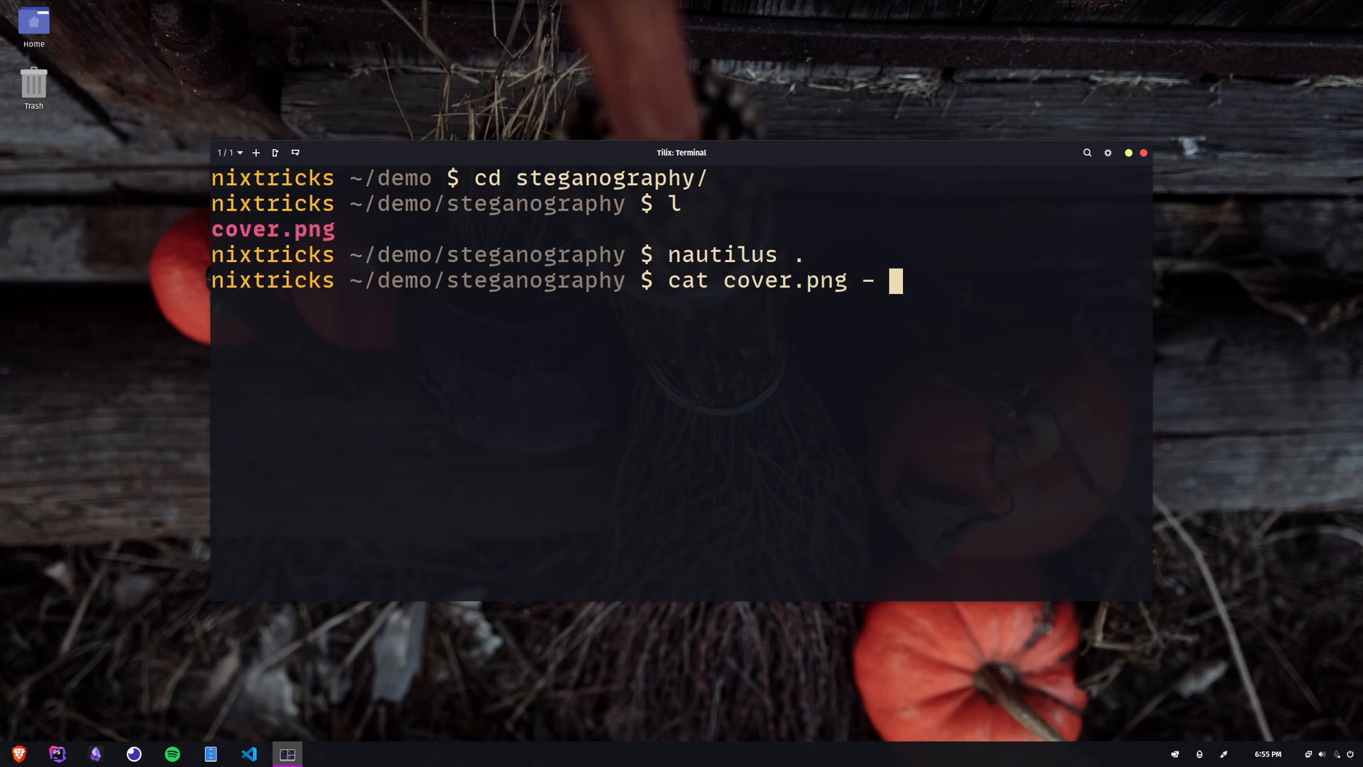
text(../*)
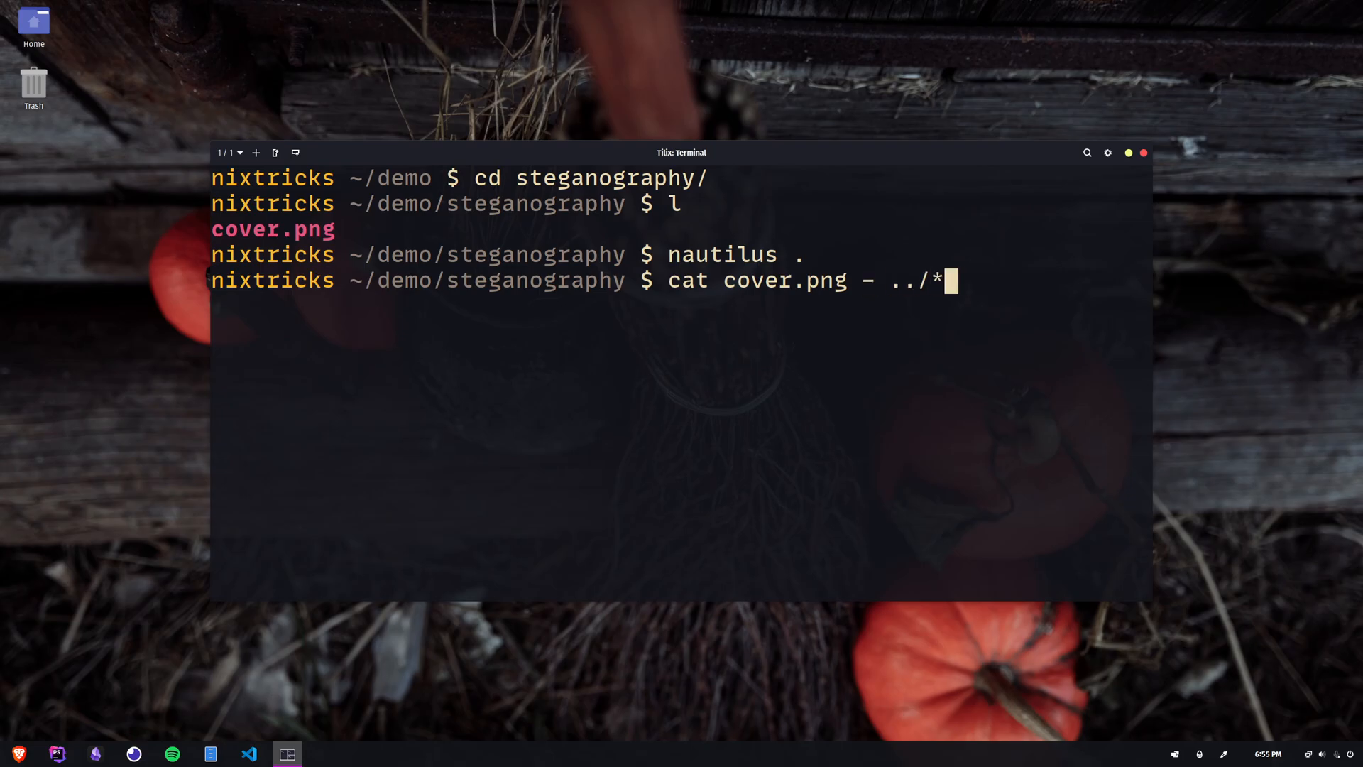
text(.txt >)
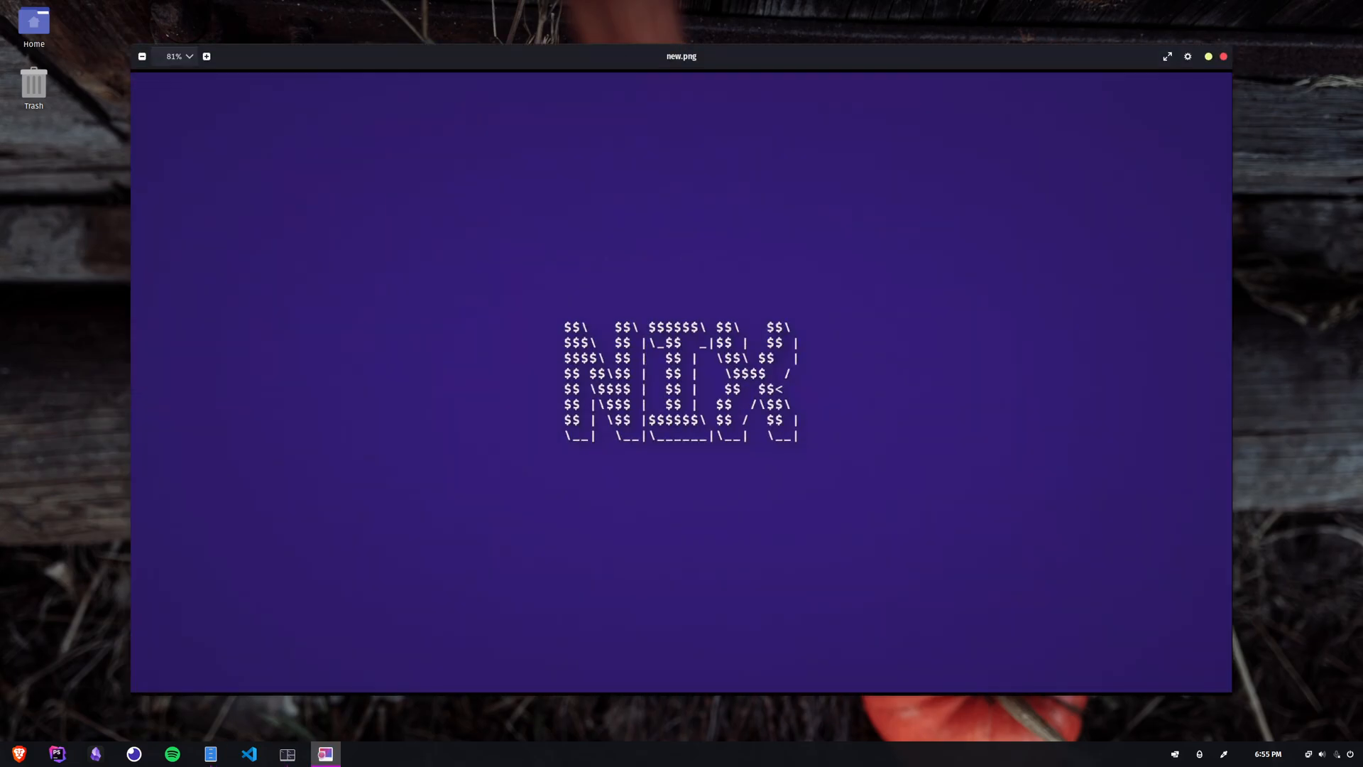
Close the Image Viewer window showing new.png.
click(206, 57)
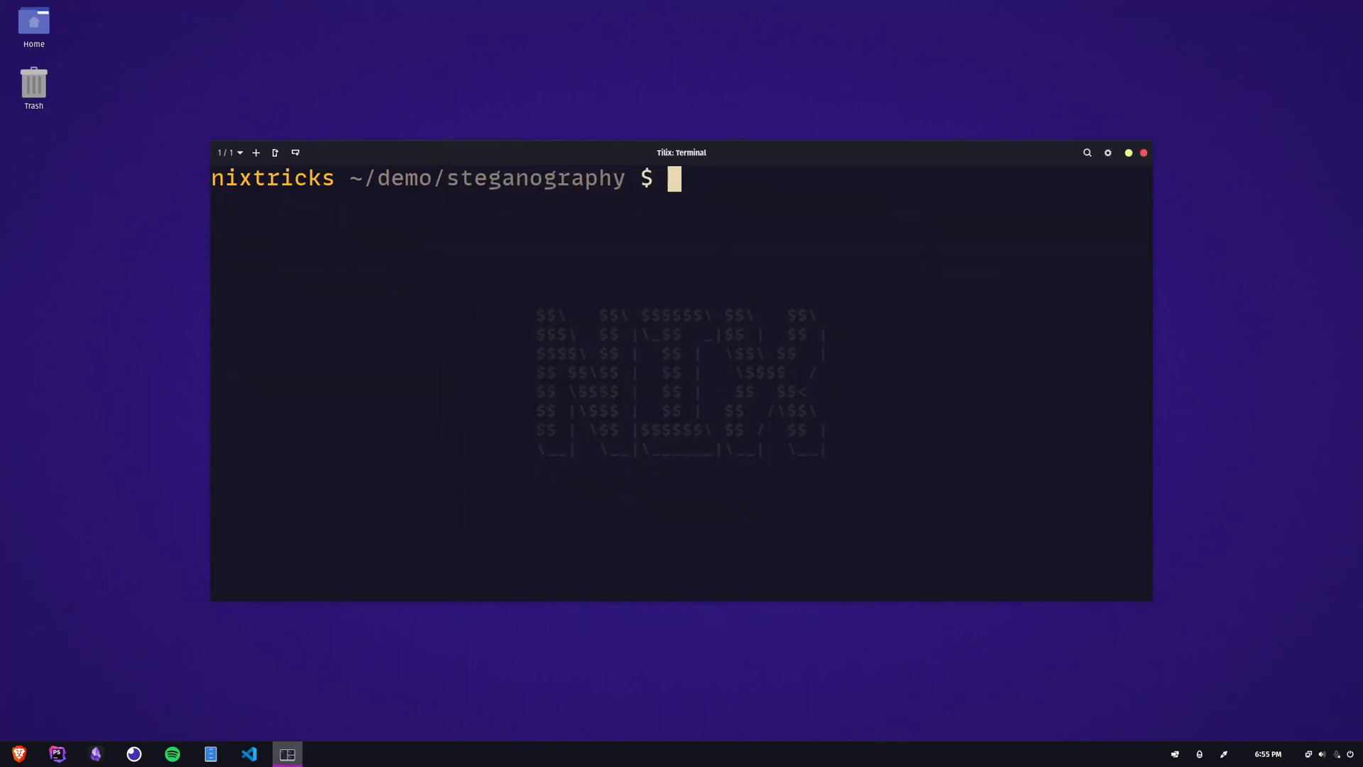
View new.png read-only in vim, then print it with cat -v piped to less.
text(view)
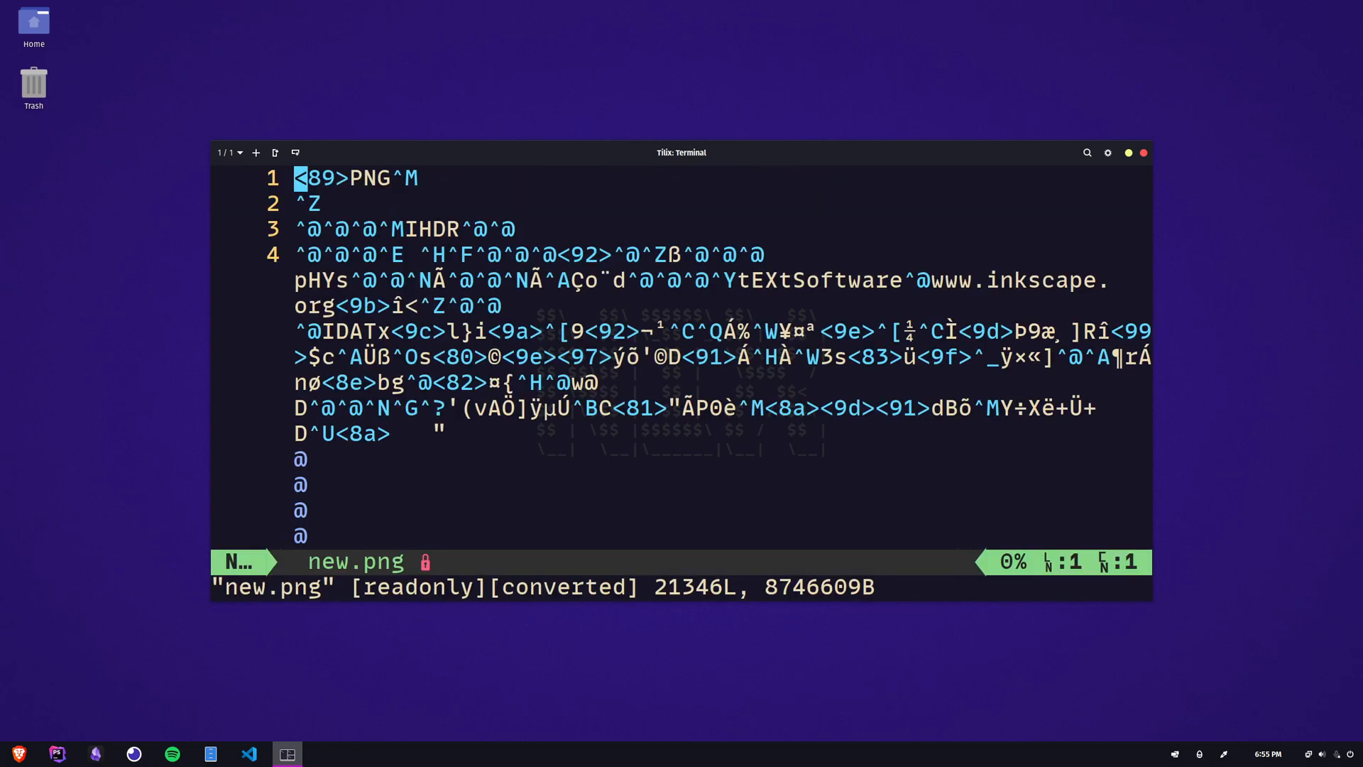
key(G)
text(cat)
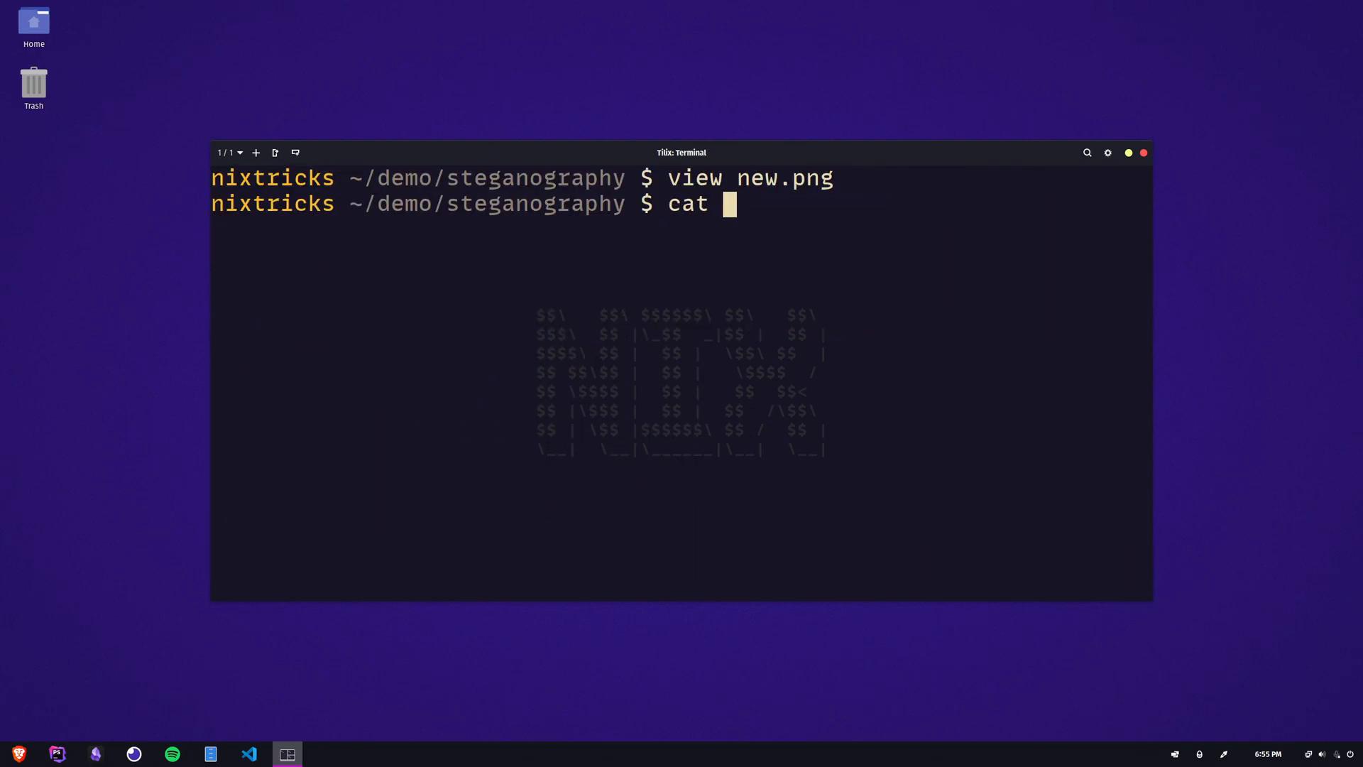
text(-v new.png)
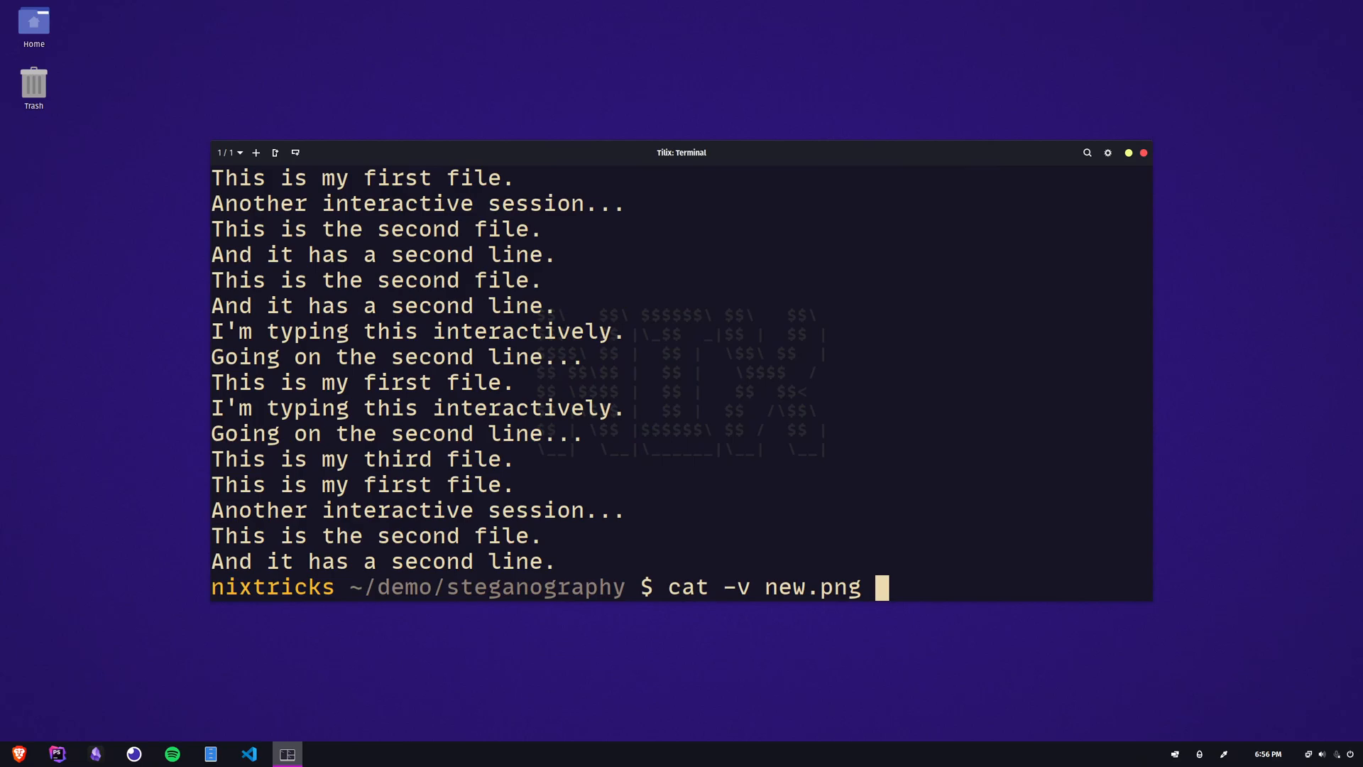
text(| les)
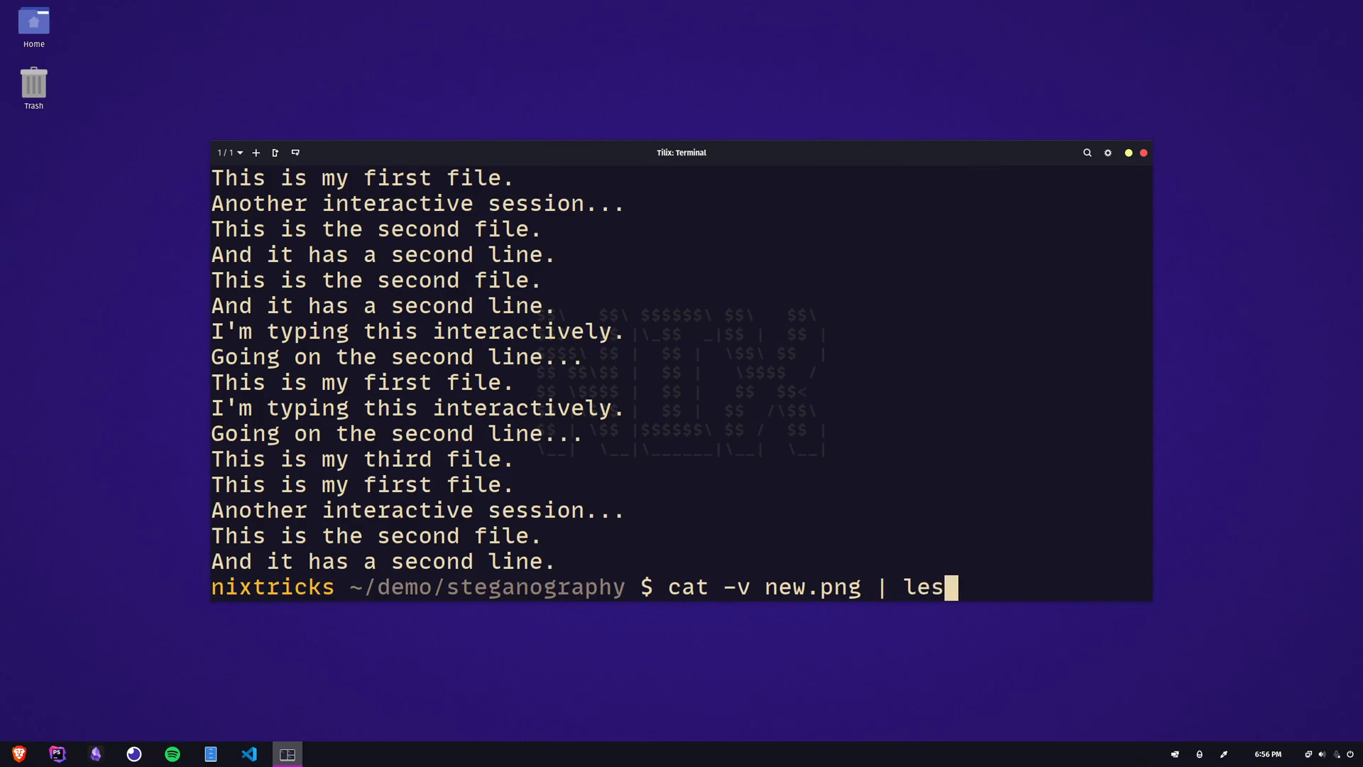